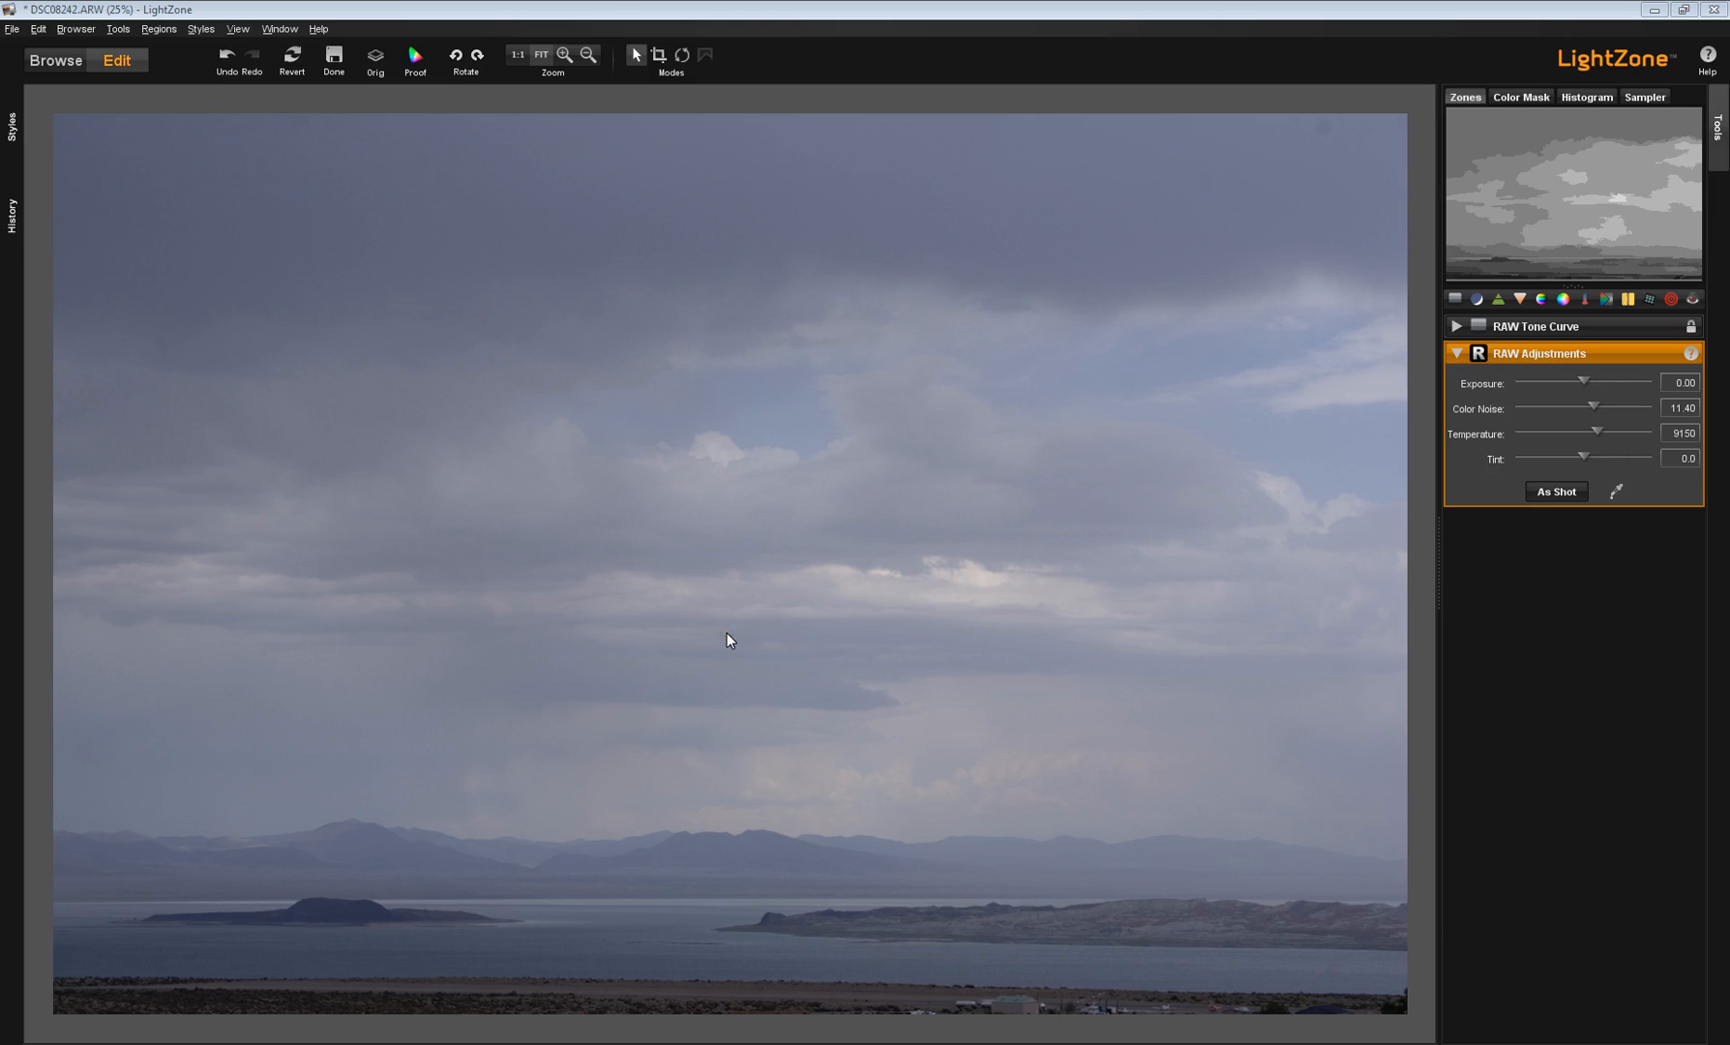
{"action": "mouse_move", "coordinate": [922, 644]}
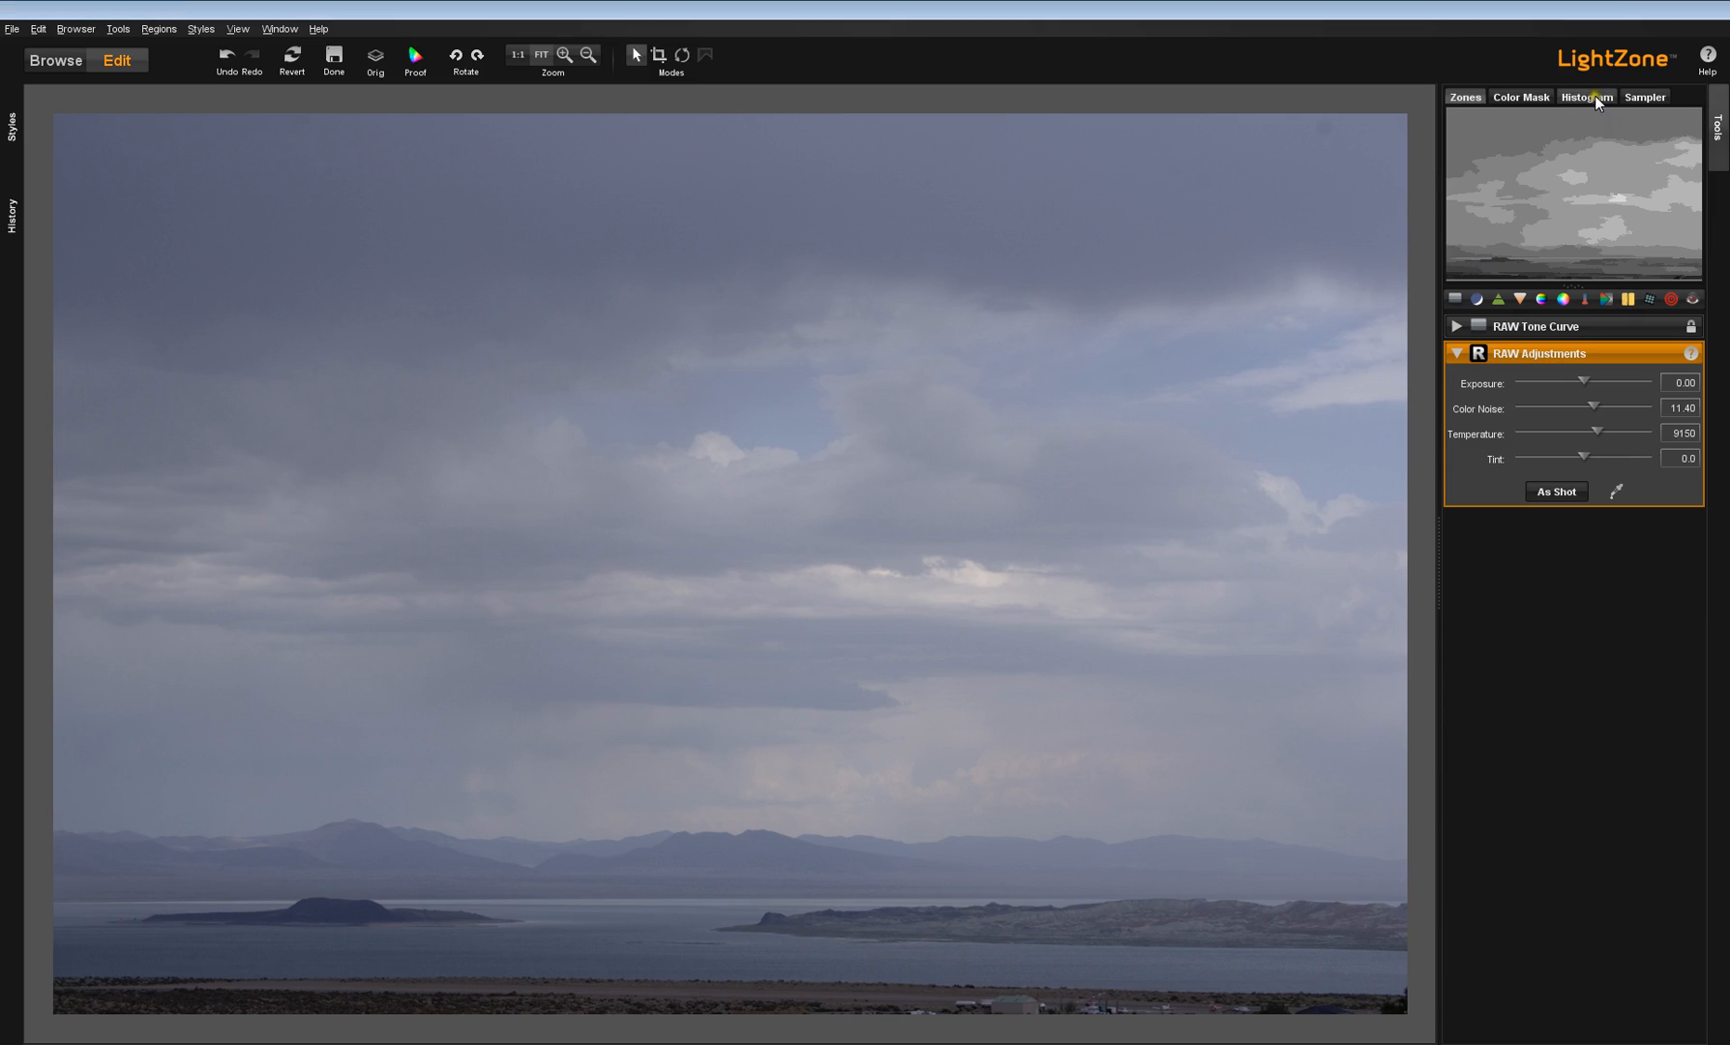
Step: Show the histogram and push the exposure up to overexpose the photo
{"action": "left_click", "coordinate": [1590, 97]}
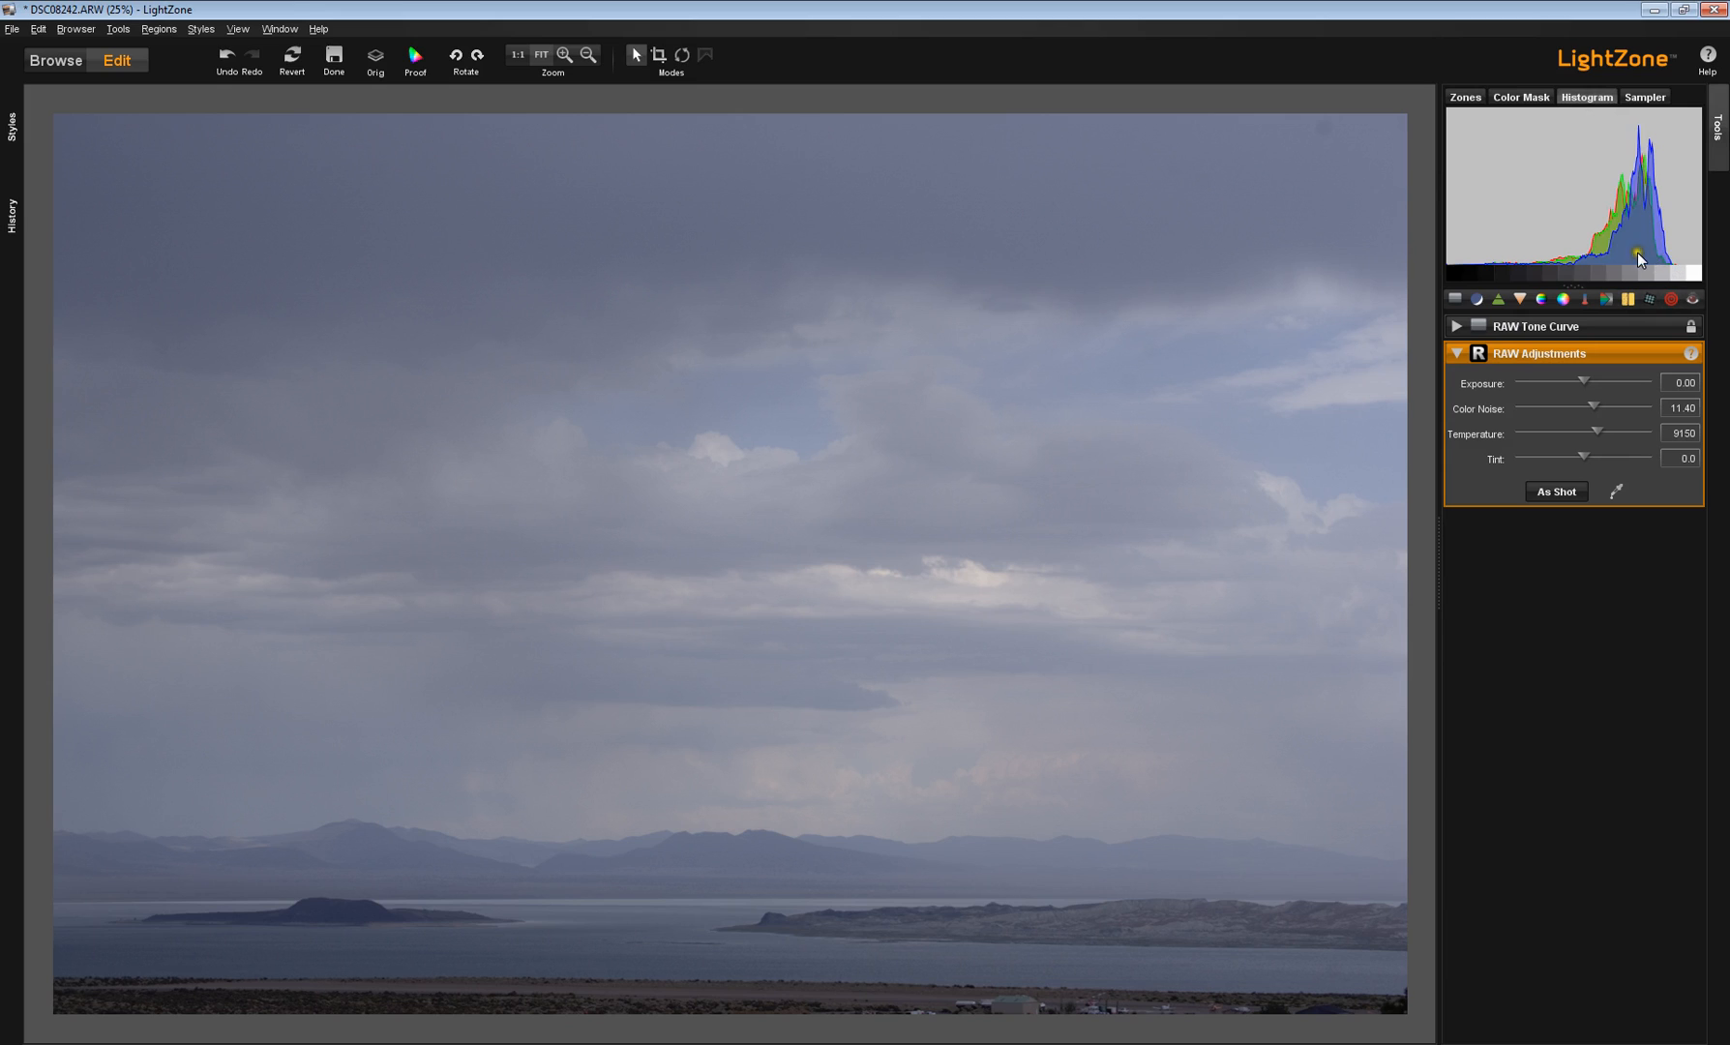
{"action": "mouse_move", "coordinate": [1630, 360]}
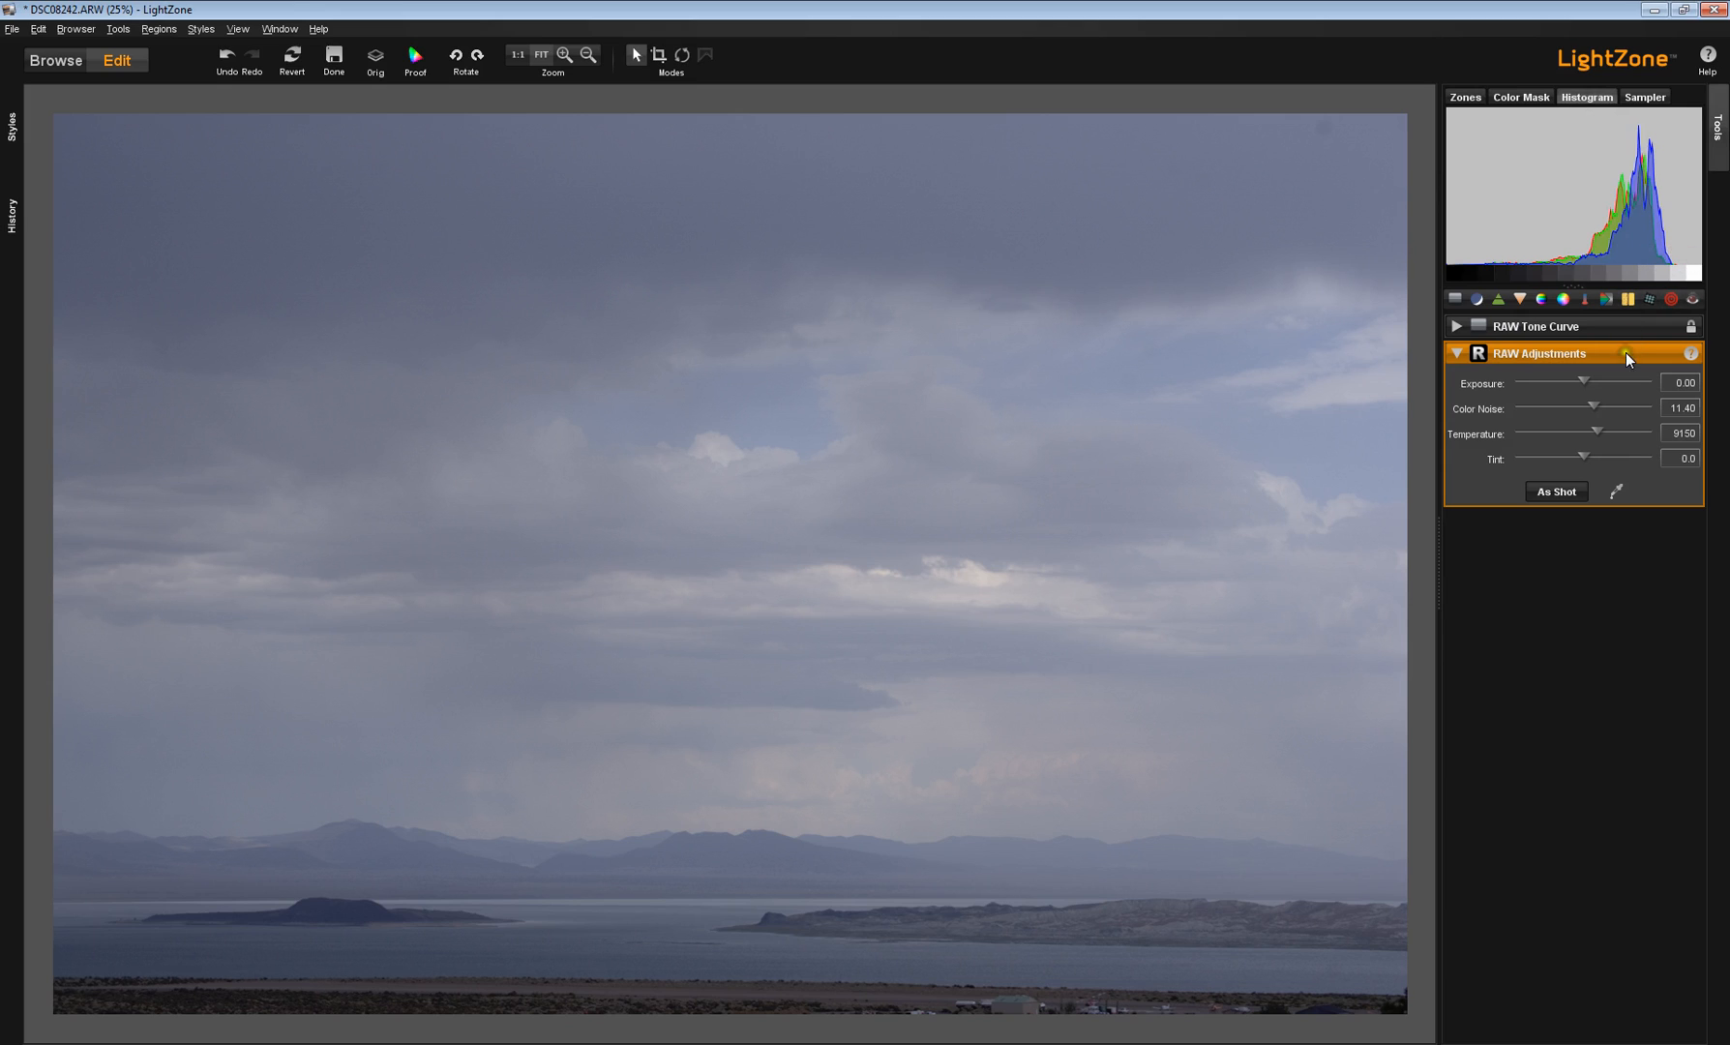
{"action": "left_click_drag", "start_coordinate": [1582, 383], "coordinate": [1622, 383]}
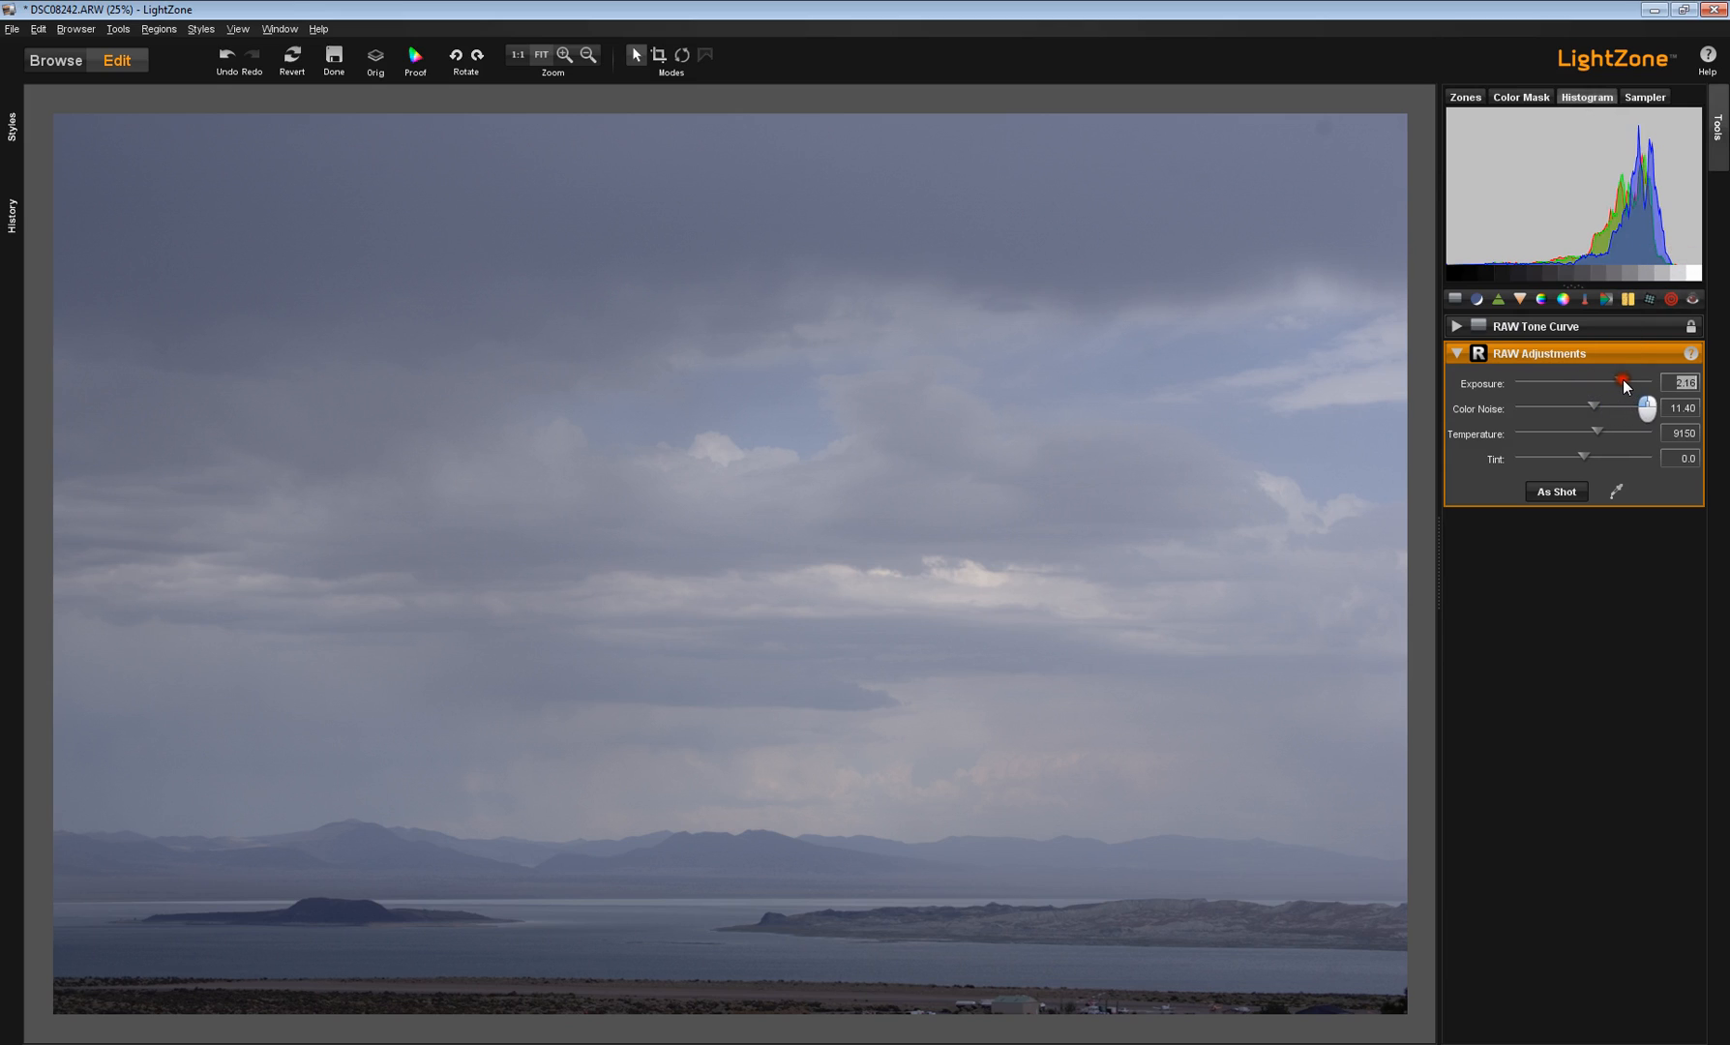
{"action": "left_click_drag", "start_coordinate": [1600, 384], "coordinate": [1622, 383]}
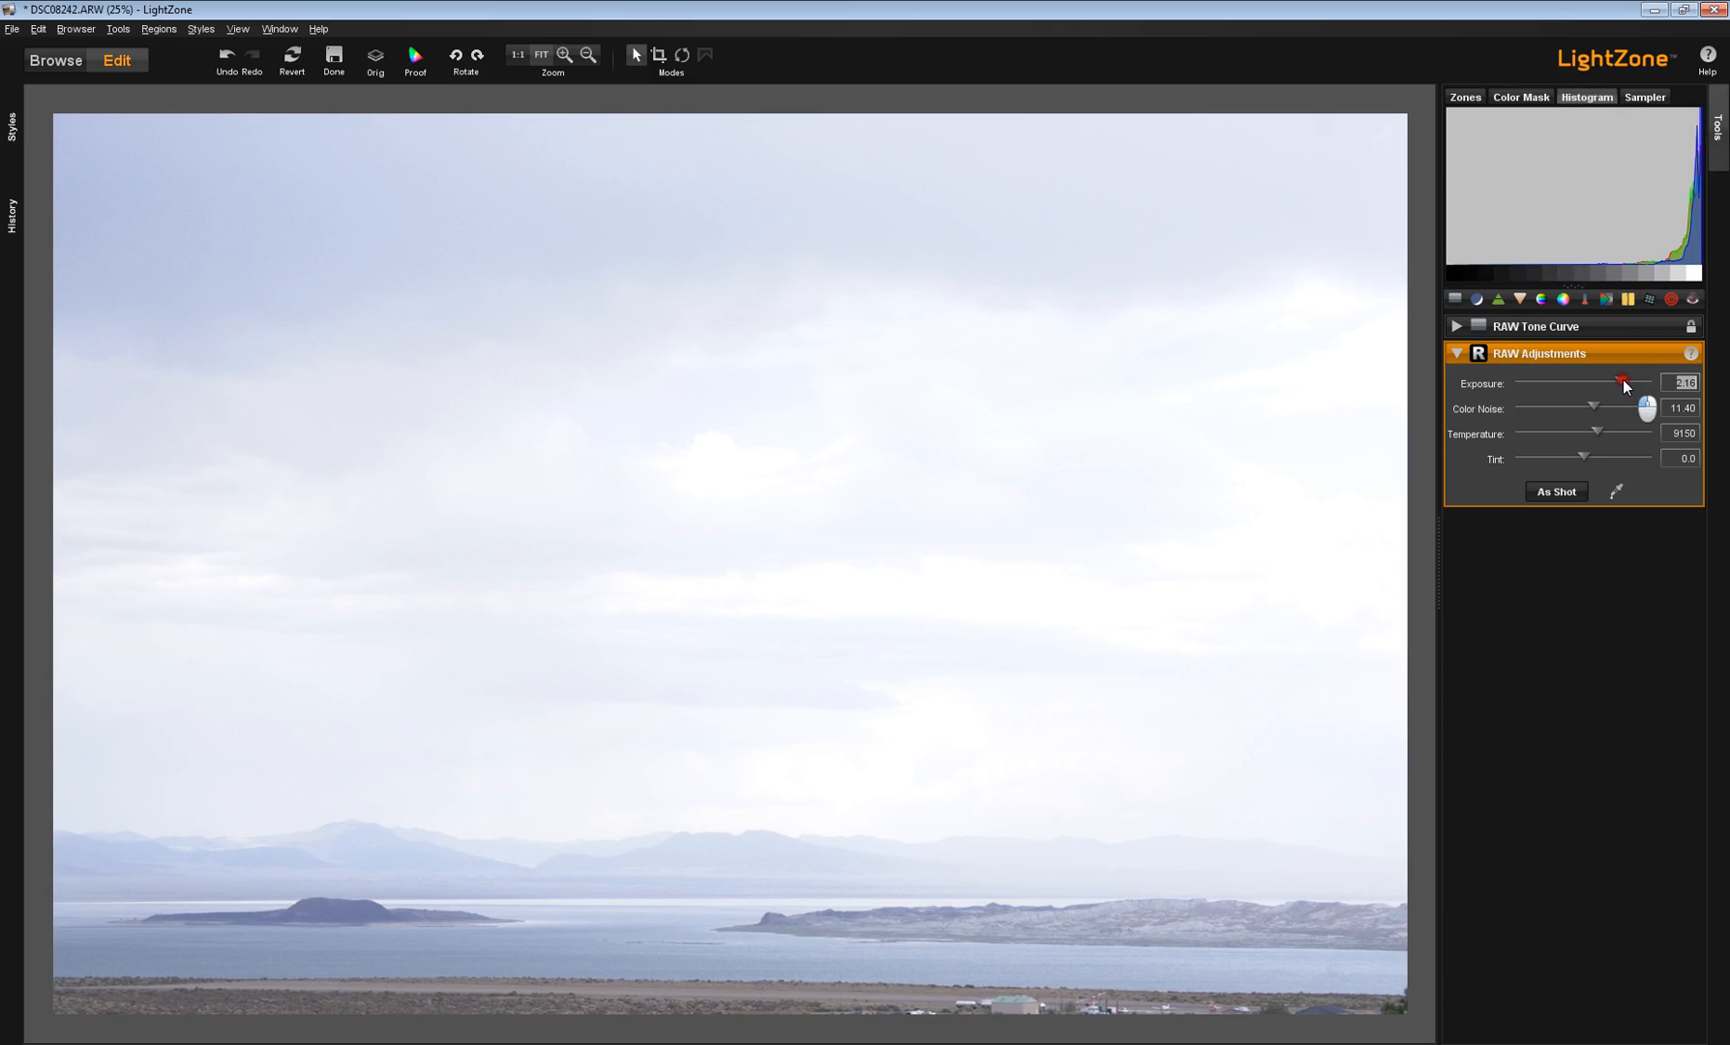
Step: Bring the exposure back down and settle it at 0.24
{"action": "left_click_drag", "start_coordinate": [1622, 383], "coordinate": [1603, 382]}
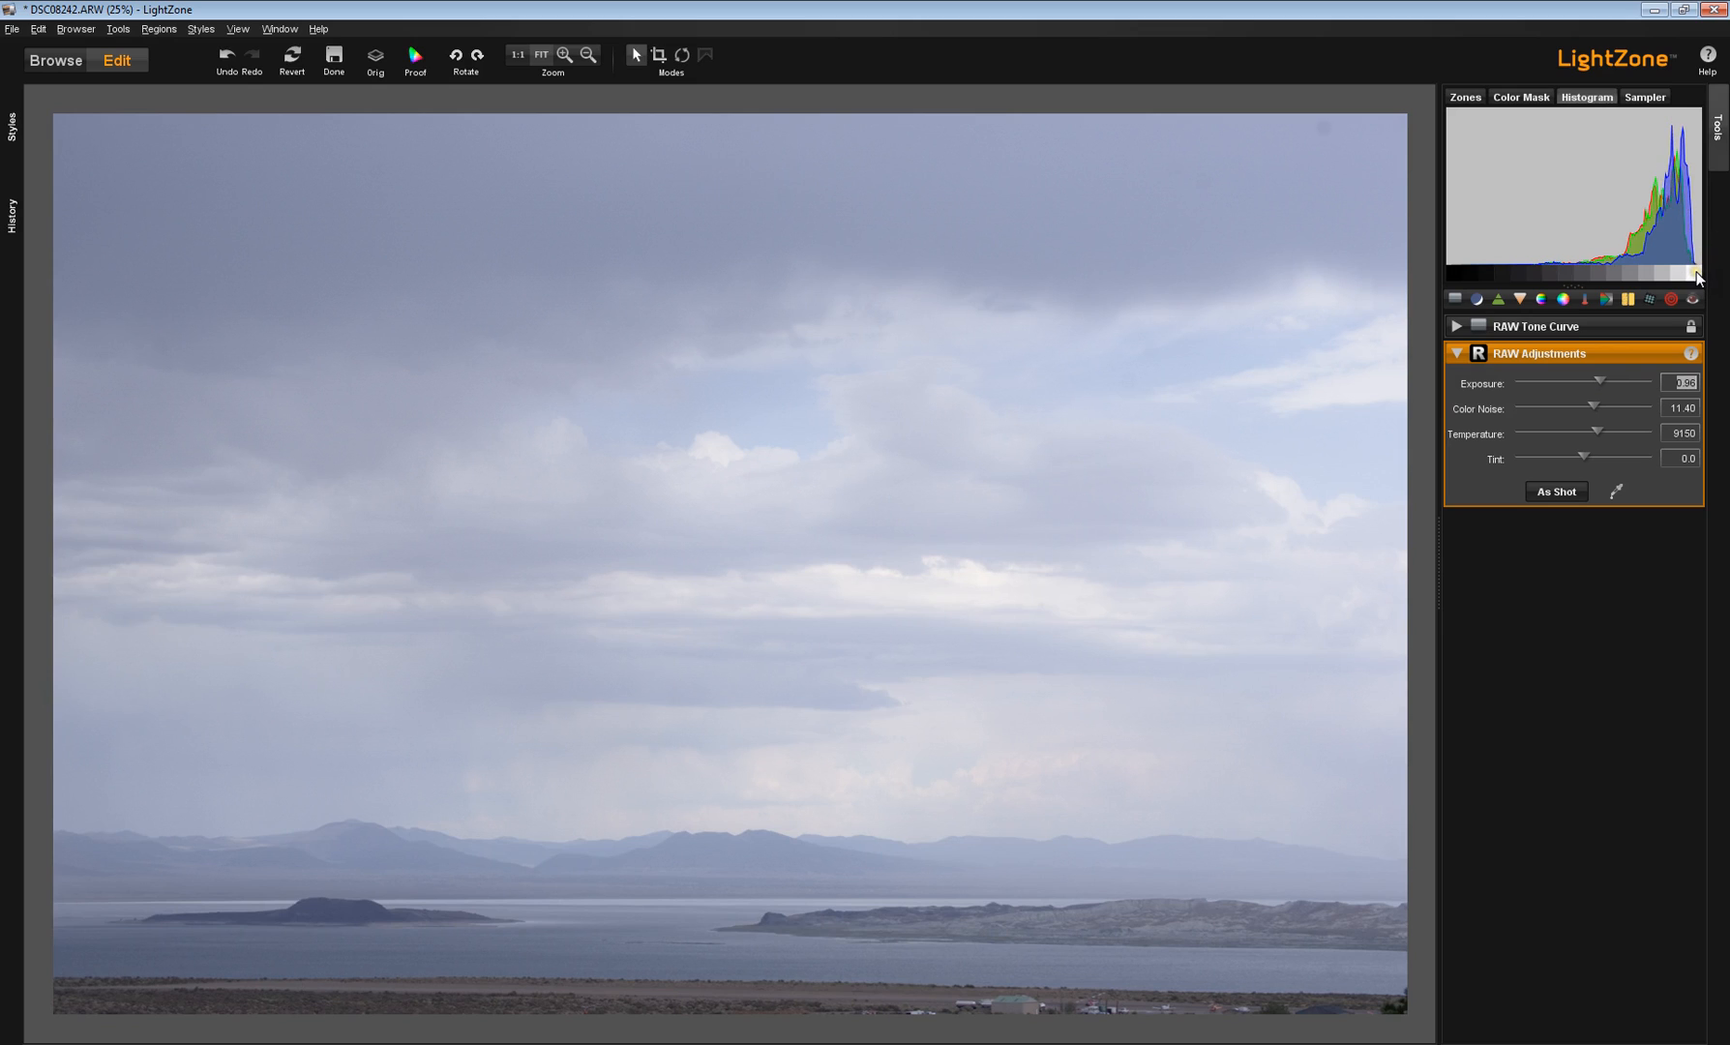
{"action": "mouse_move", "coordinate": [1616, 358]}
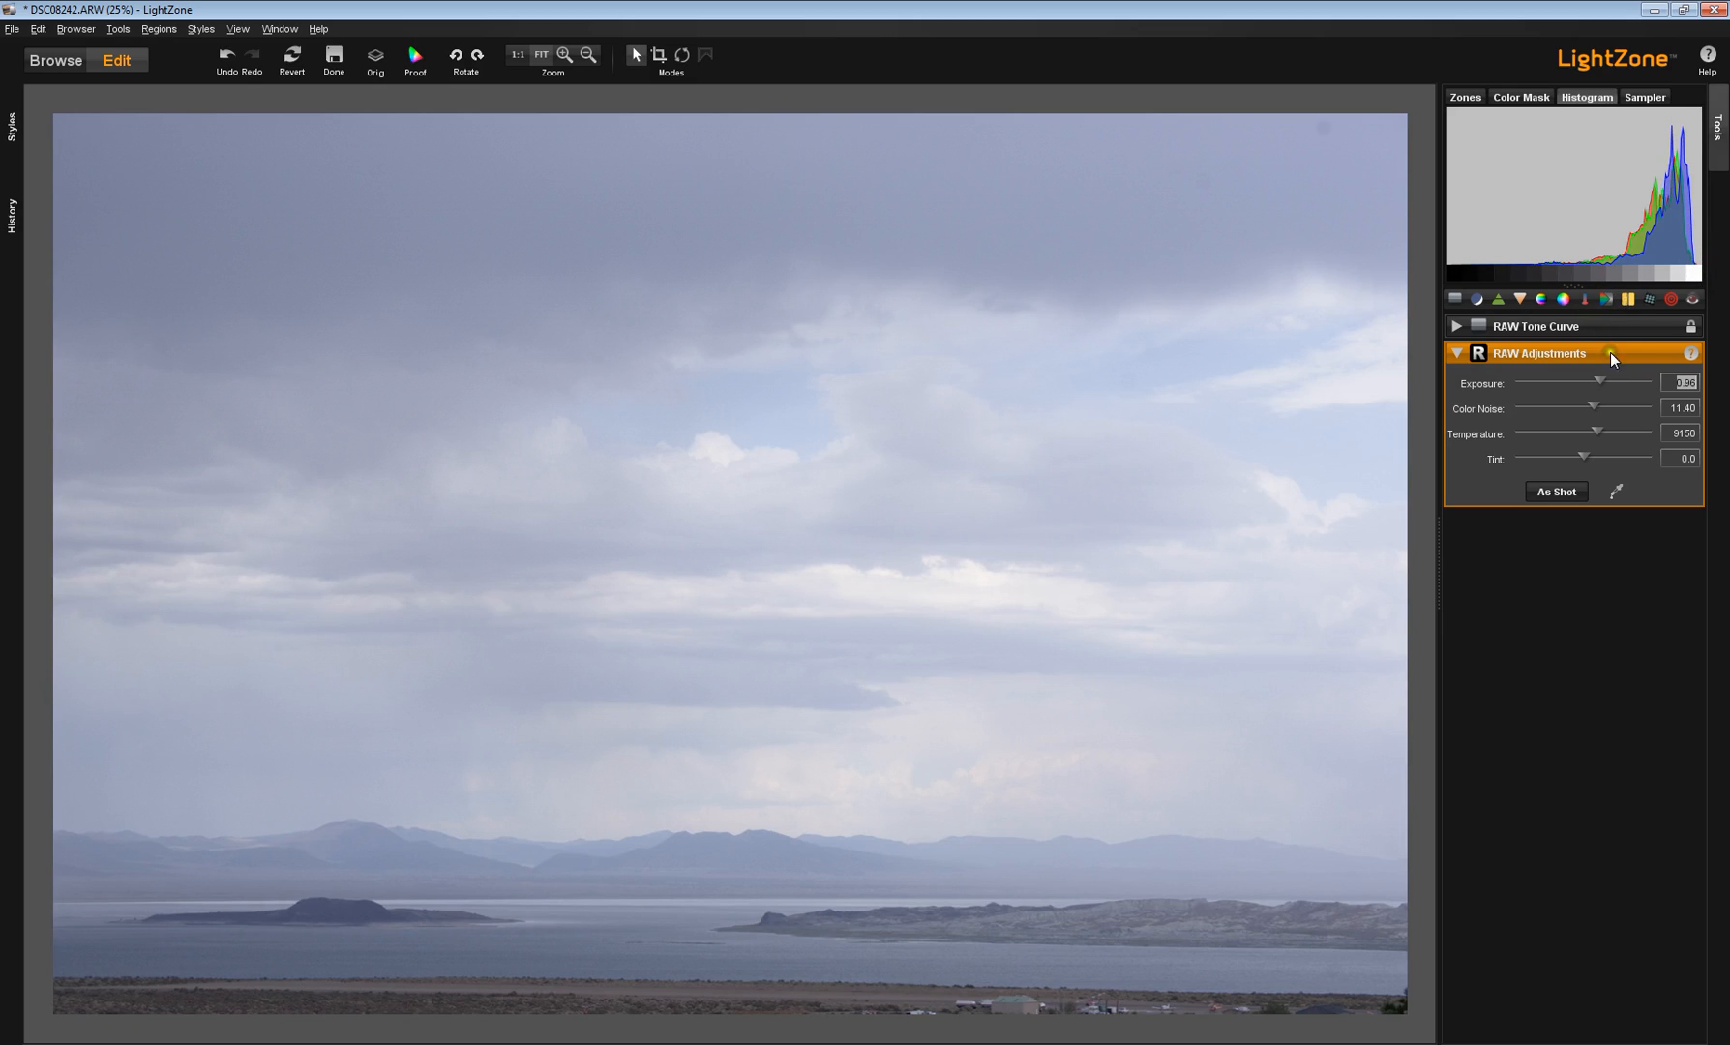
{"action": "left_click_drag", "start_coordinate": [1643, 384], "coordinate": [1595, 385]}
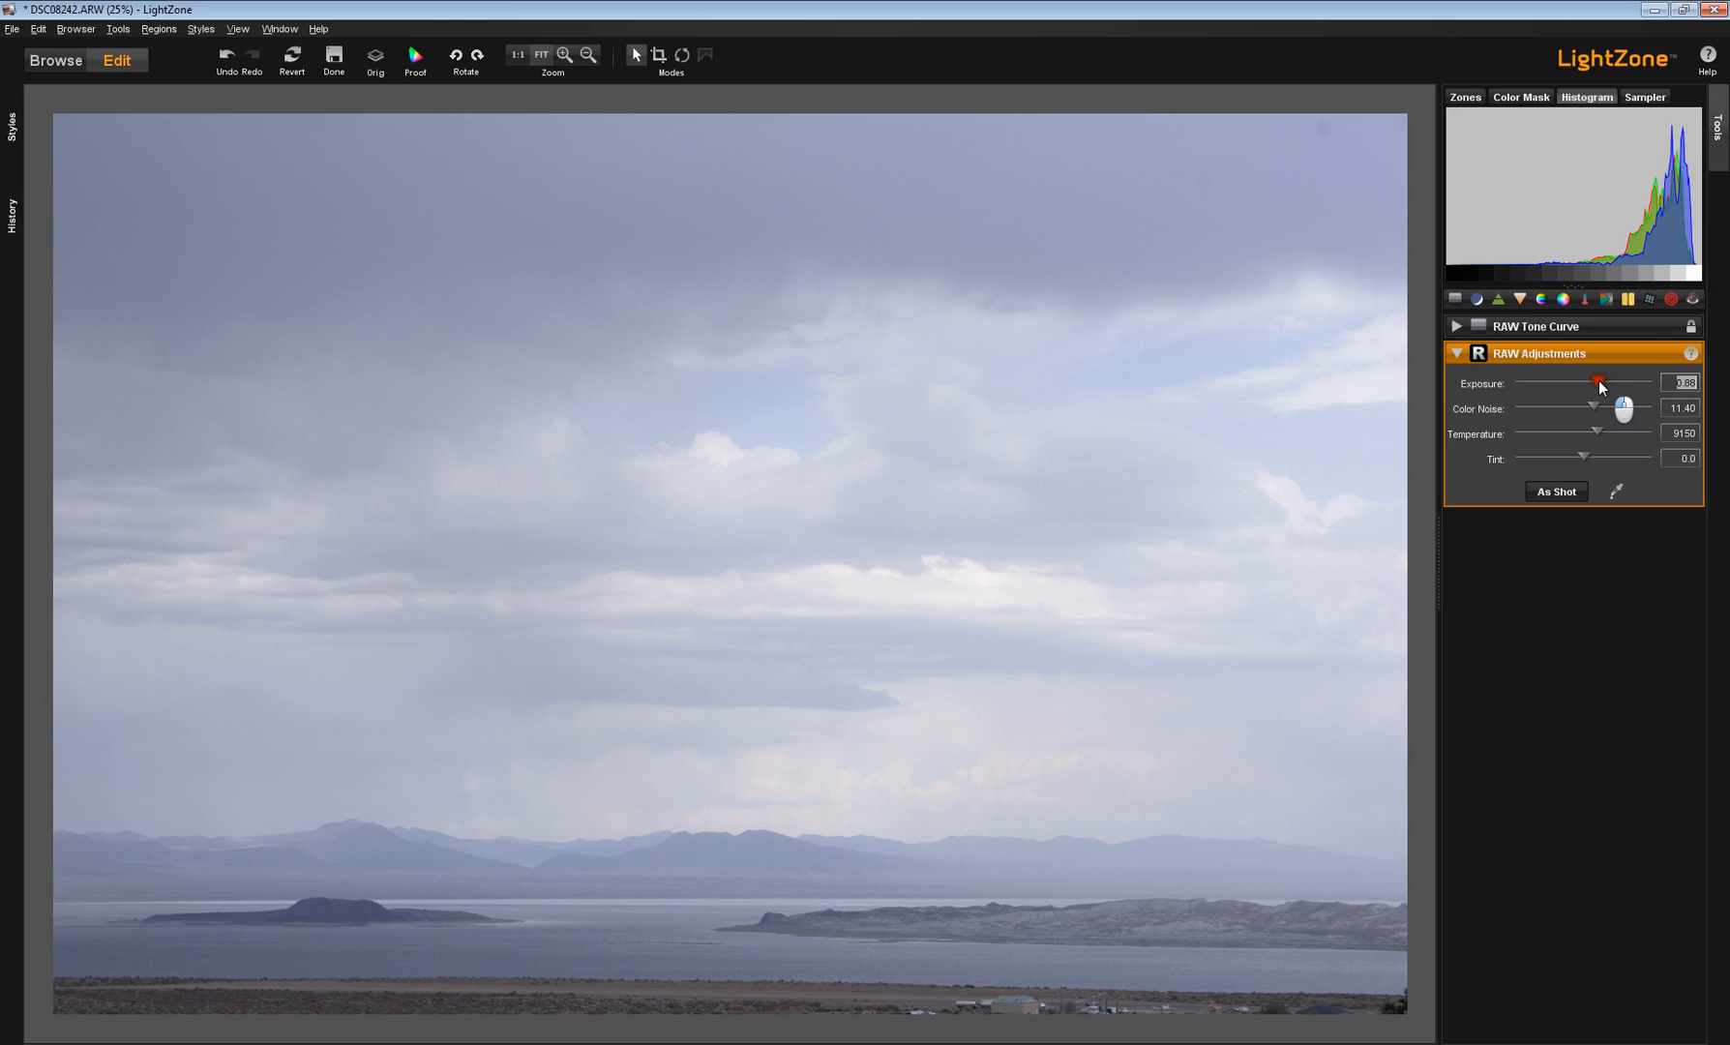
{"action": "left_click_drag", "start_coordinate": [1606, 383], "coordinate": [1598, 383]}
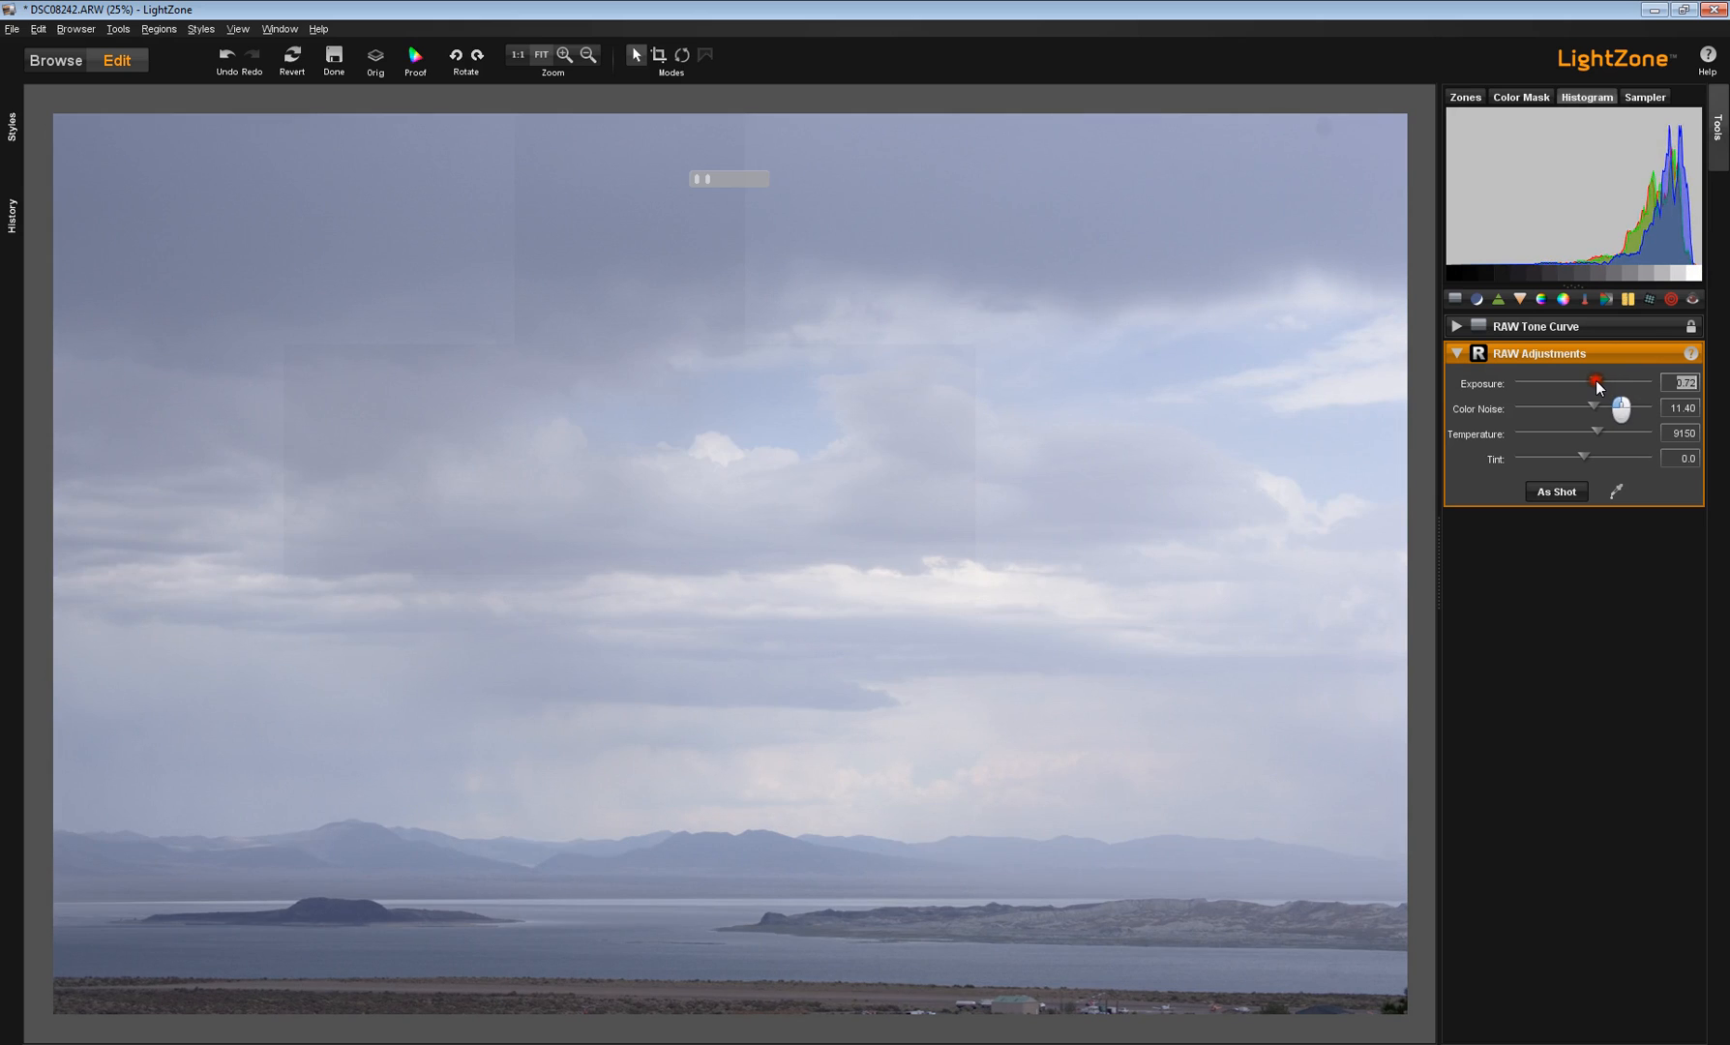
{"action": "left_click_drag", "start_coordinate": [1599, 384], "coordinate": [1592, 384]}
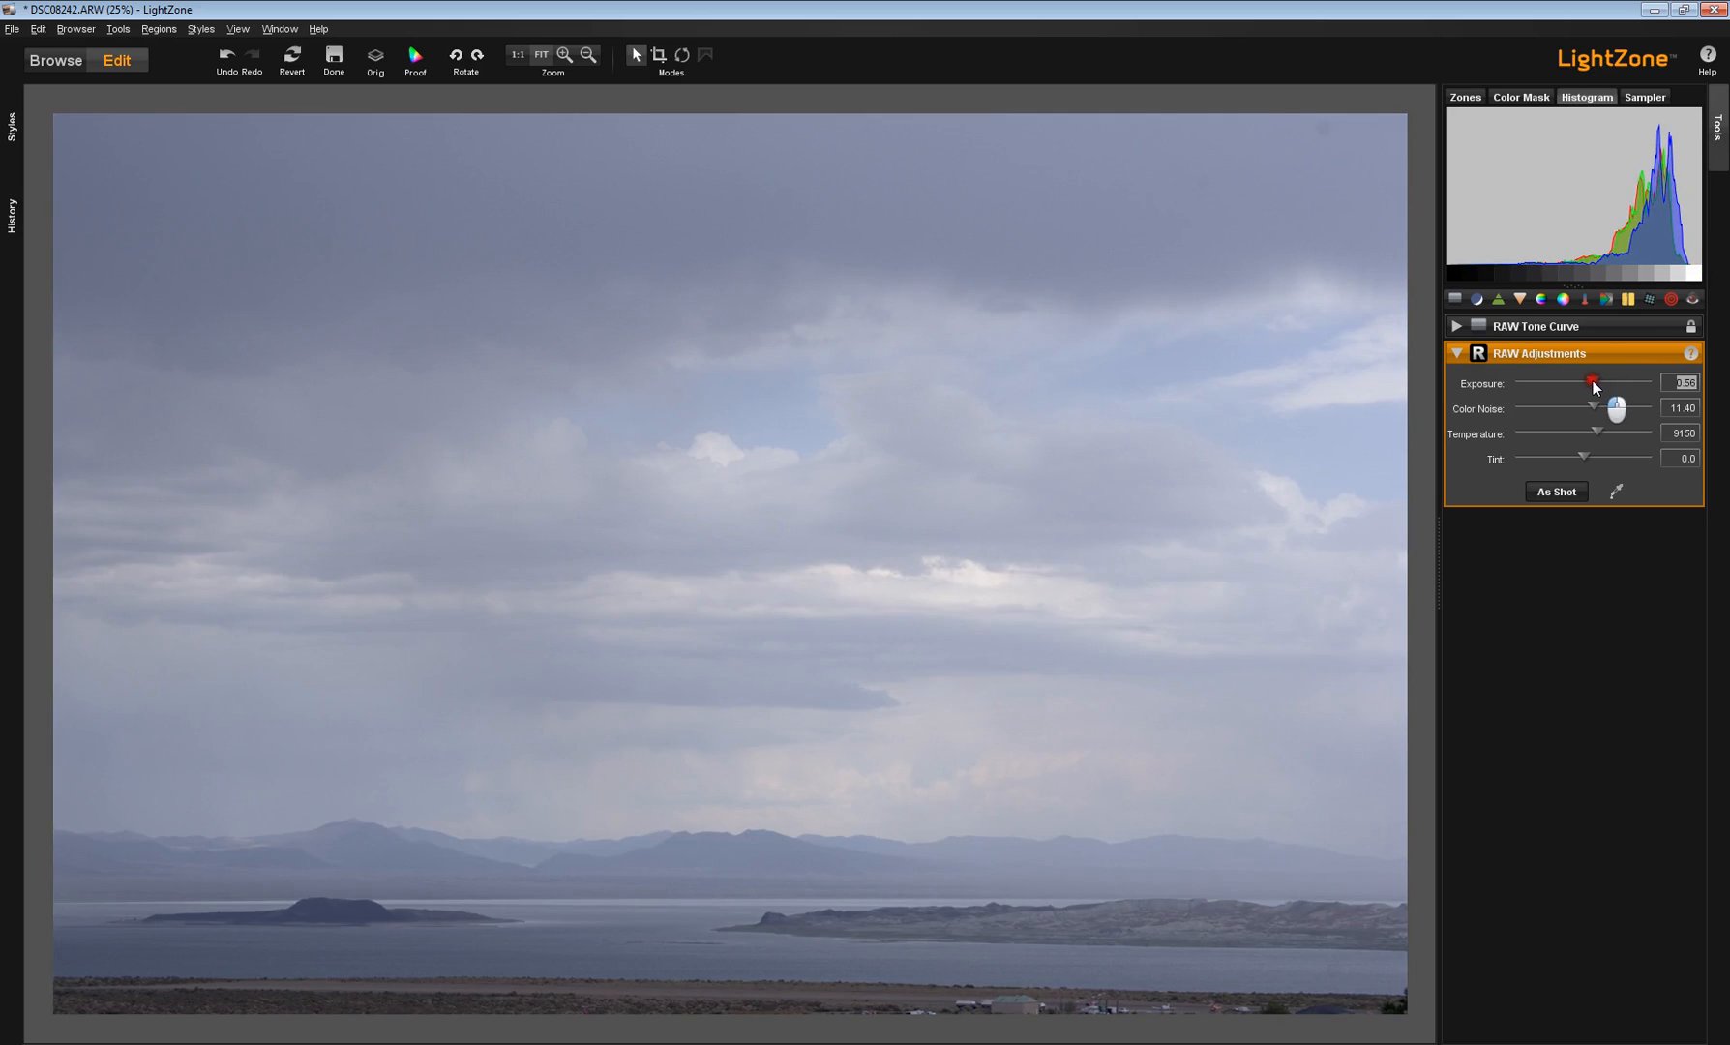
{"action": "left_click_drag", "start_coordinate": [1595, 385], "coordinate": [1588, 384]}
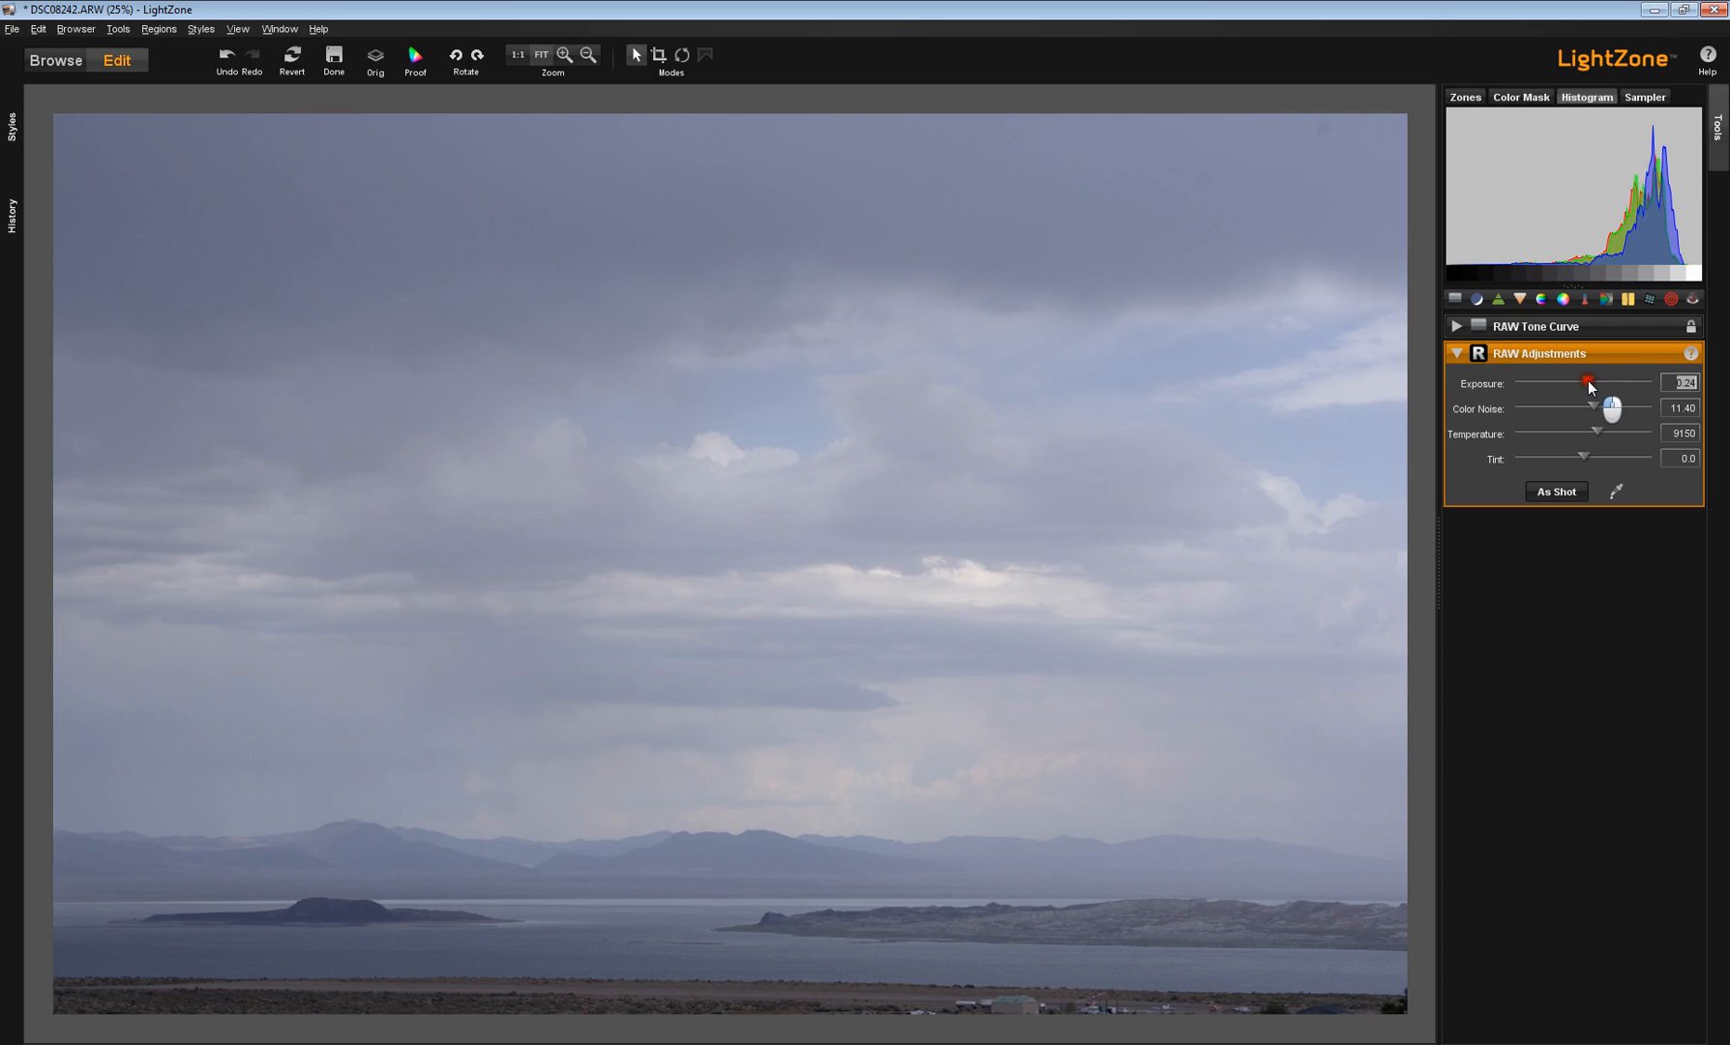
{"action": "left_click_drag", "start_coordinate": [1589, 383], "coordinate": [1595, 384]}
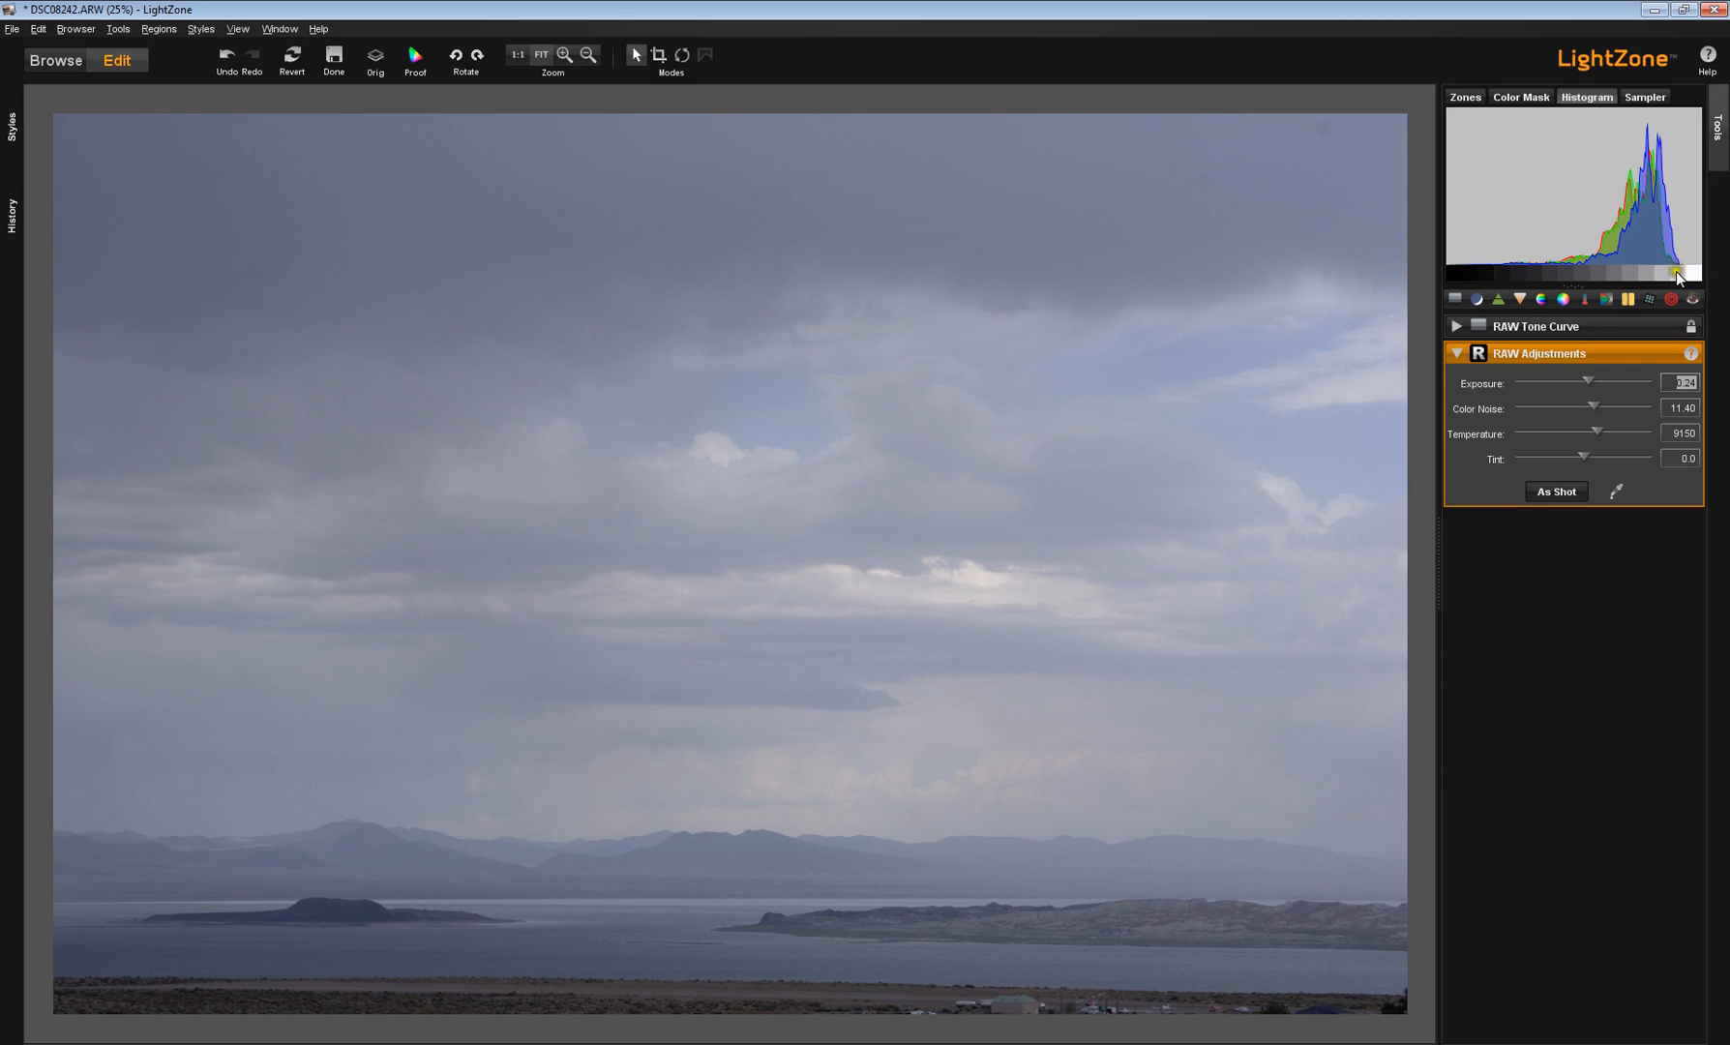
{"action": "mouse_move", "coordinate": [1690, 281]}
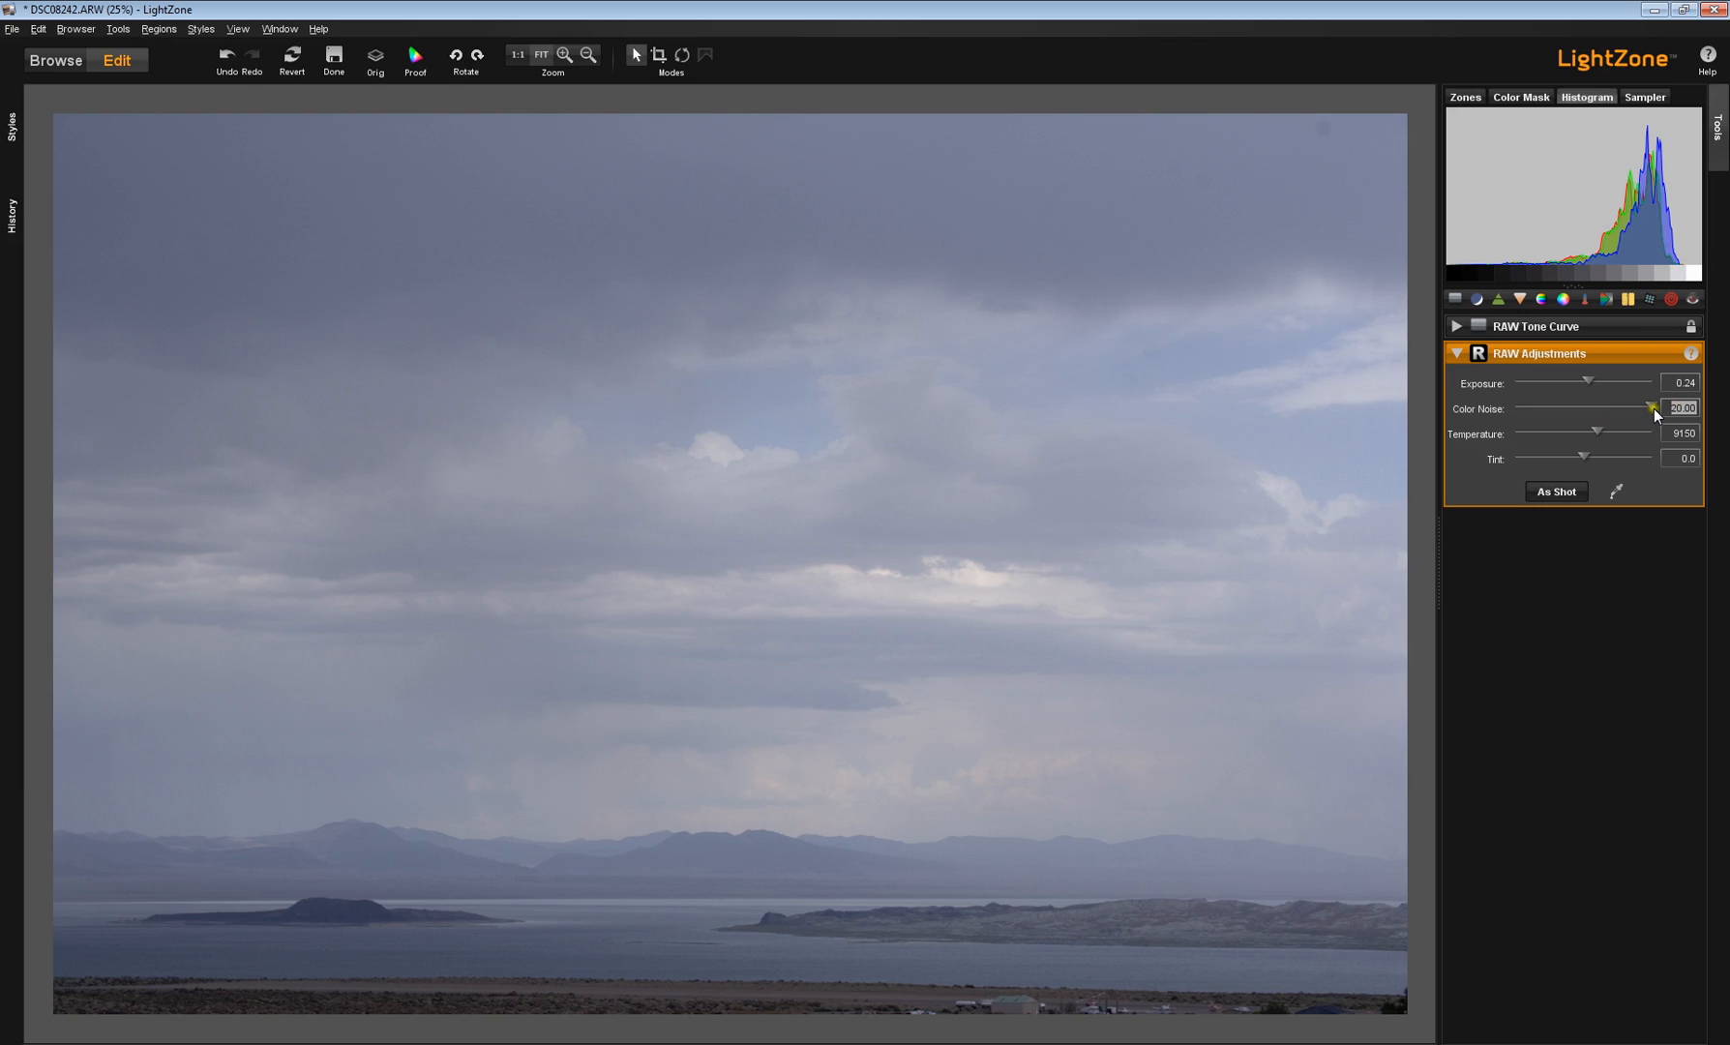
{"action": "mouse_move", "coordinate": [1707, 419]}
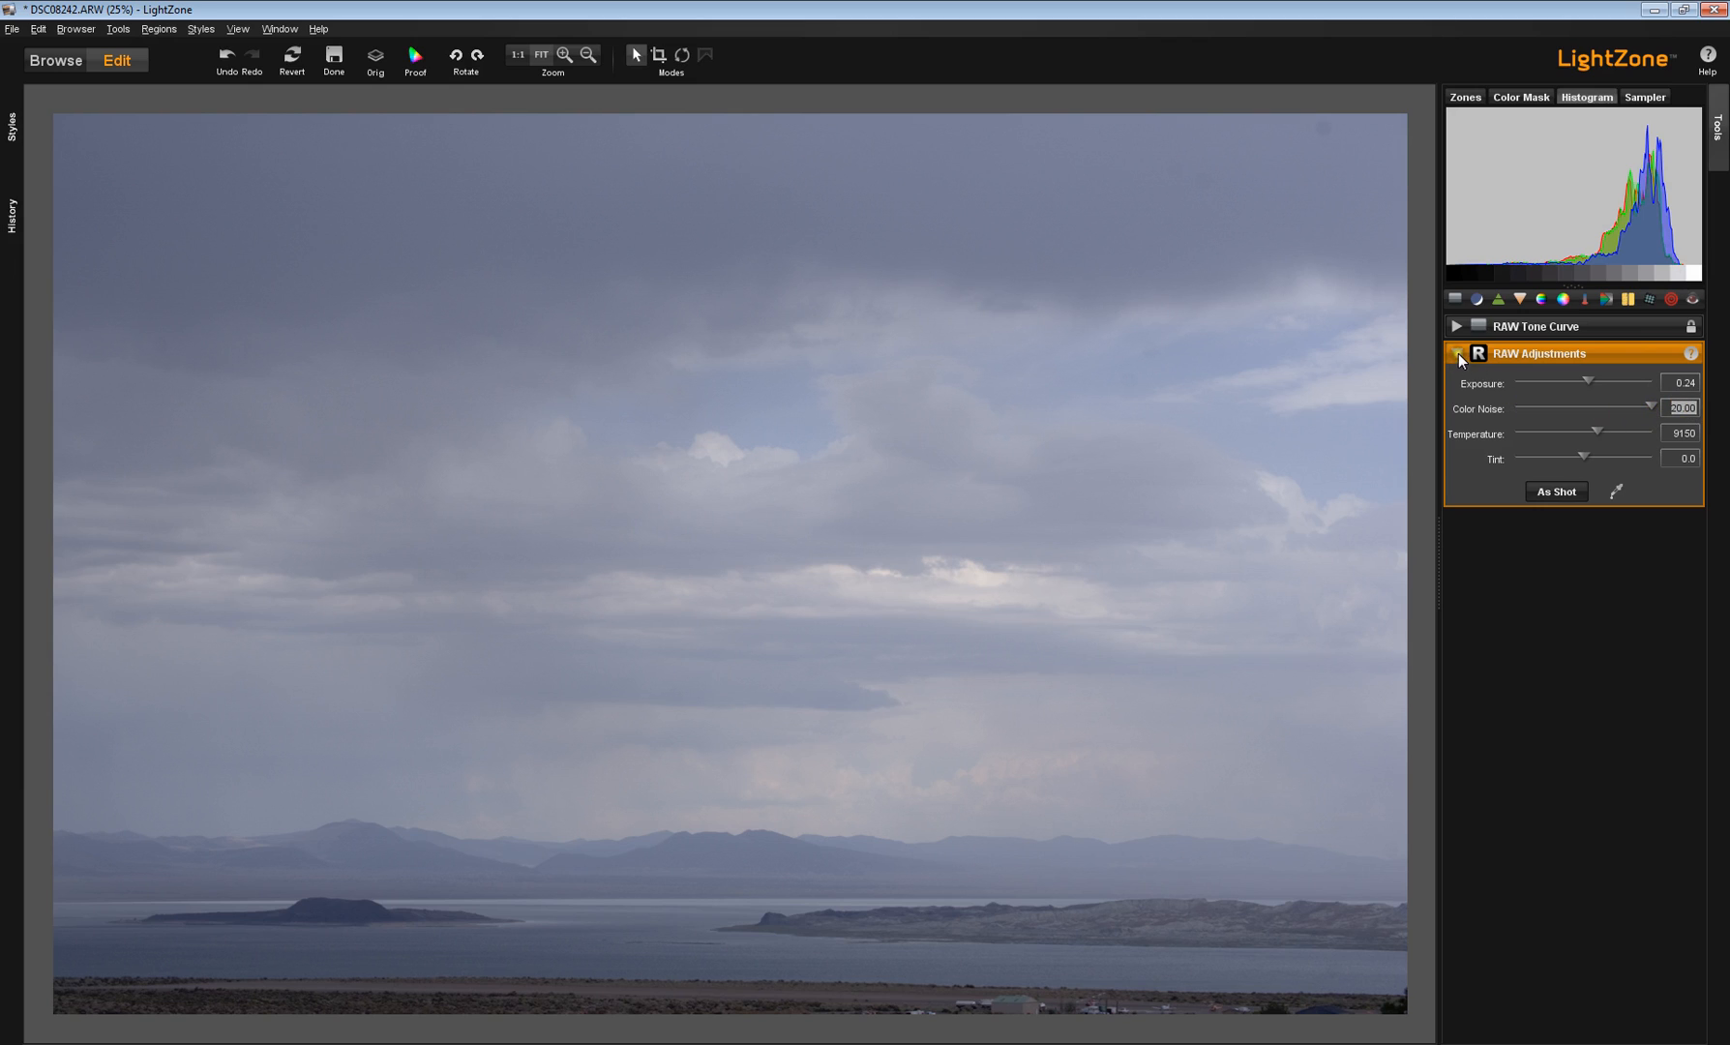
Step: Collapse the RAW Adjustments panel
{"action": "left_click", "coordinate": [1457, 354]}
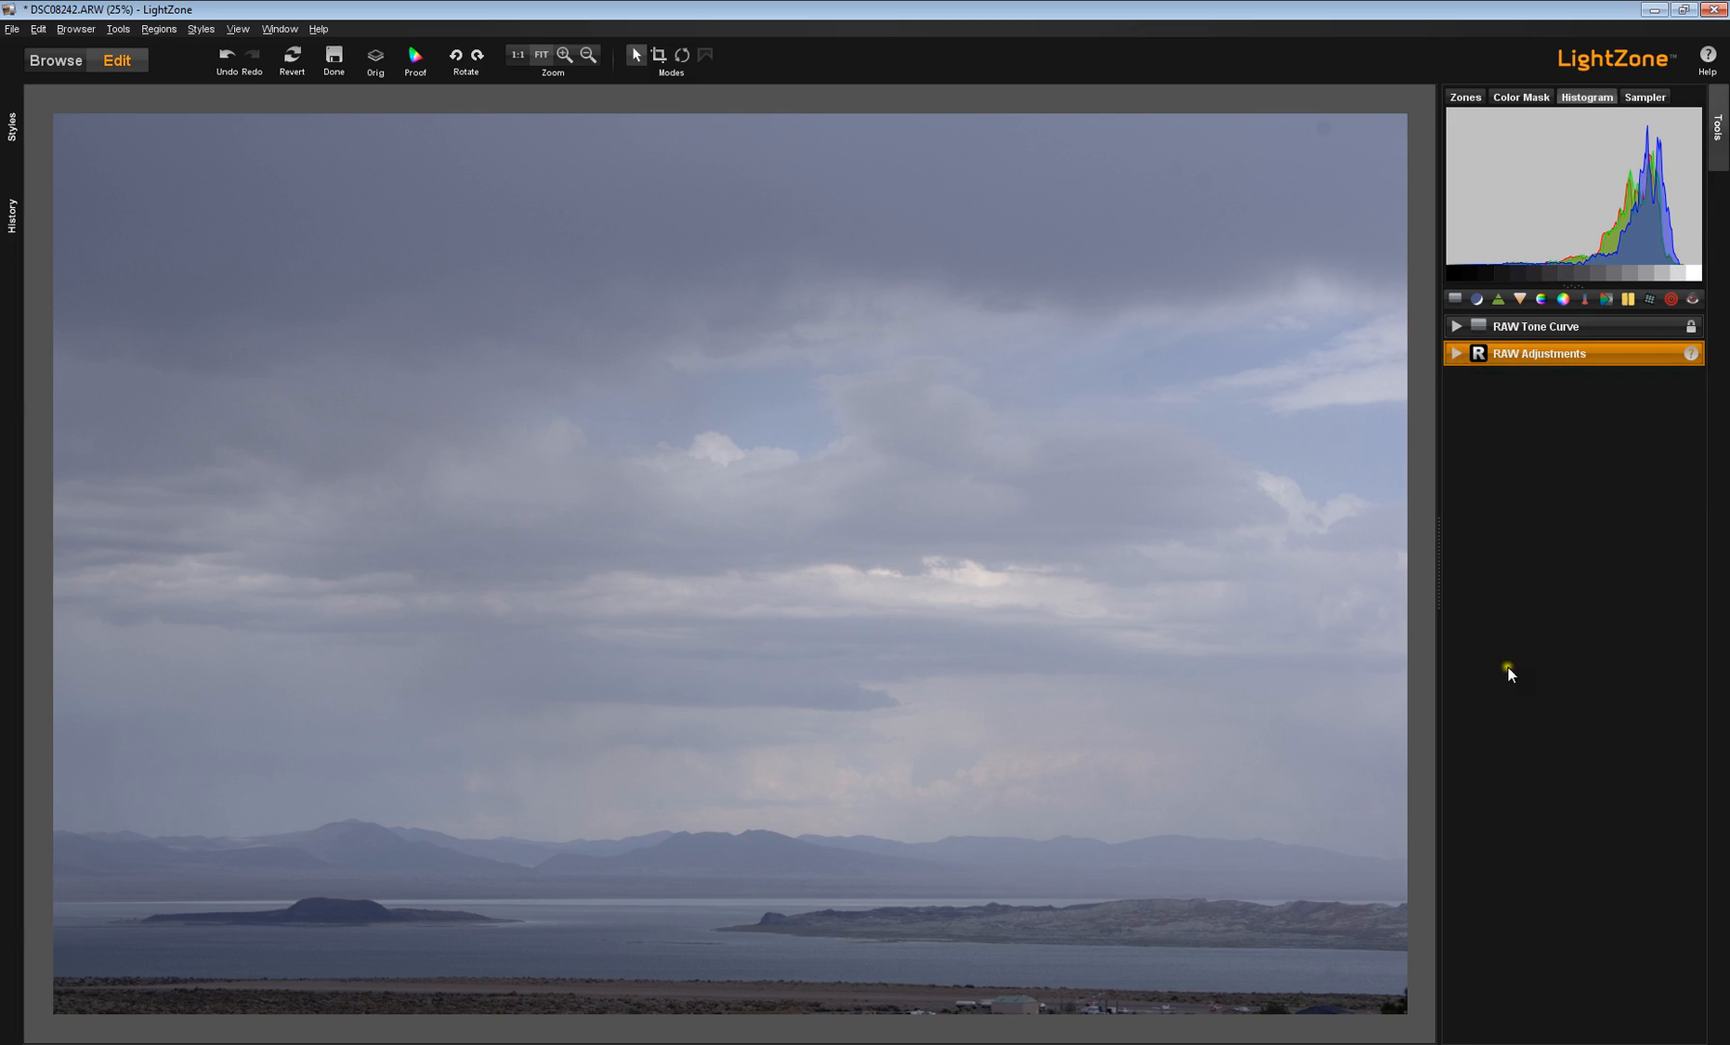
{"action": "mouse_move", "coordinate": [1438, 576]}
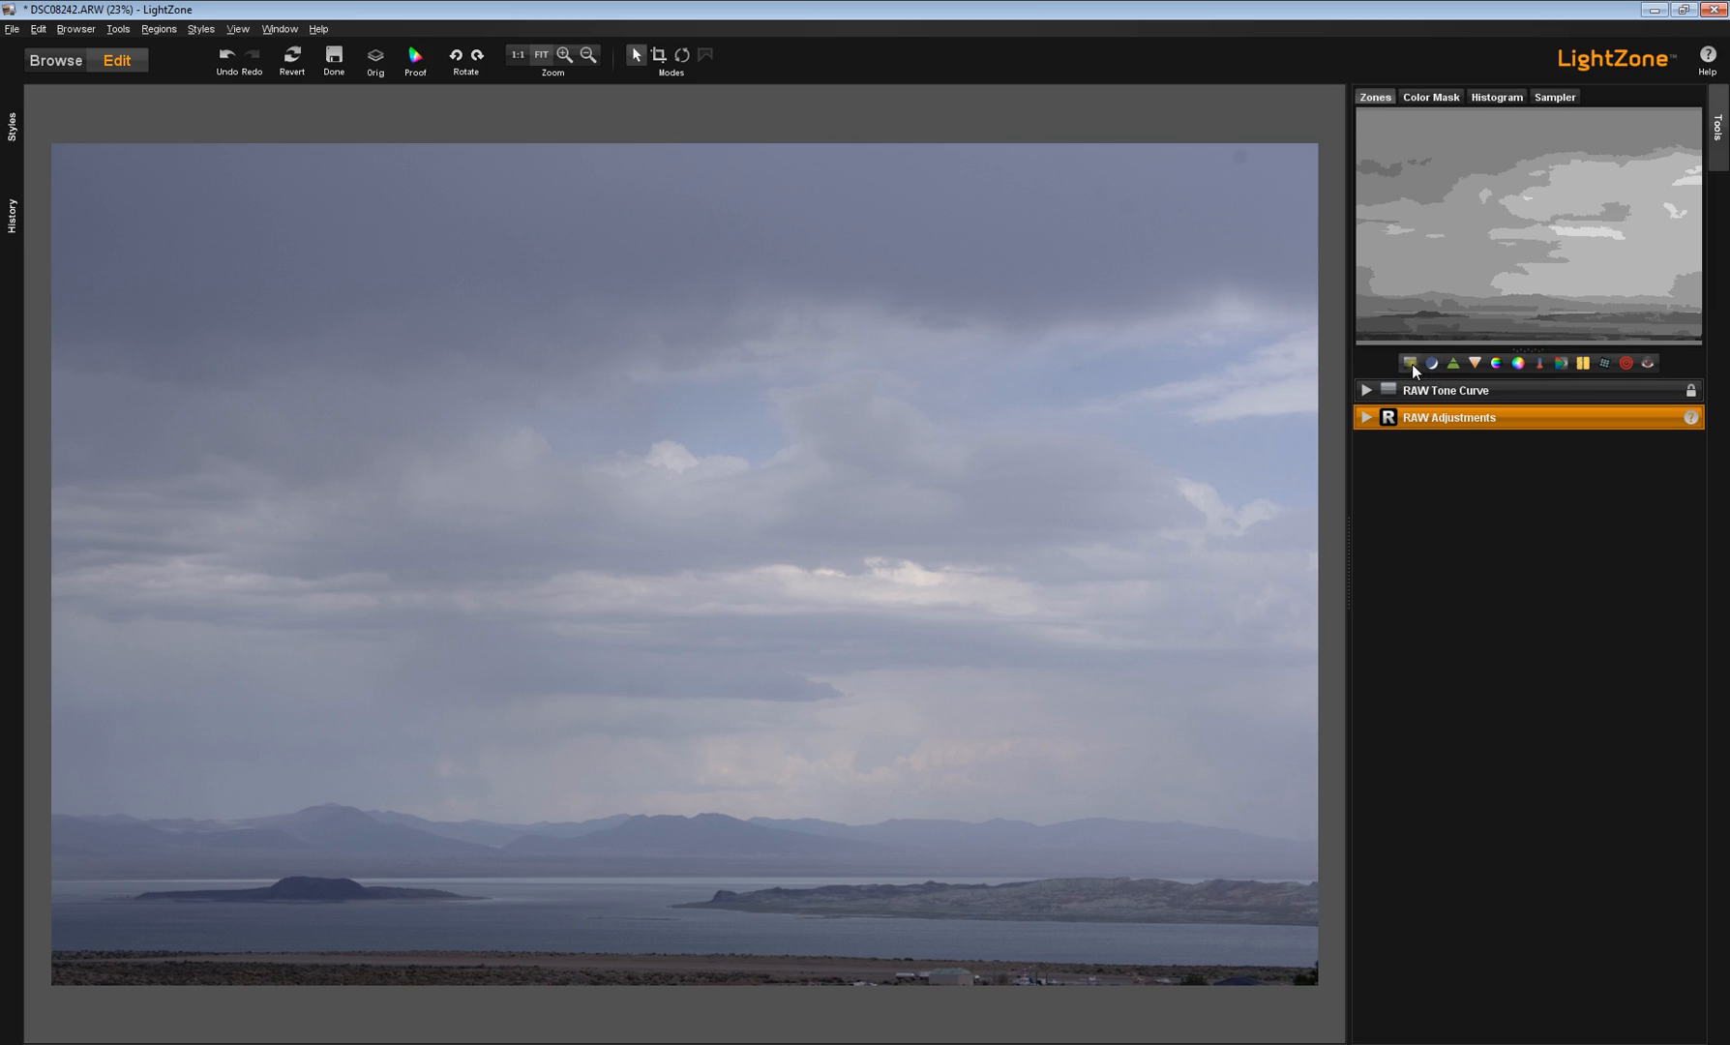
Step: Add a ZoneMapper adjustment and lock its brightest zone at the top of the scale
{"action": "left_click", "coordinate": [1410, 363]}
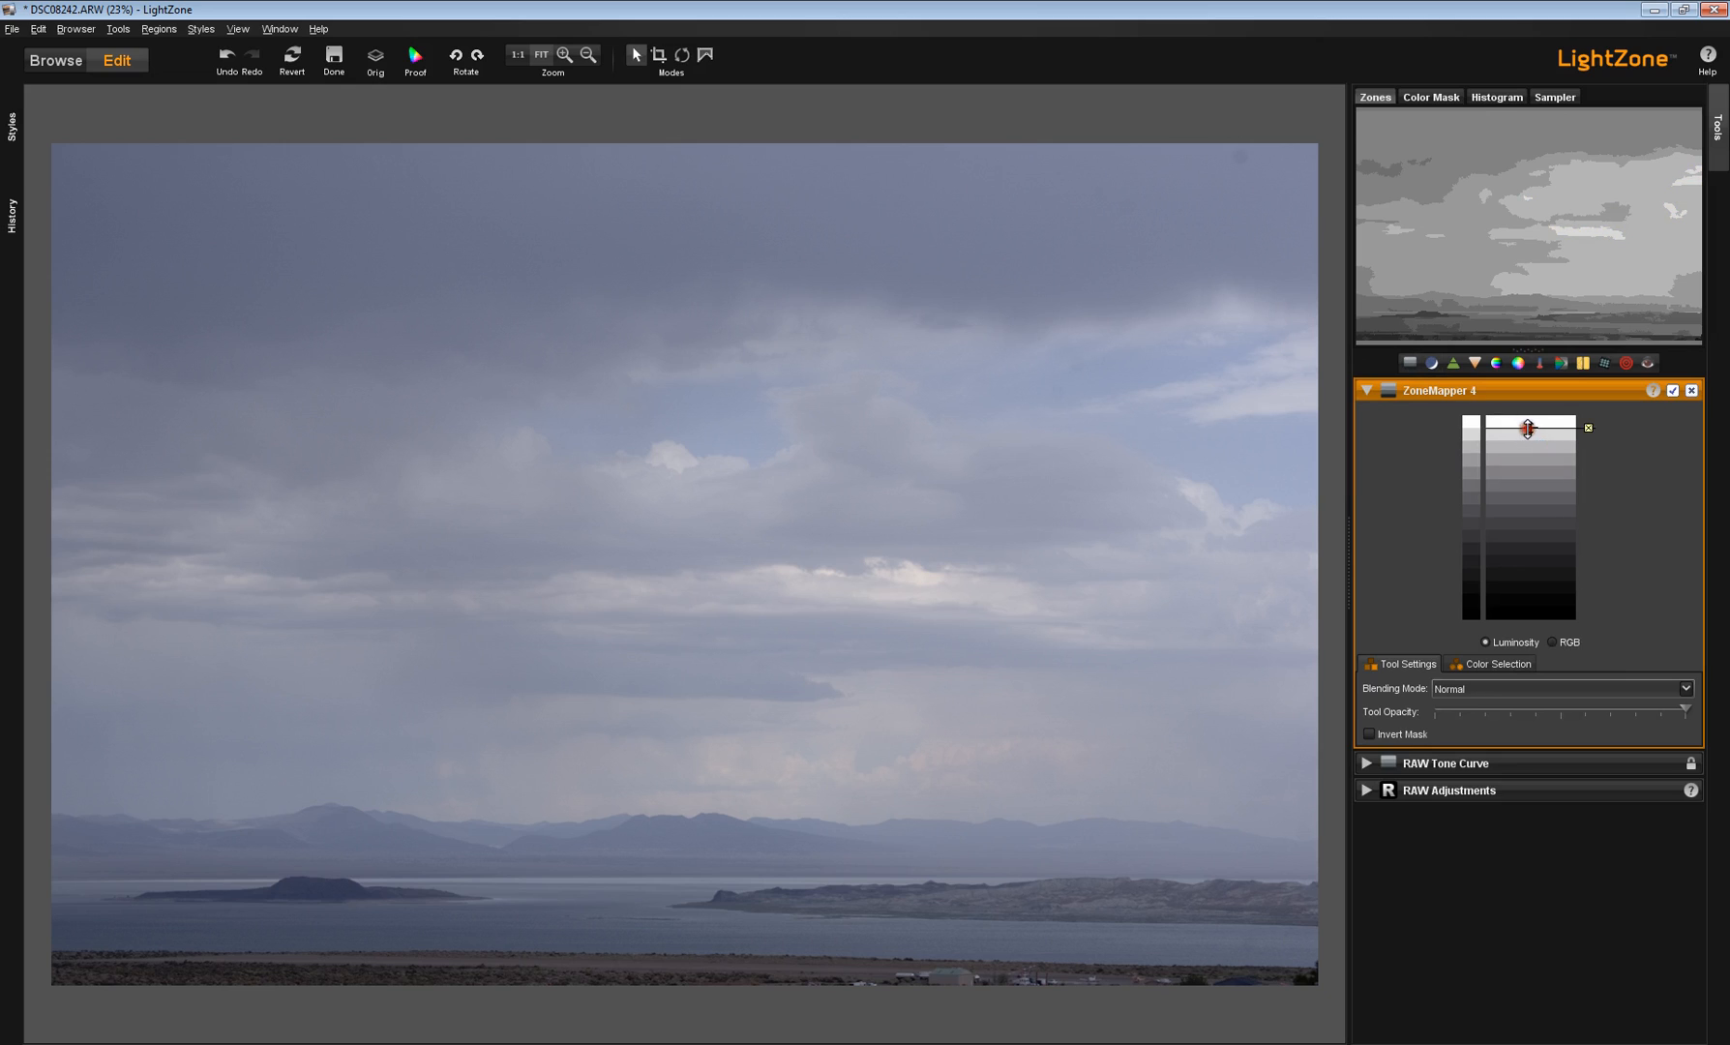
{"action": "left_click_drag", "start_coordinate": [1526, 428], "coordinate": [1540, 422]}
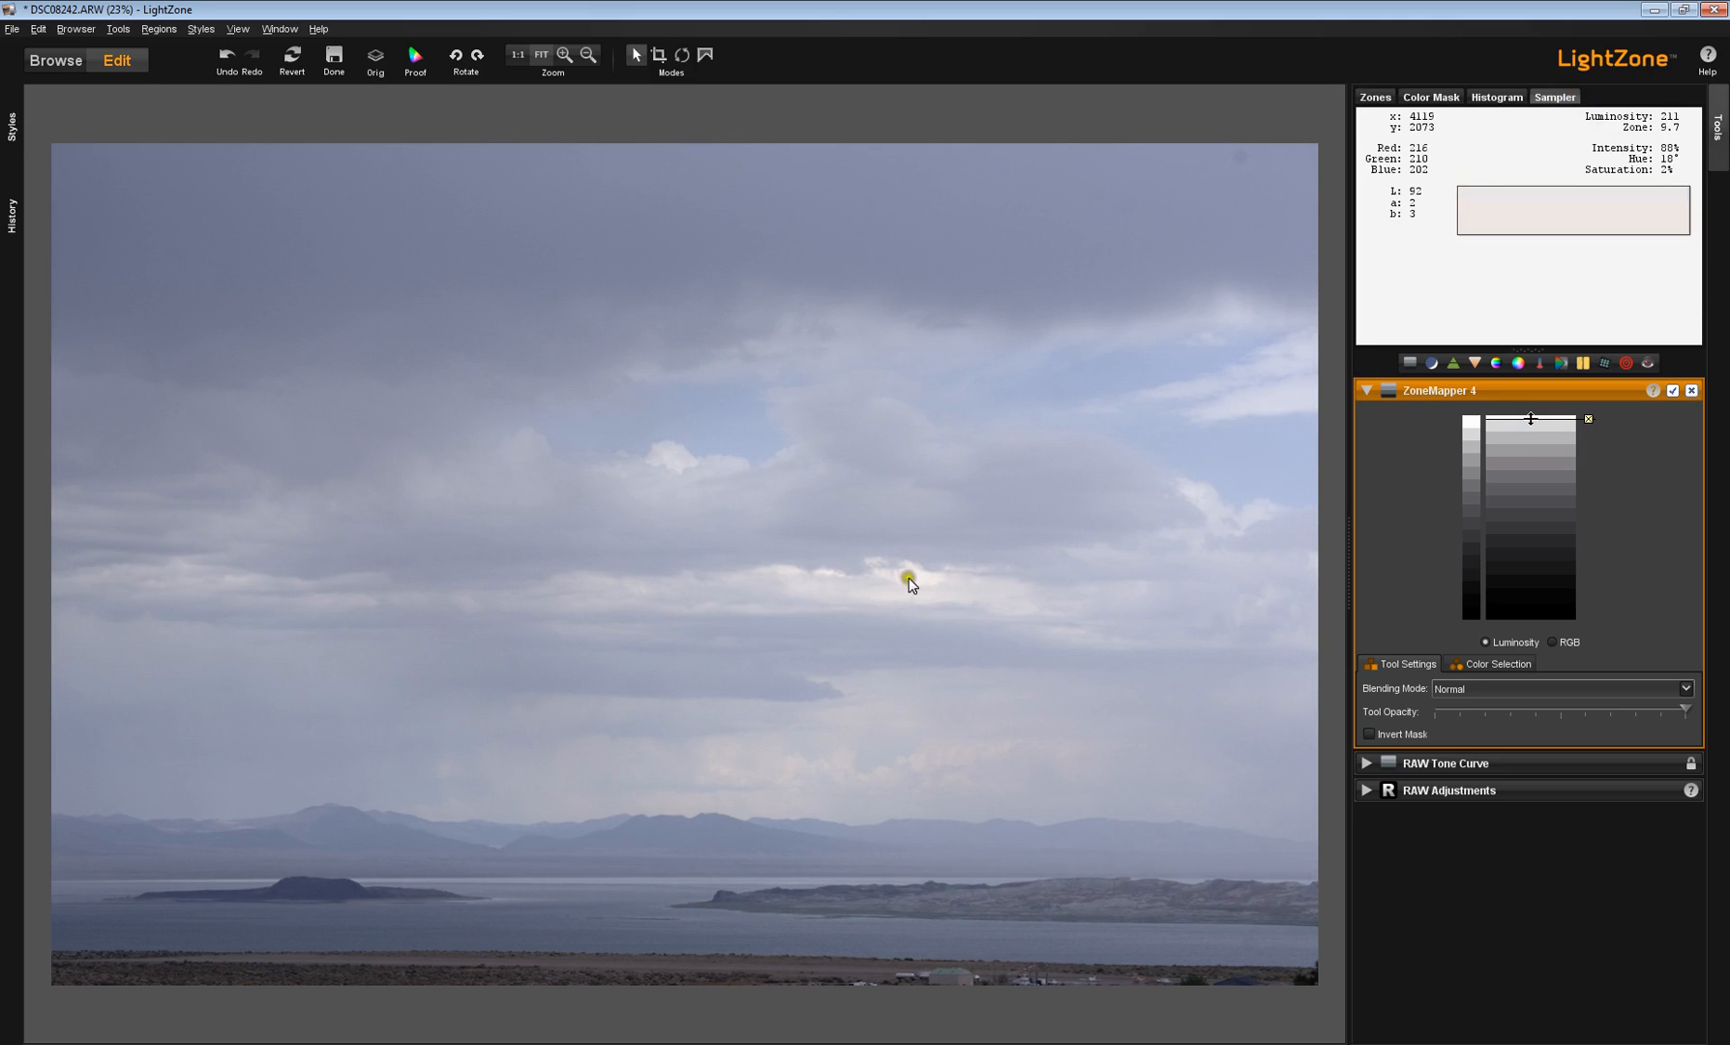
{"action": "mouse_move", "coordinate": [918, 580]}
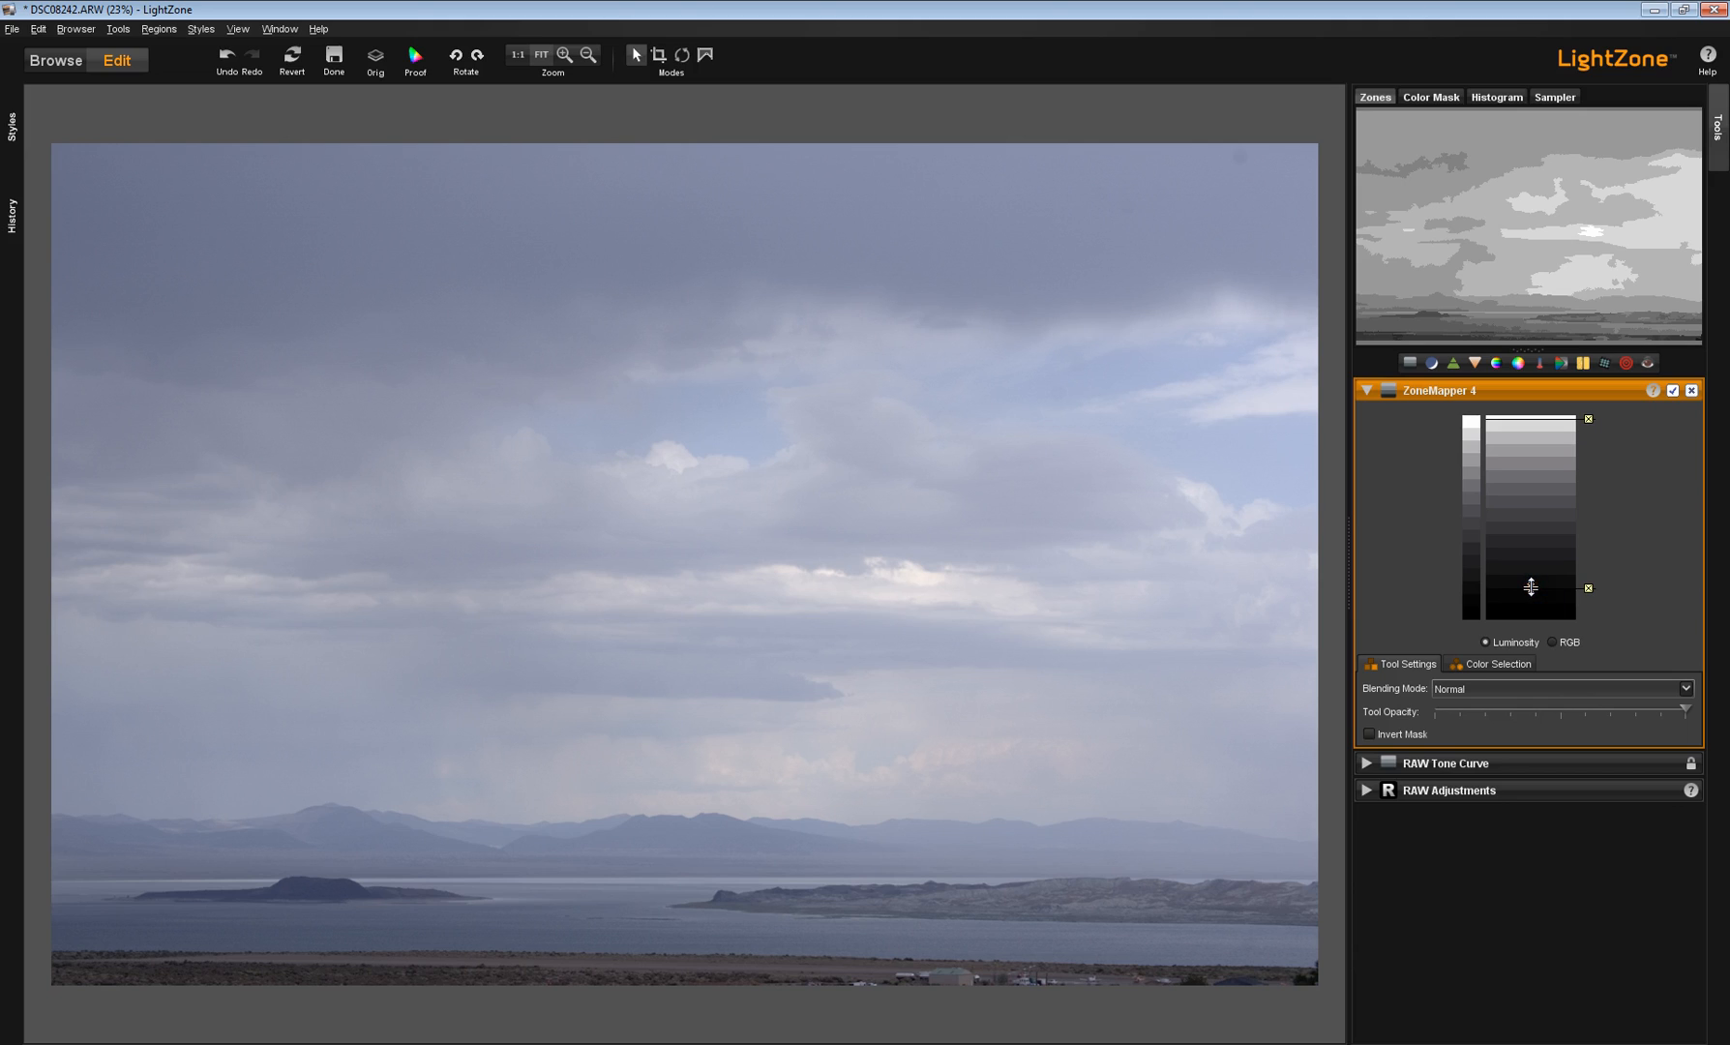
Step: Move the dark zone lock to the scale bottom and lock a zone below the brightest tones
{"action": "left_click_drag", "start_coordinate": [1531, 586], "coordinate": [1531, 599]}
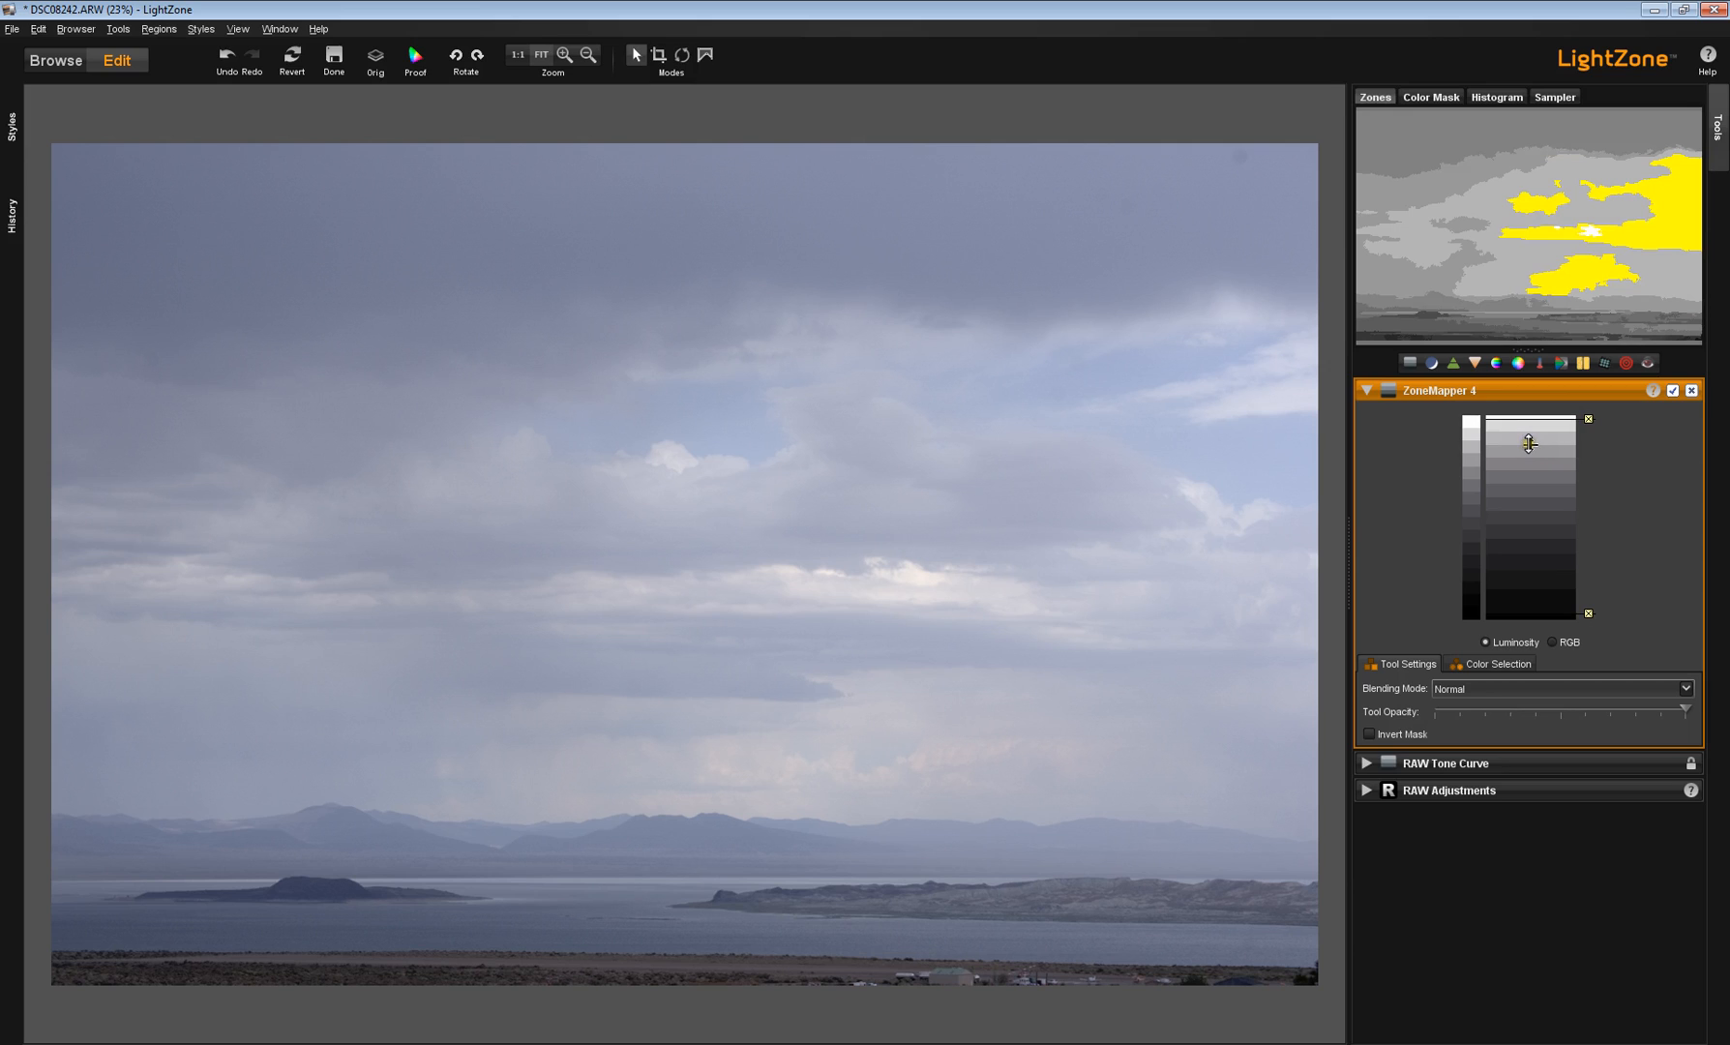
{"action": "left_click_drag", "start_coordinate": [1528, 441], "coordinate": [1528, 458]}
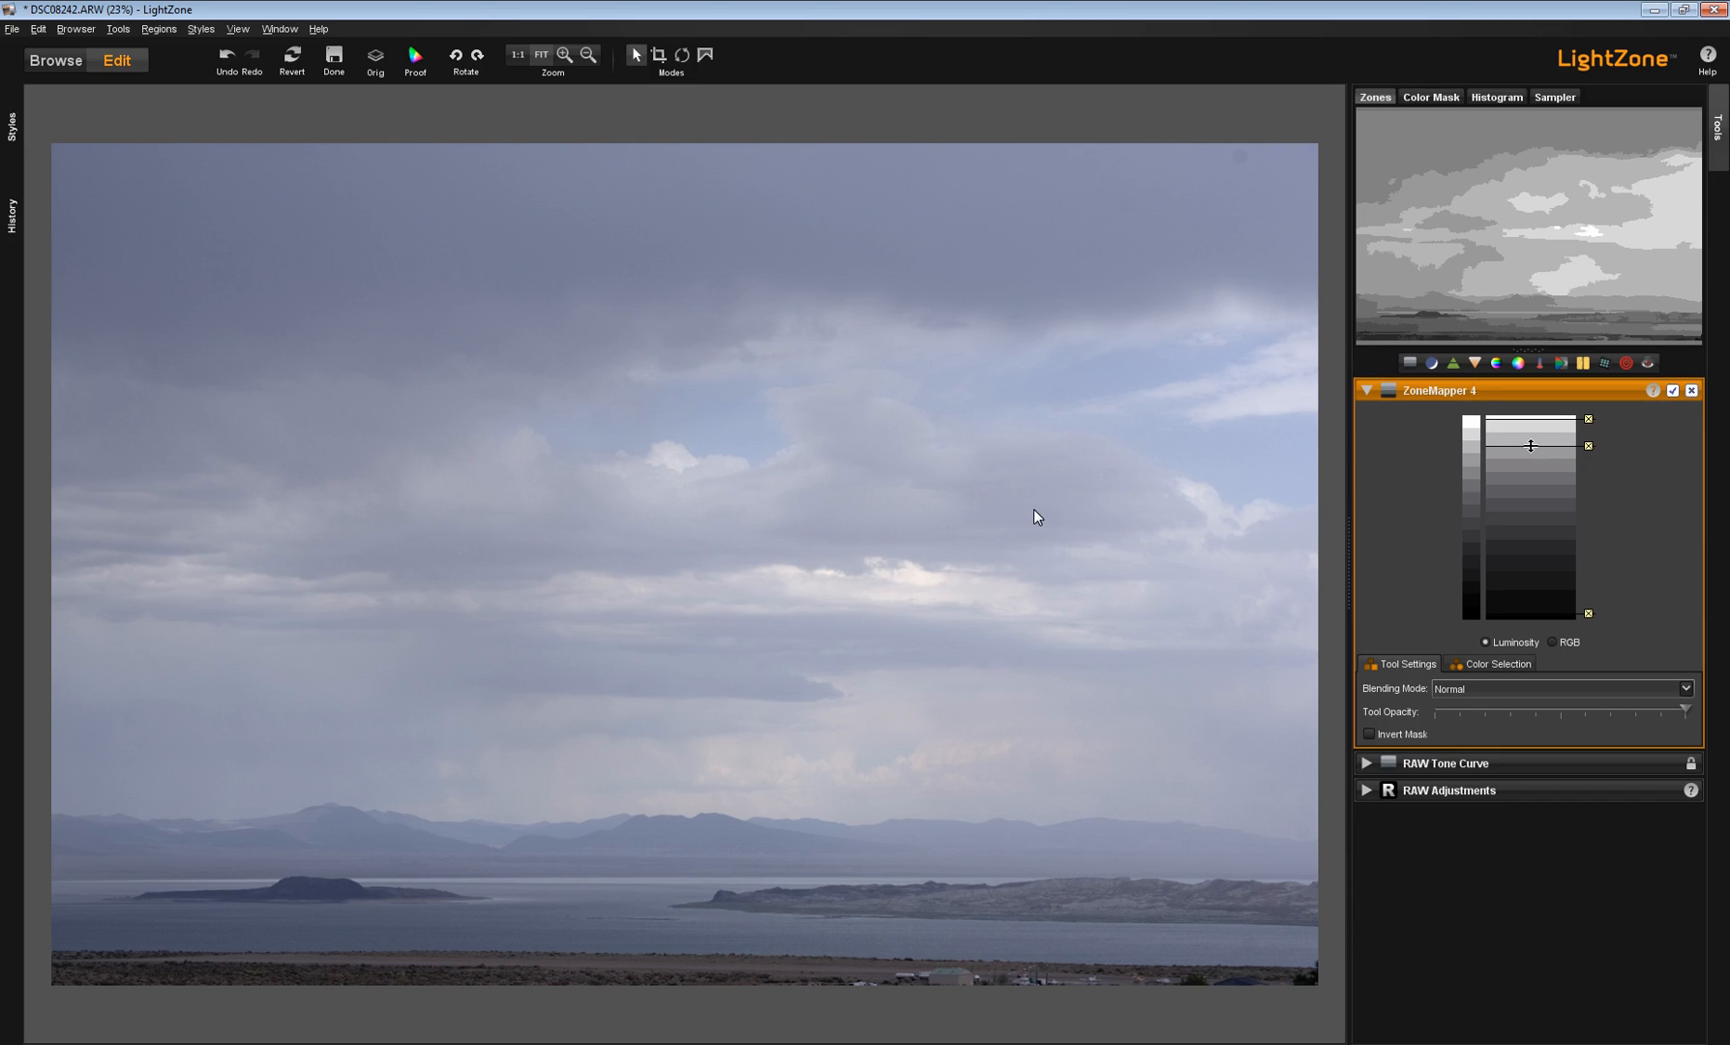
Step: Reposition the ZoneMapper 4 upper and mid zone locks to darken clouds and hold the brightest tones
{"action": "left_click_drag", "start_coordinate": [1531, 446], "coordinate": [1531, 440]}
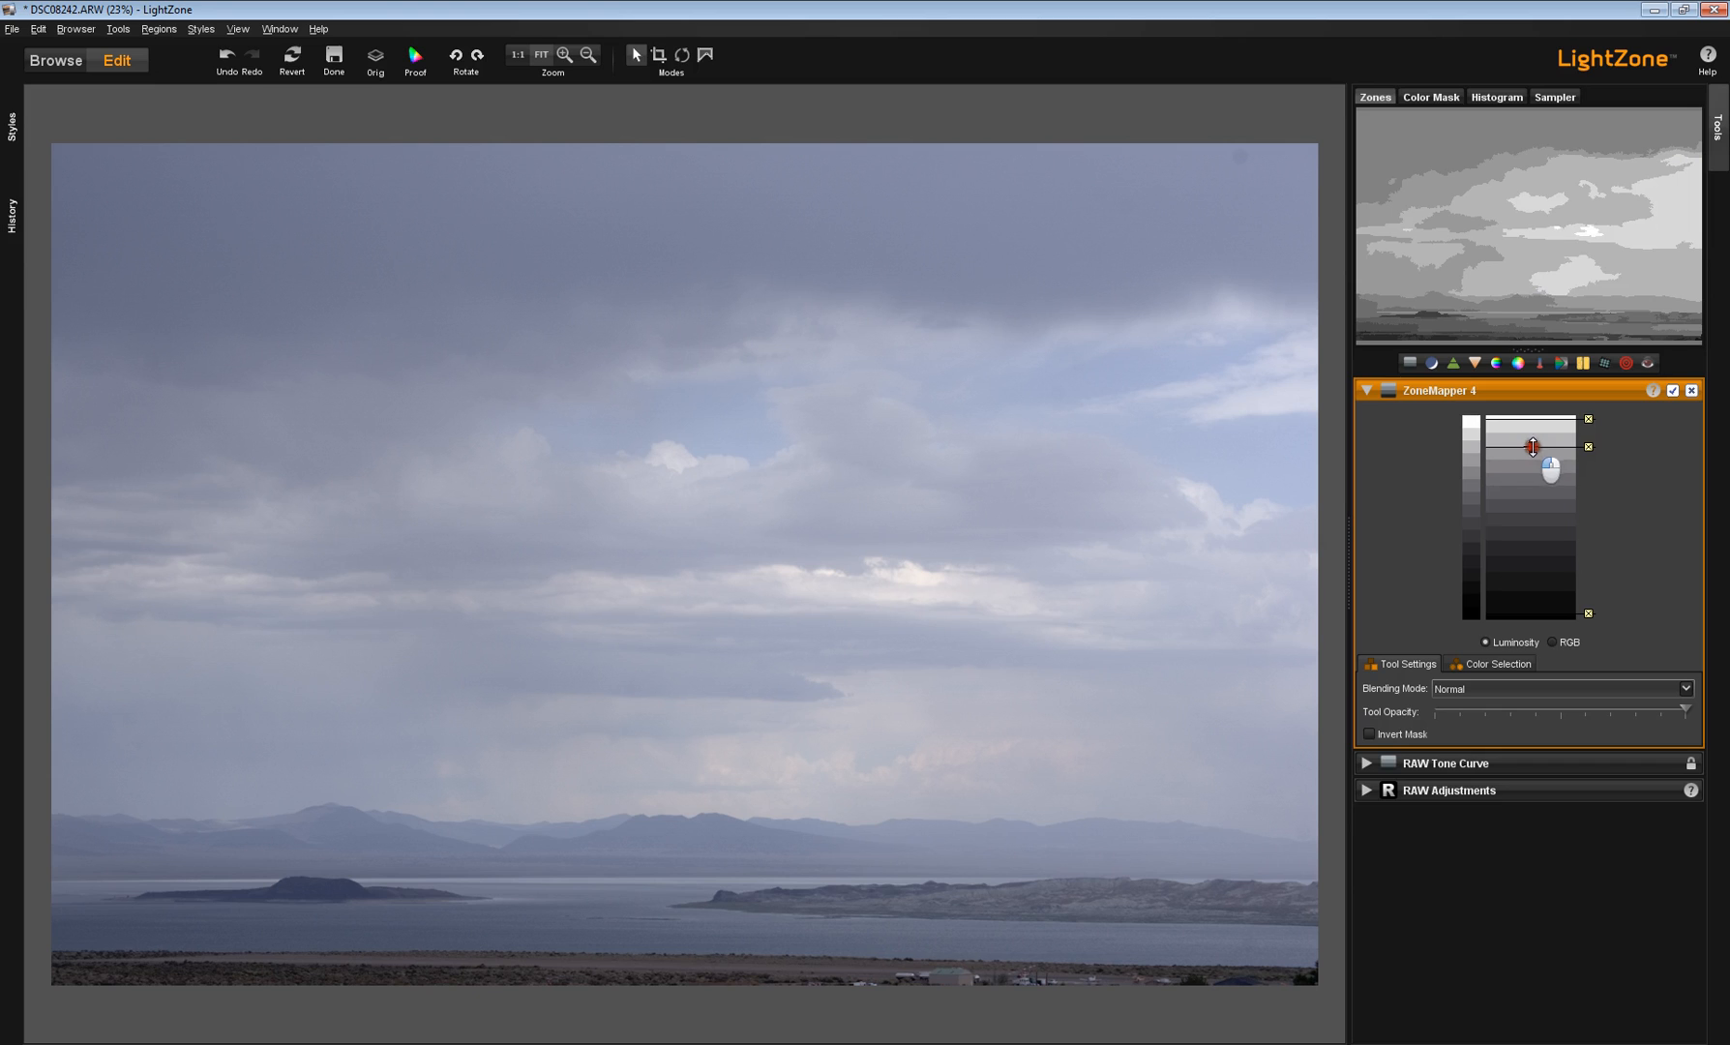
{"action": "left_click_drag", "start_coordinate": [1532, 446], "coordinate": [1532, 456]}
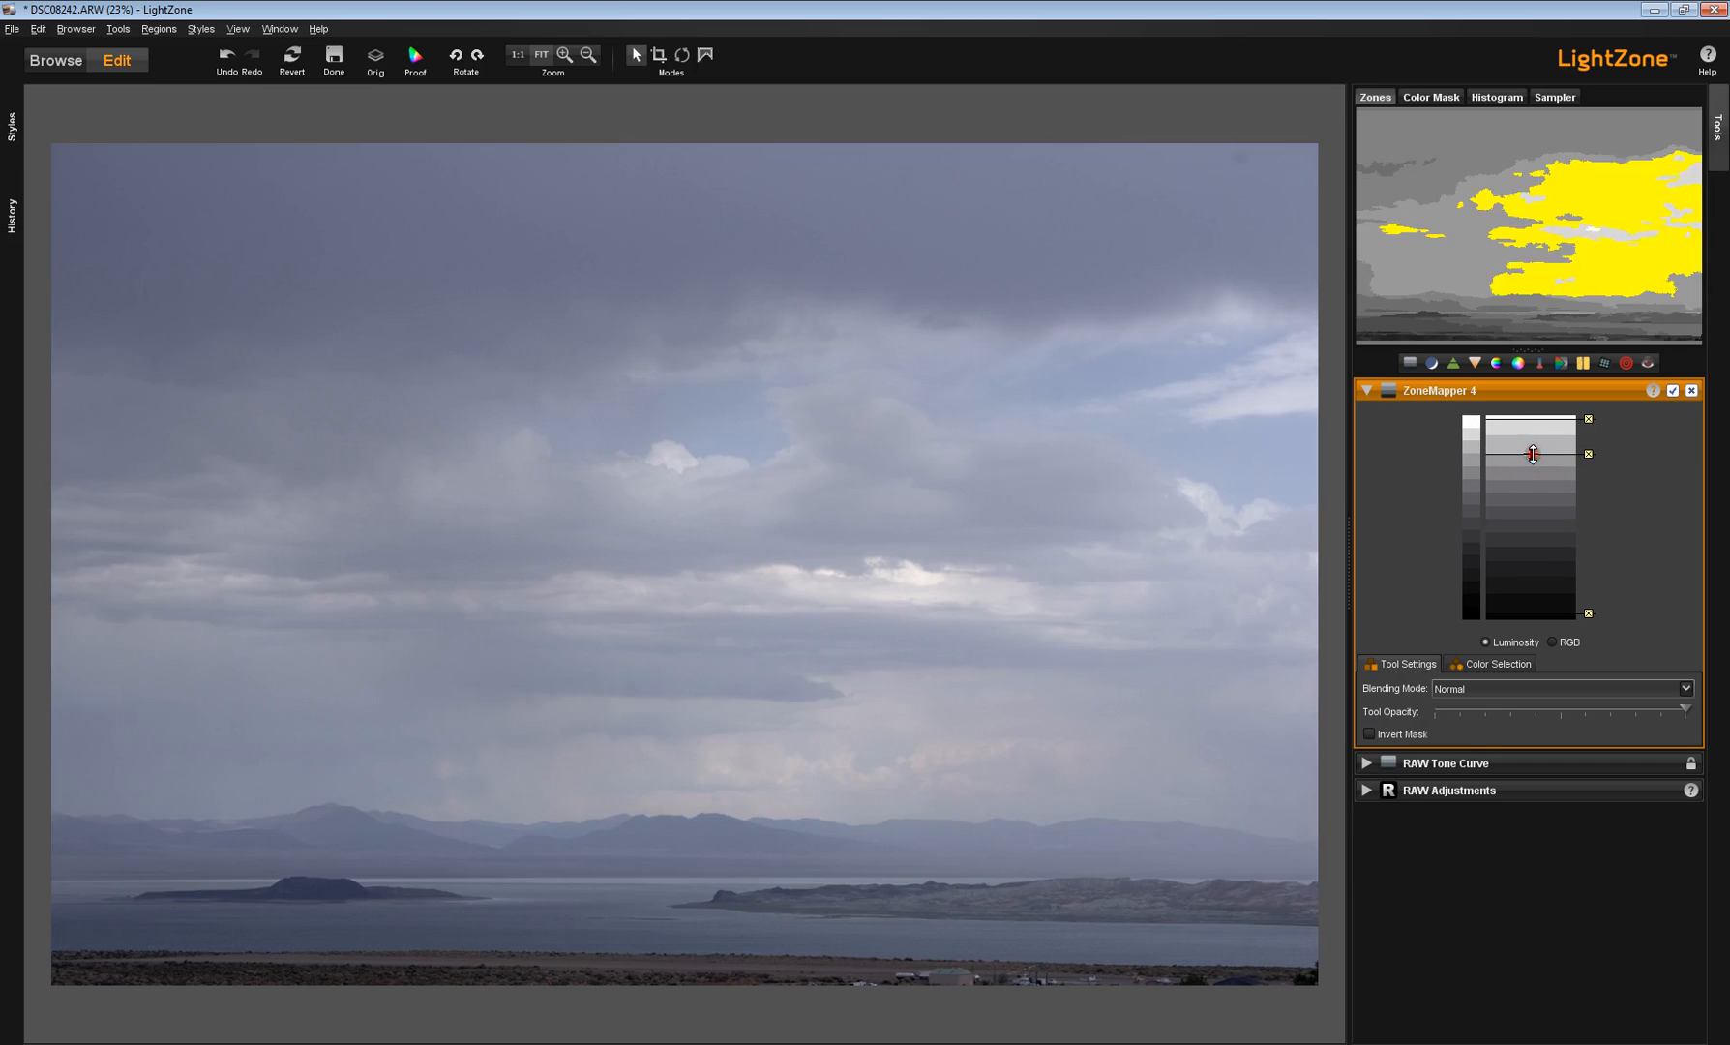
{"action": "left_click_drag", "start_coordinate": [1532, 454], "coordinate": [1532, 490]}
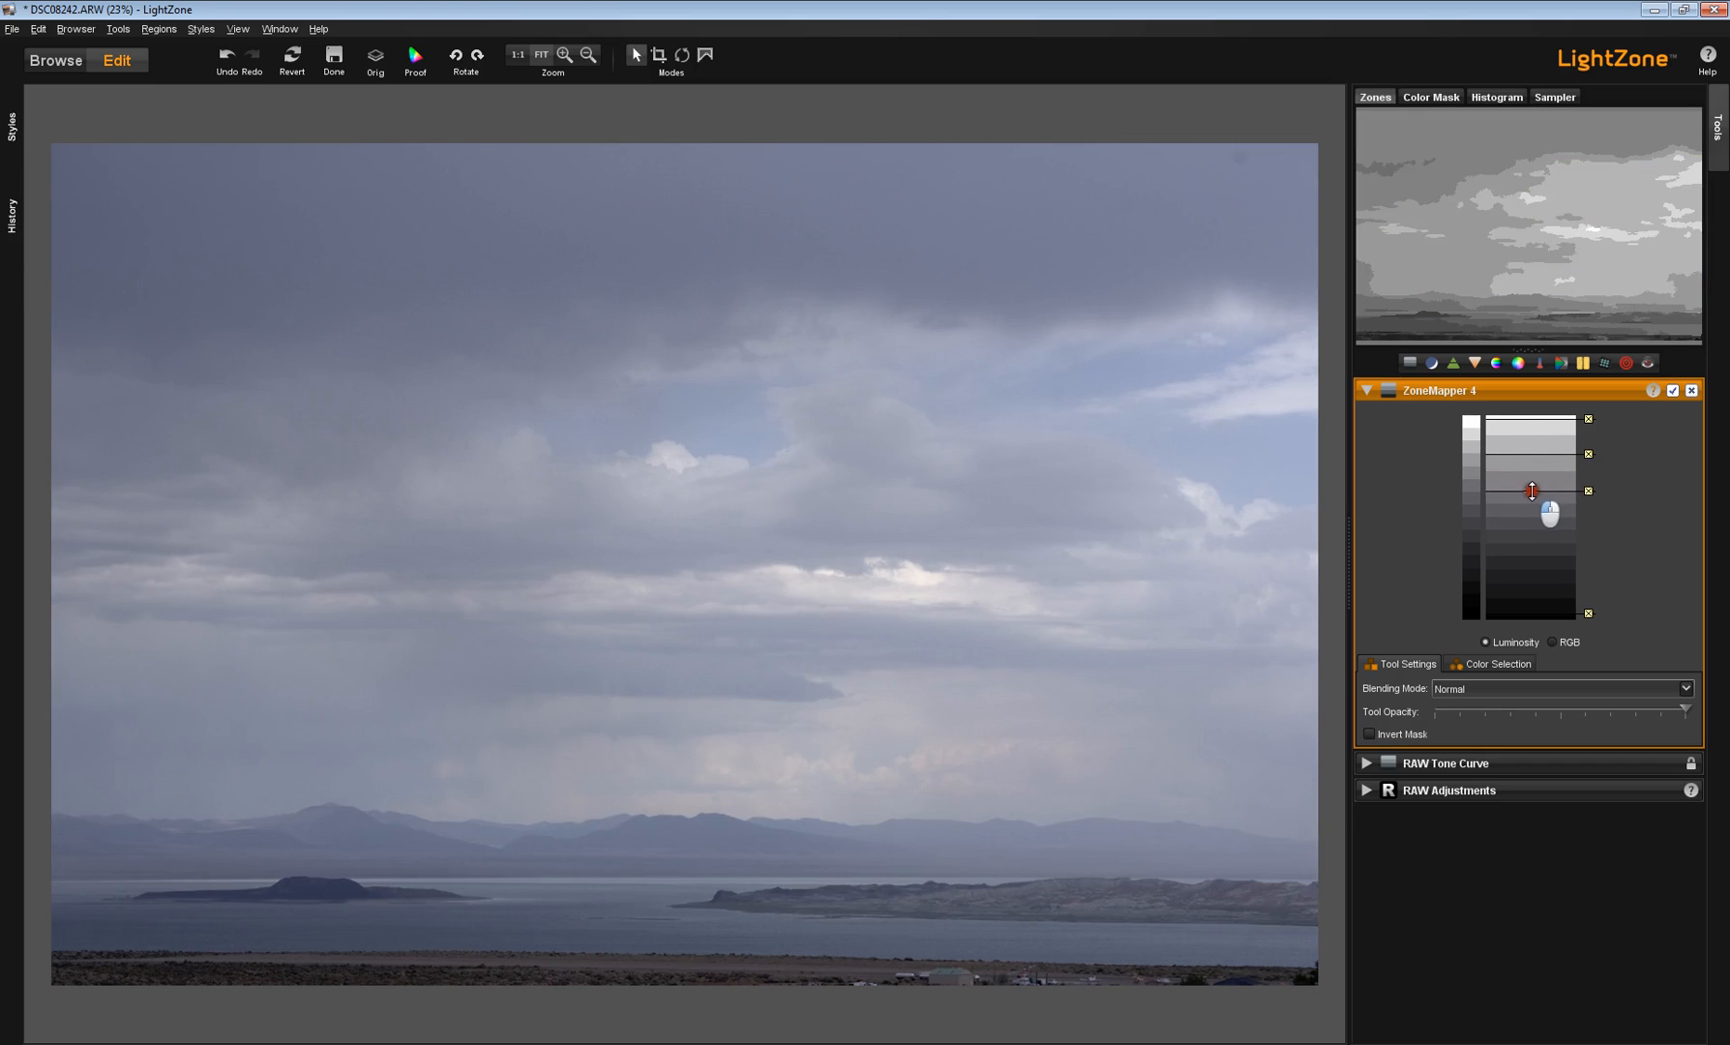
{"action": "left_click_drag", "start_coordinate": [1531, 490], "coordinate": [1531, 519]}
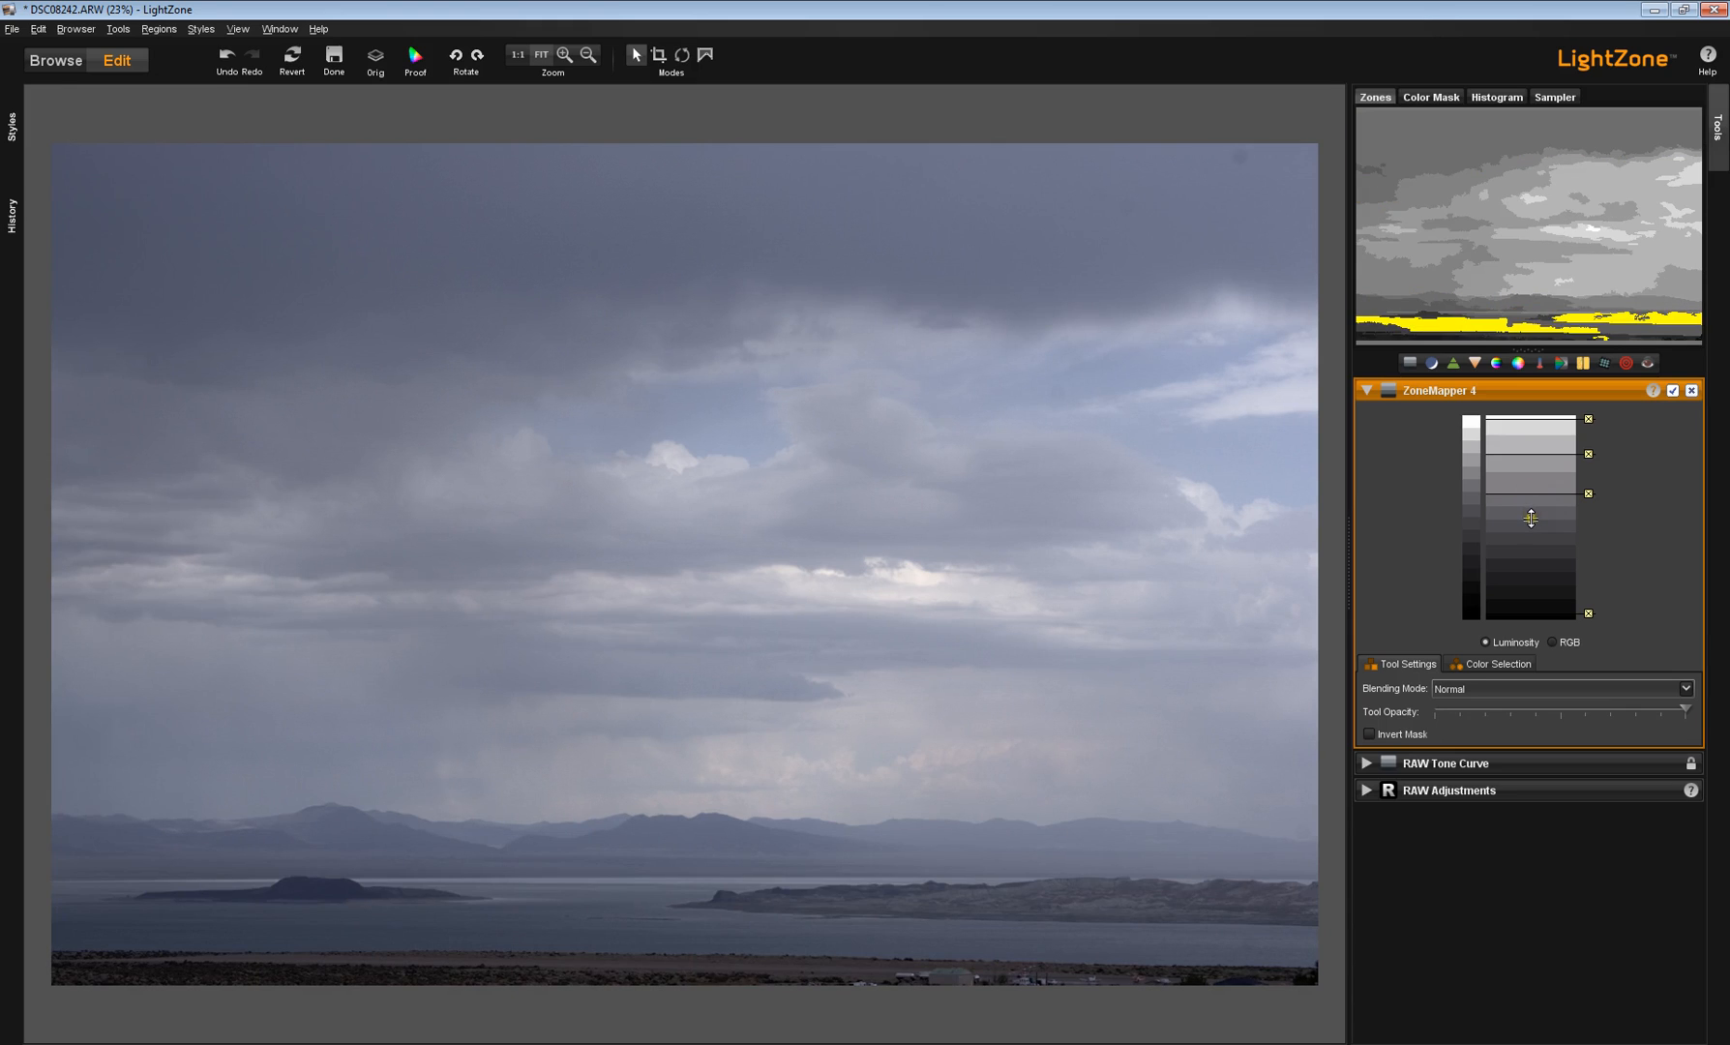
{"action": "left_click_drag", "start_coordinate": [1529, 519], "coordinate": [1532, 541]}
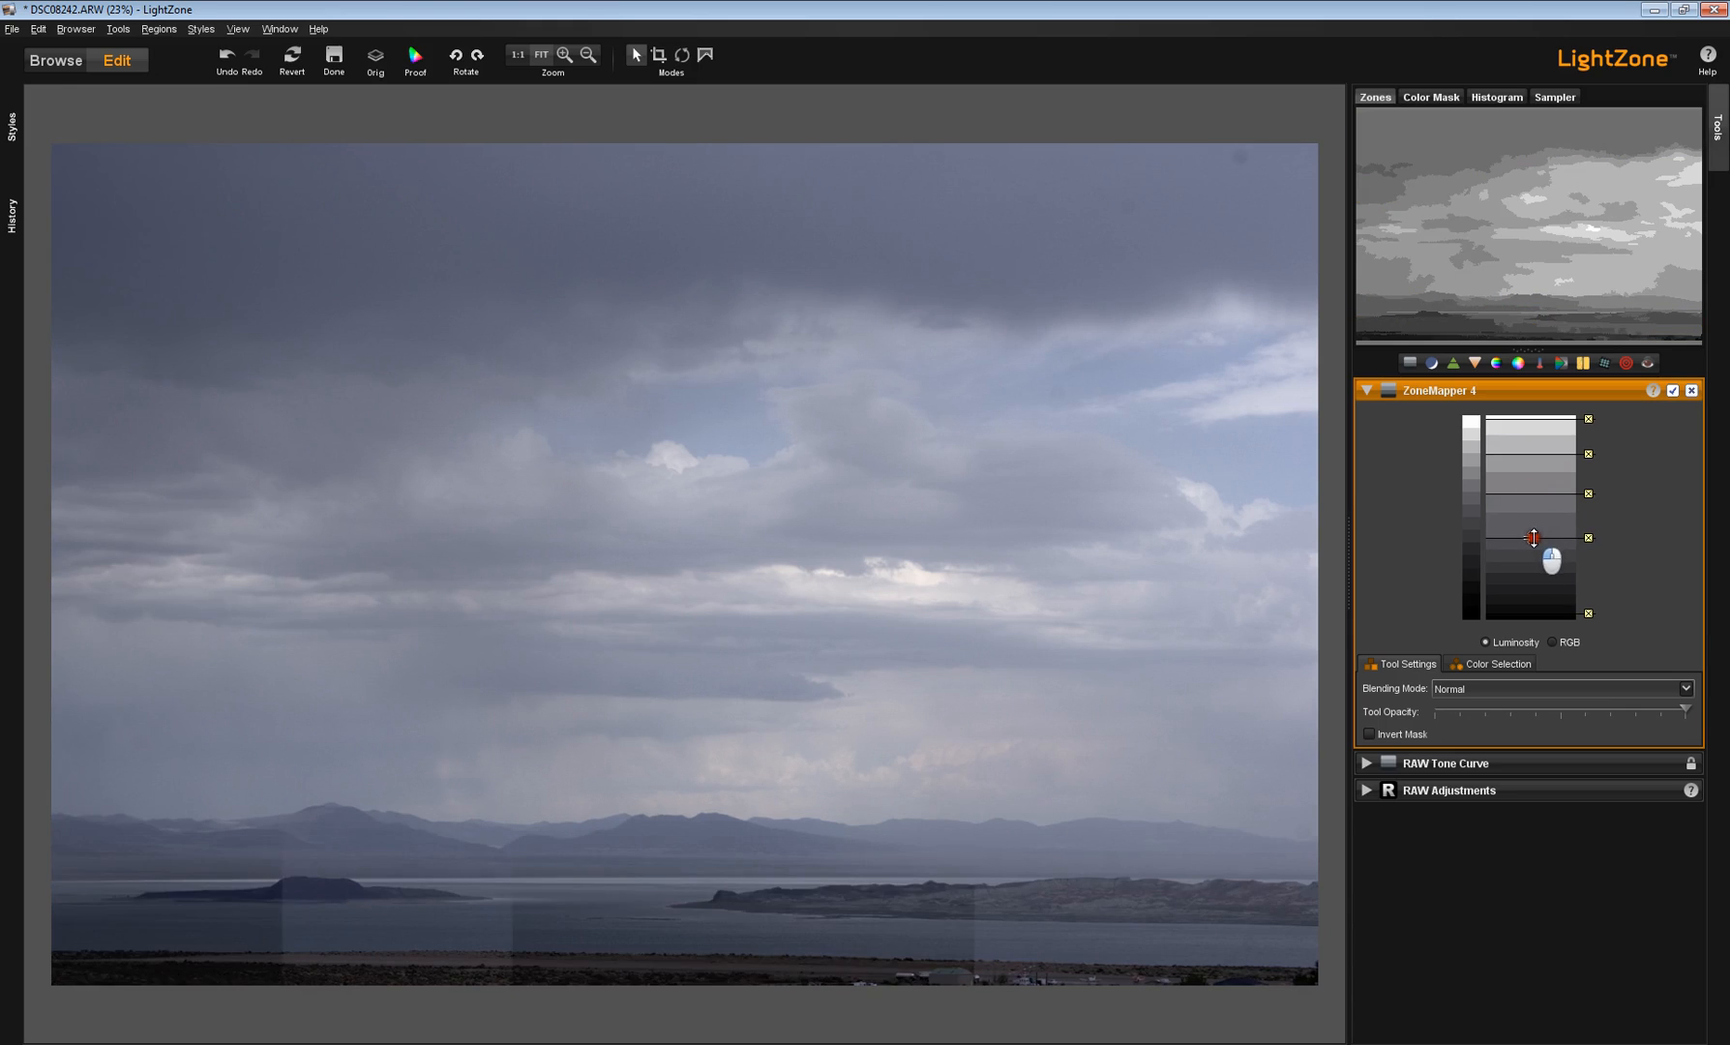
{"action": "left_click_drag", "start_coordinate": [1531, 537], "coordinate": [1531, 497]}
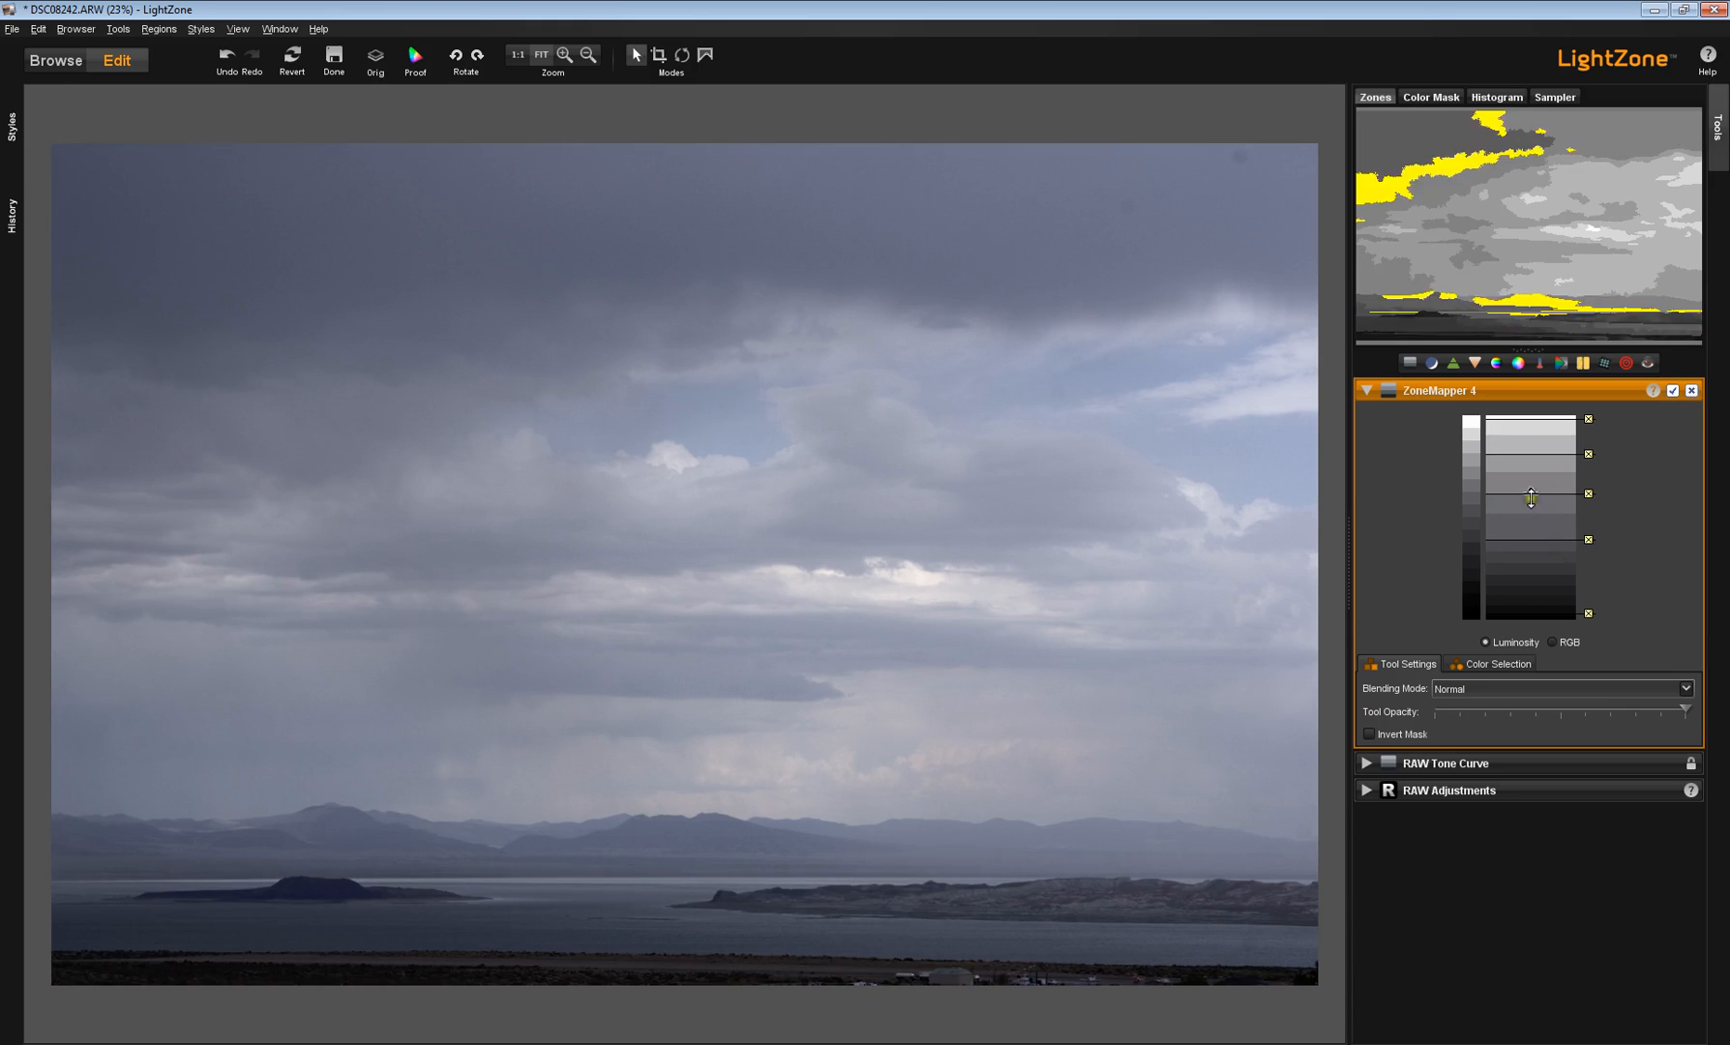
{"action": "left_click_drag", "start_coordinate": [1532, 498], "coordinate": [1534, 451]}
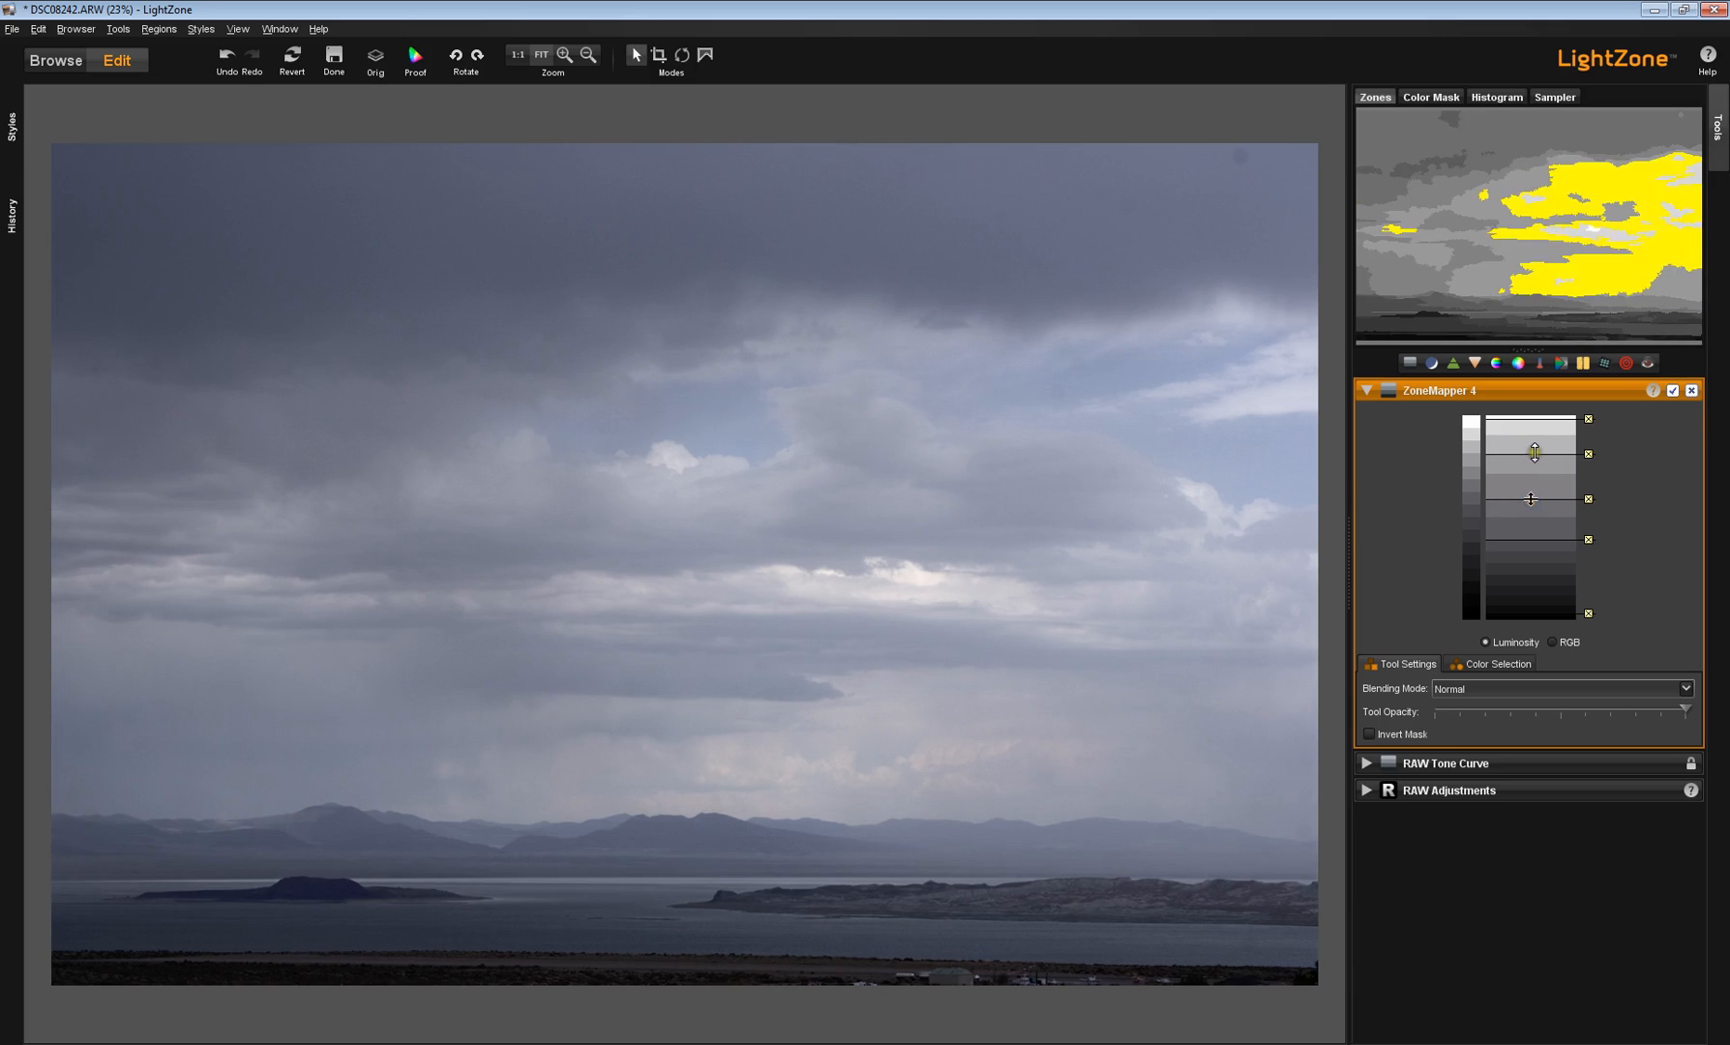
{"action": "left_click_drag", "start_coordinate": [1532, 453], "coordinate": [1532, 421]}
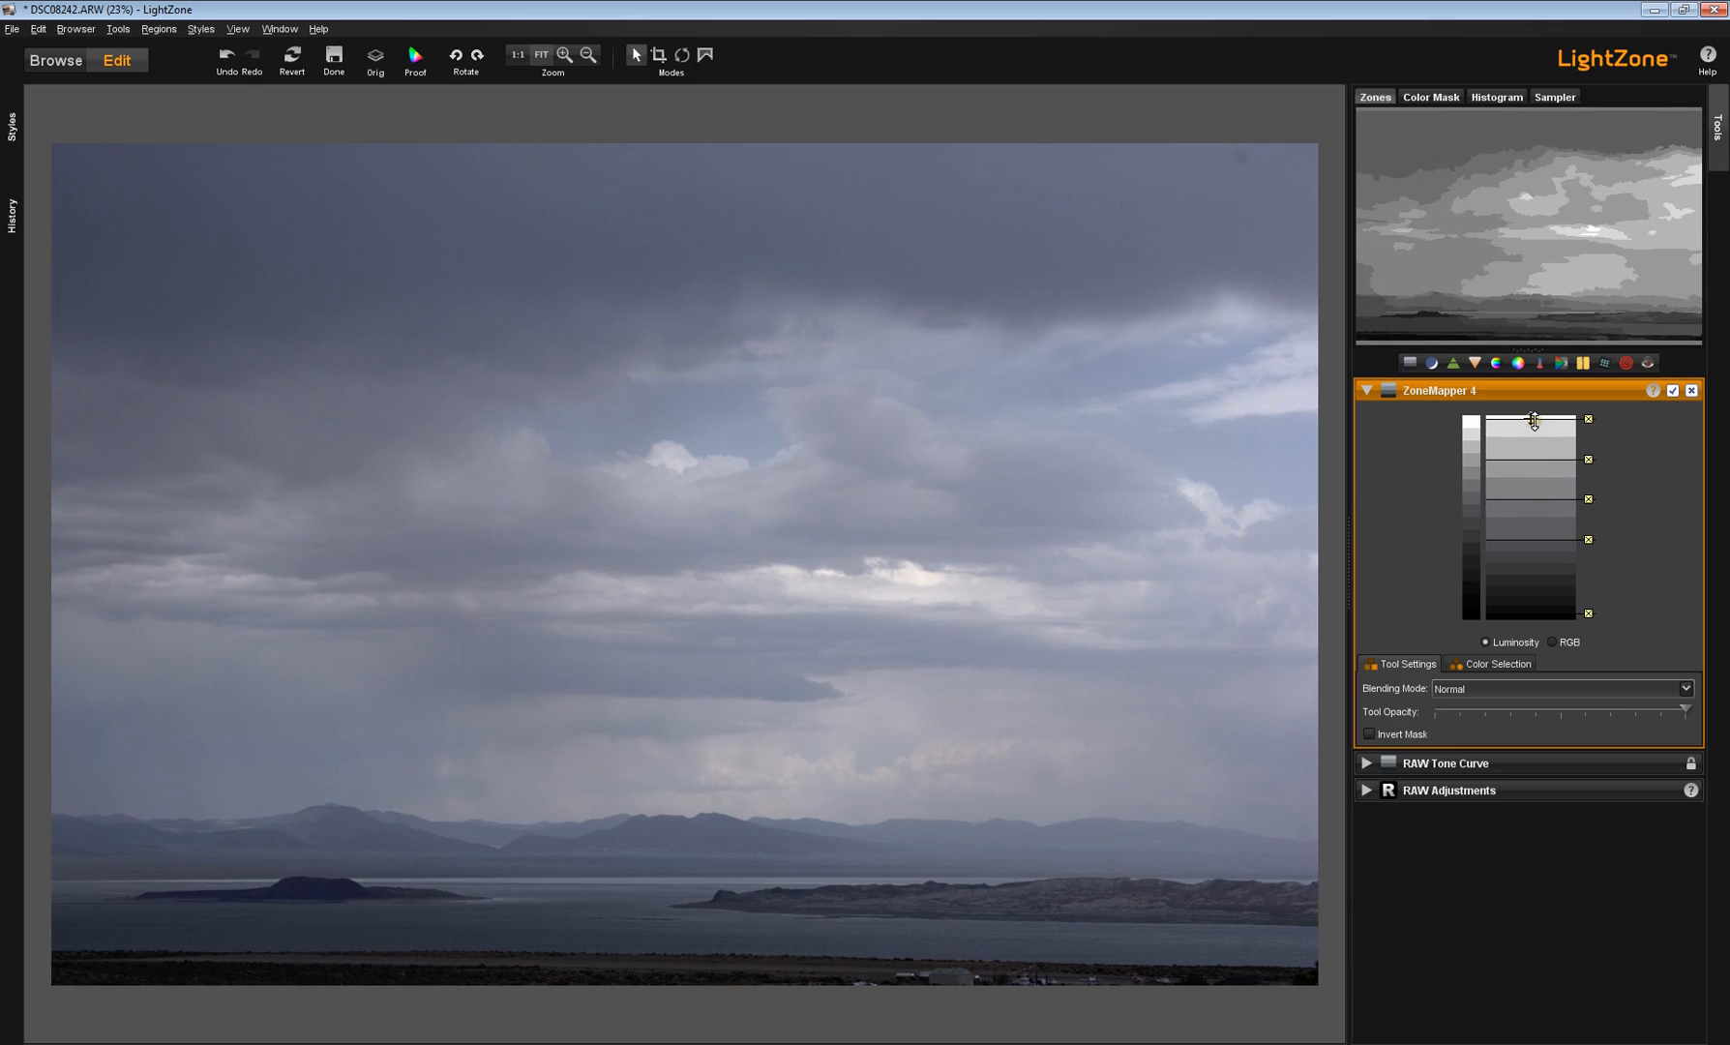
{"action": "left_click_drag", "start_coordinate": [1533, 422], "coordinate": [1532, 449]}
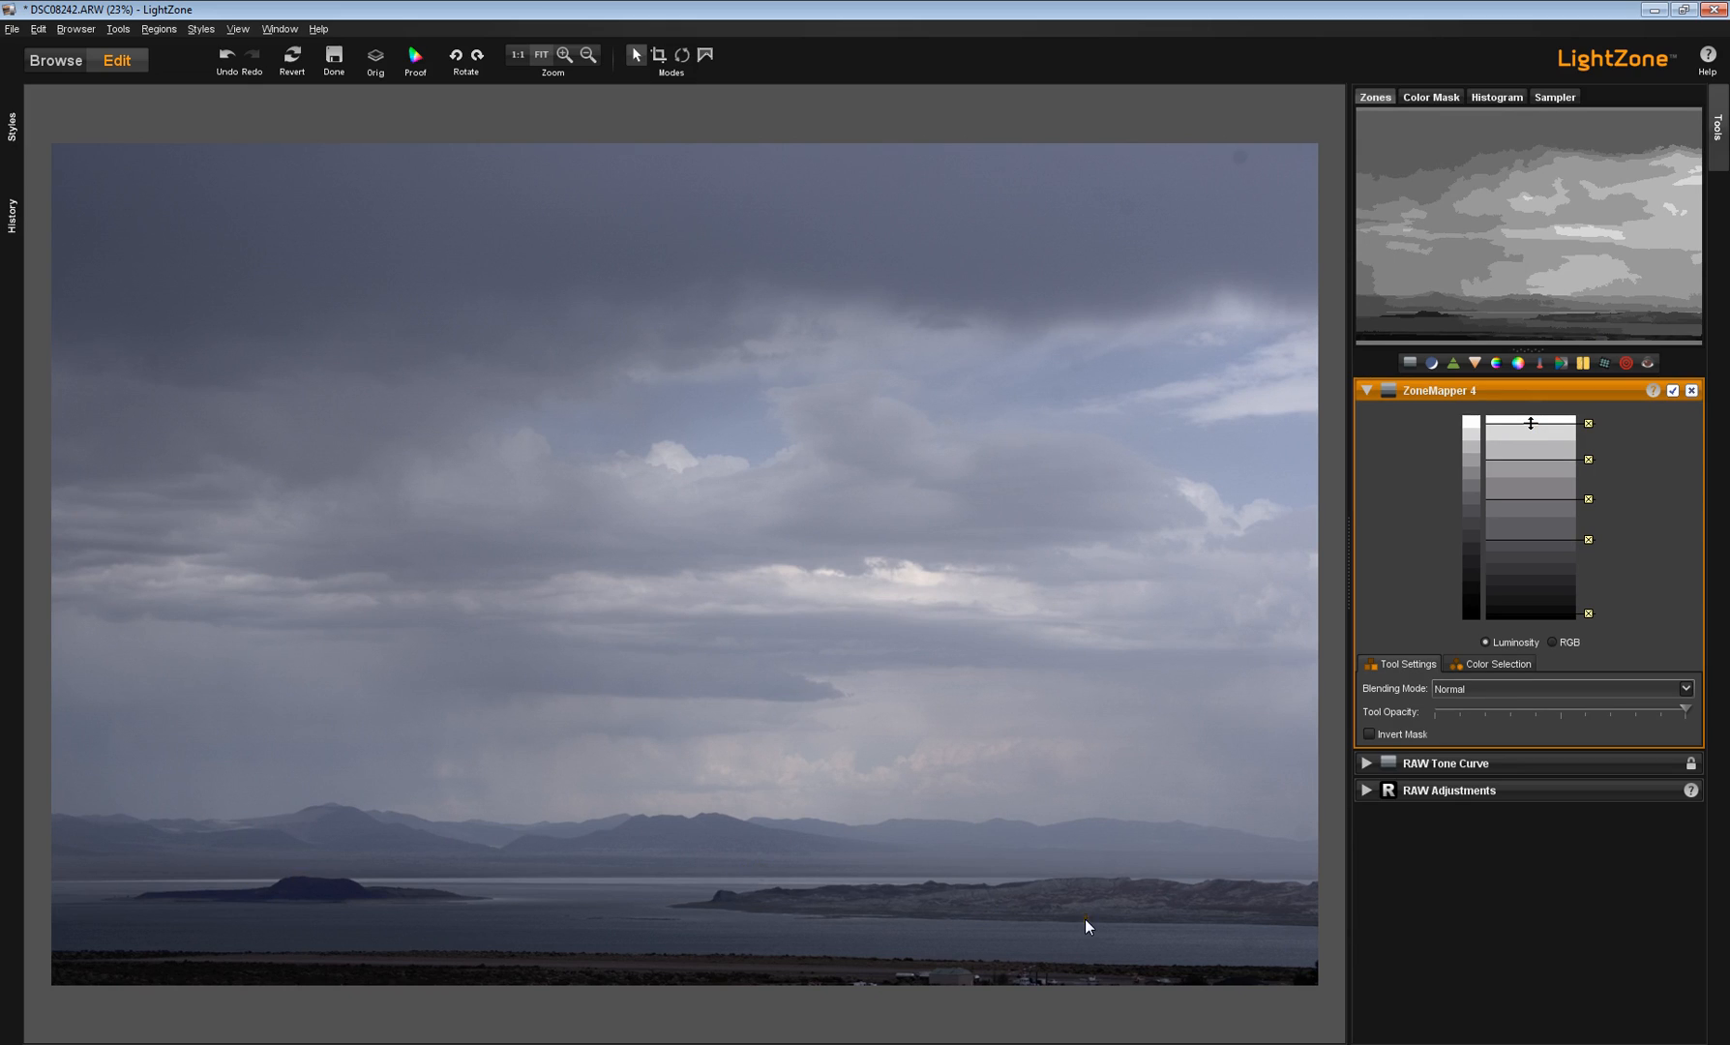
{"action": "mouse_move", "coordinate": [621, 887]}
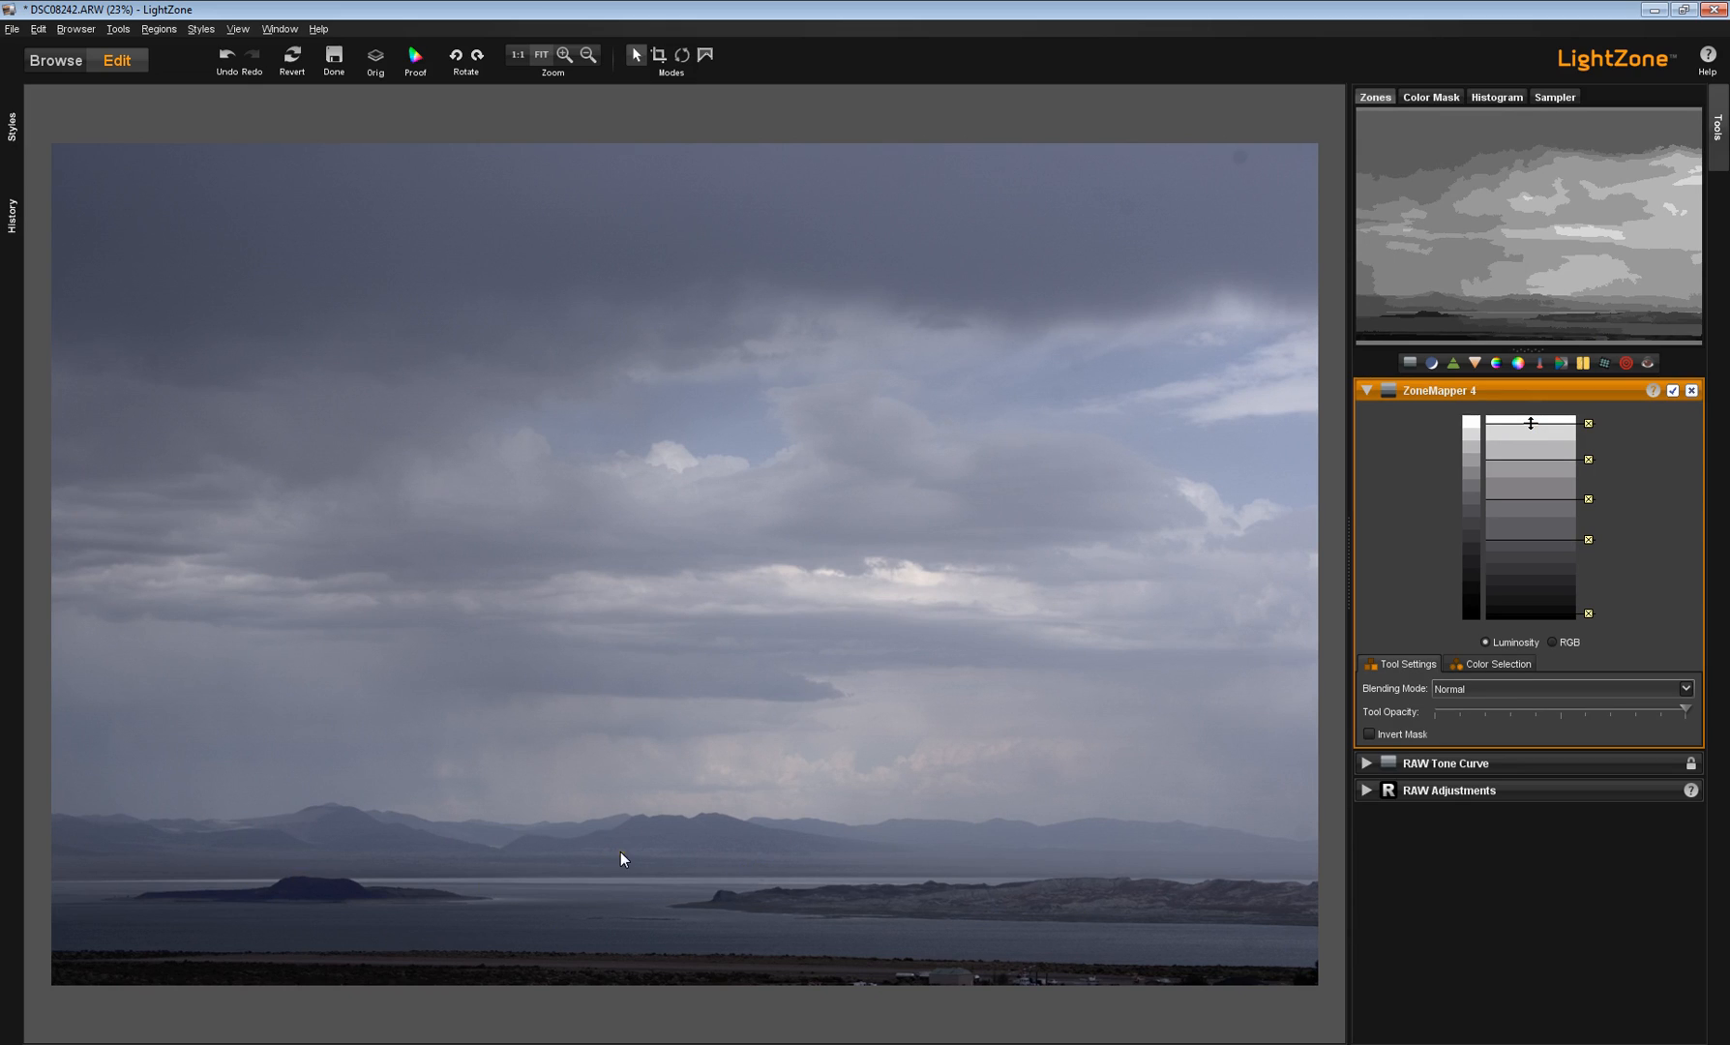
{"action": "mouse_move", "coordinate": [927, 879]}
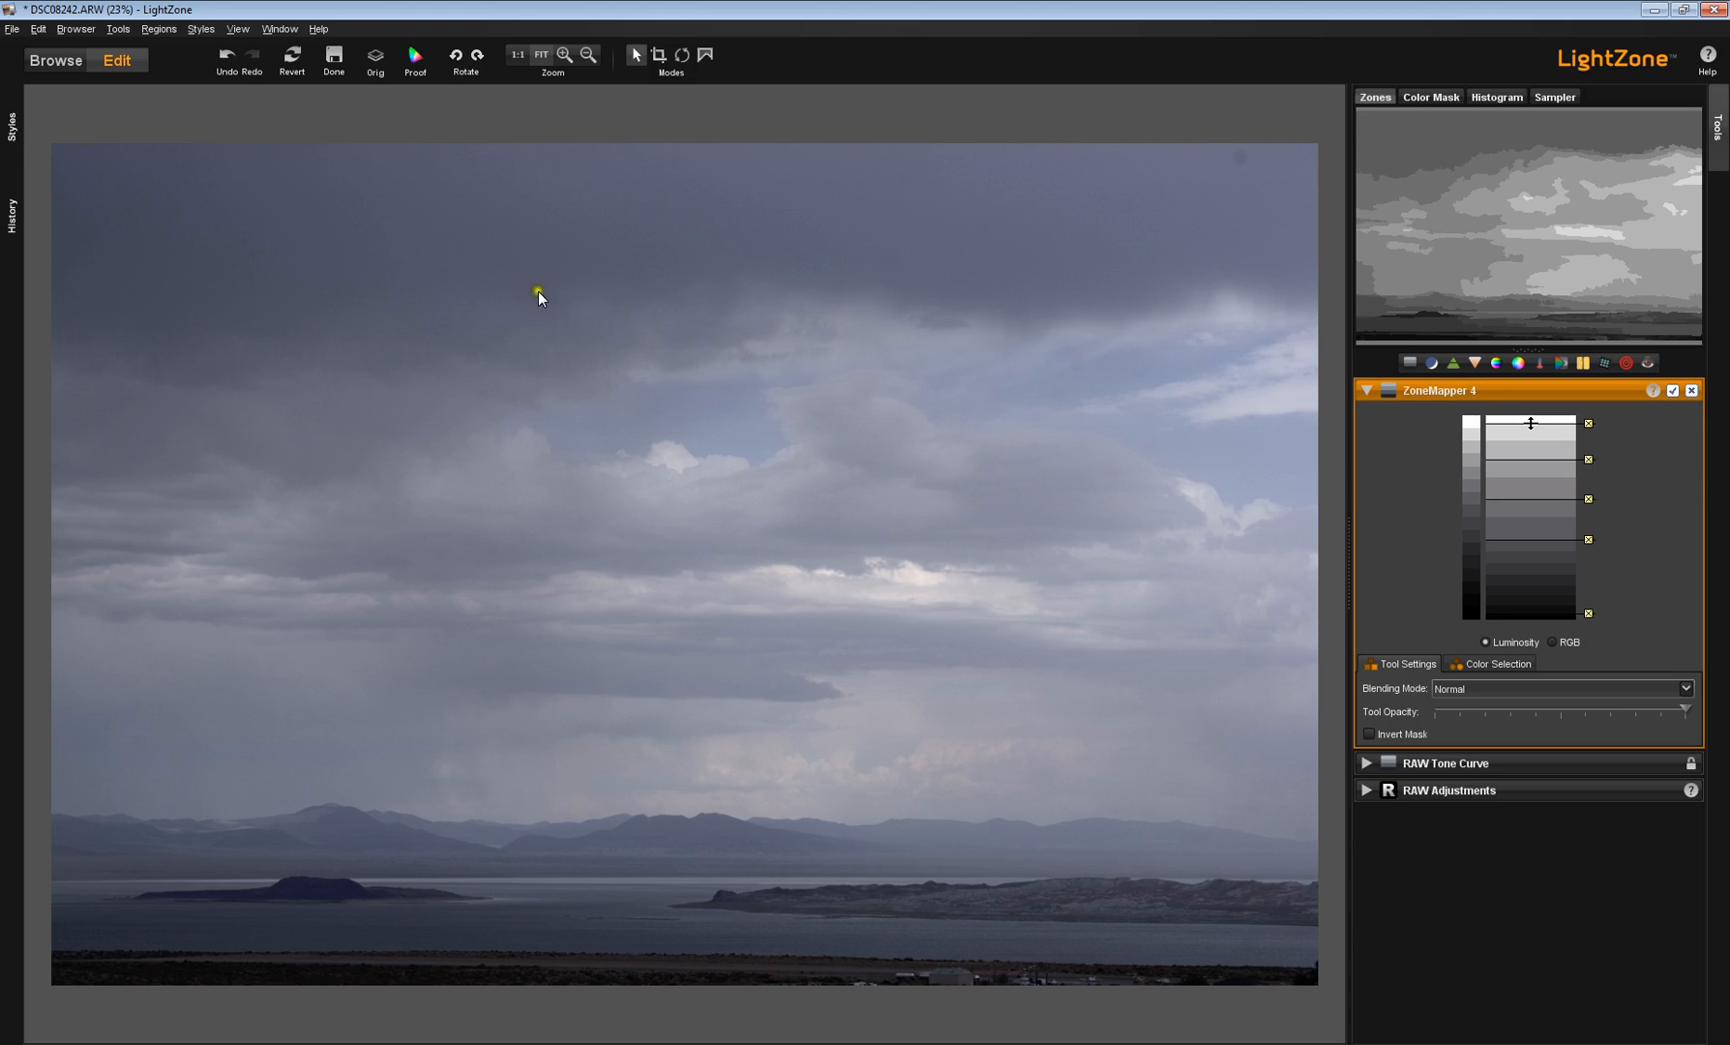
{"action": "left_click", "coordinate": [374, 55]}
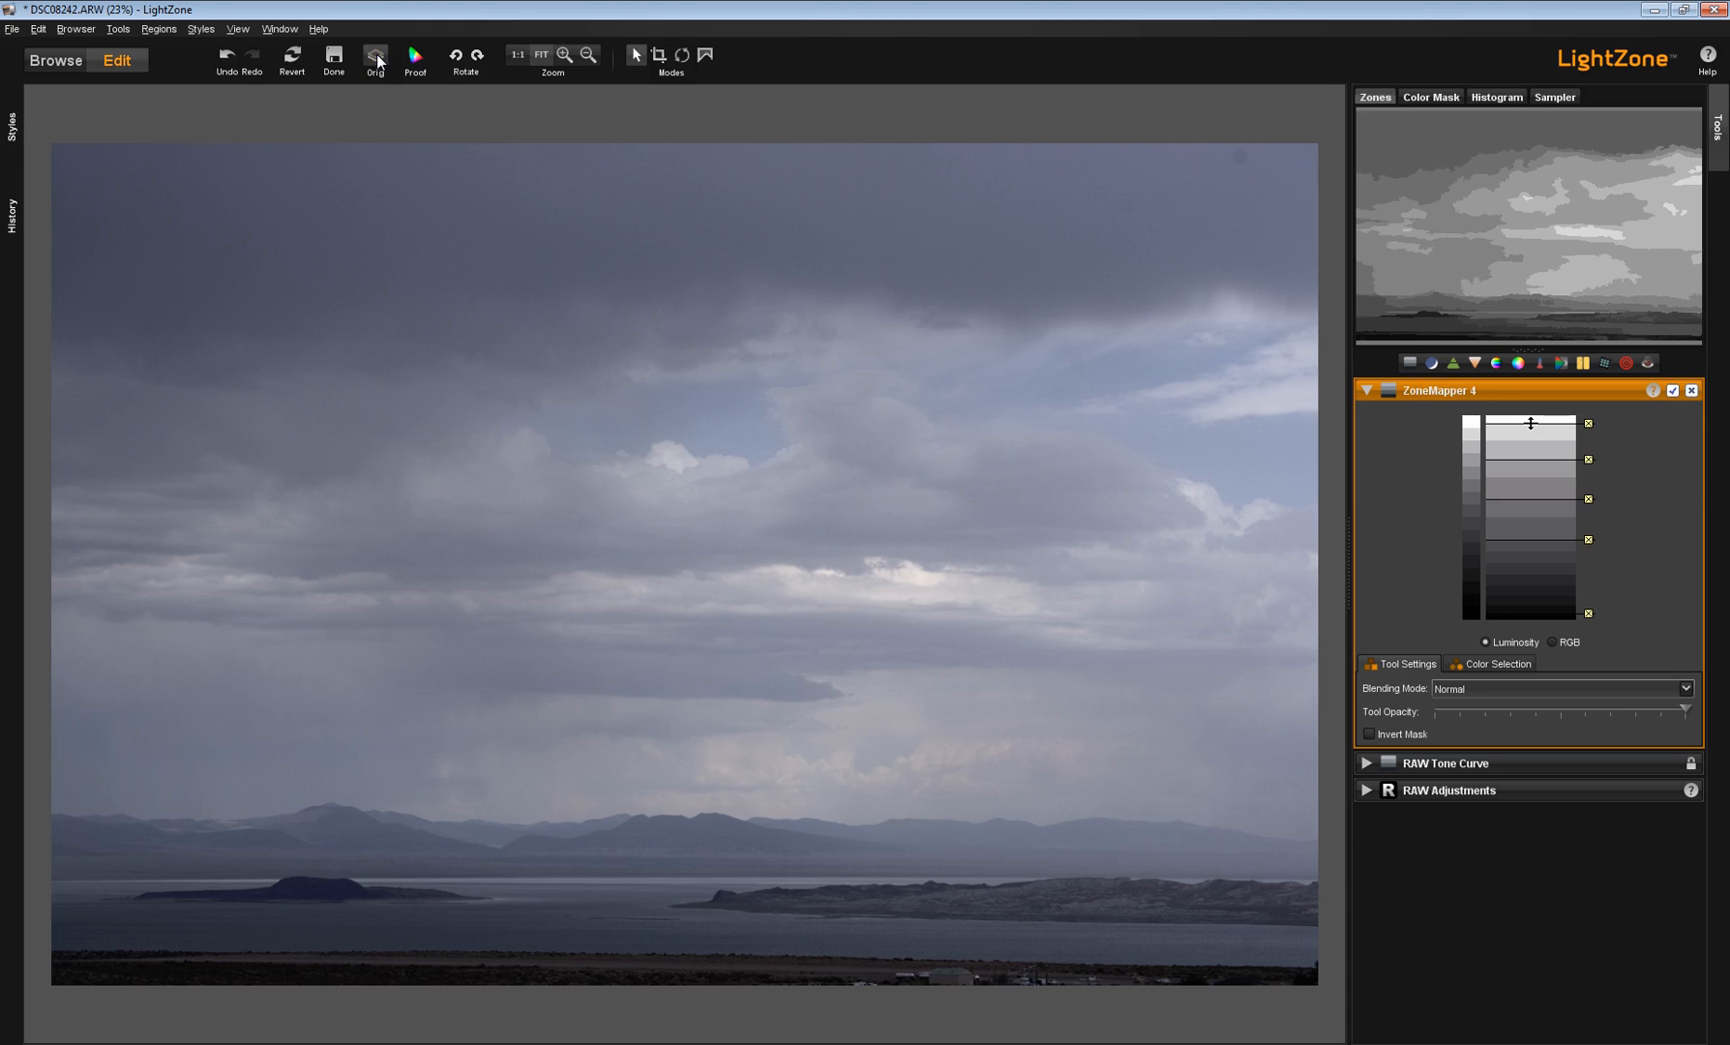
{"action": "left_click", "coordinate": [375, 56]}
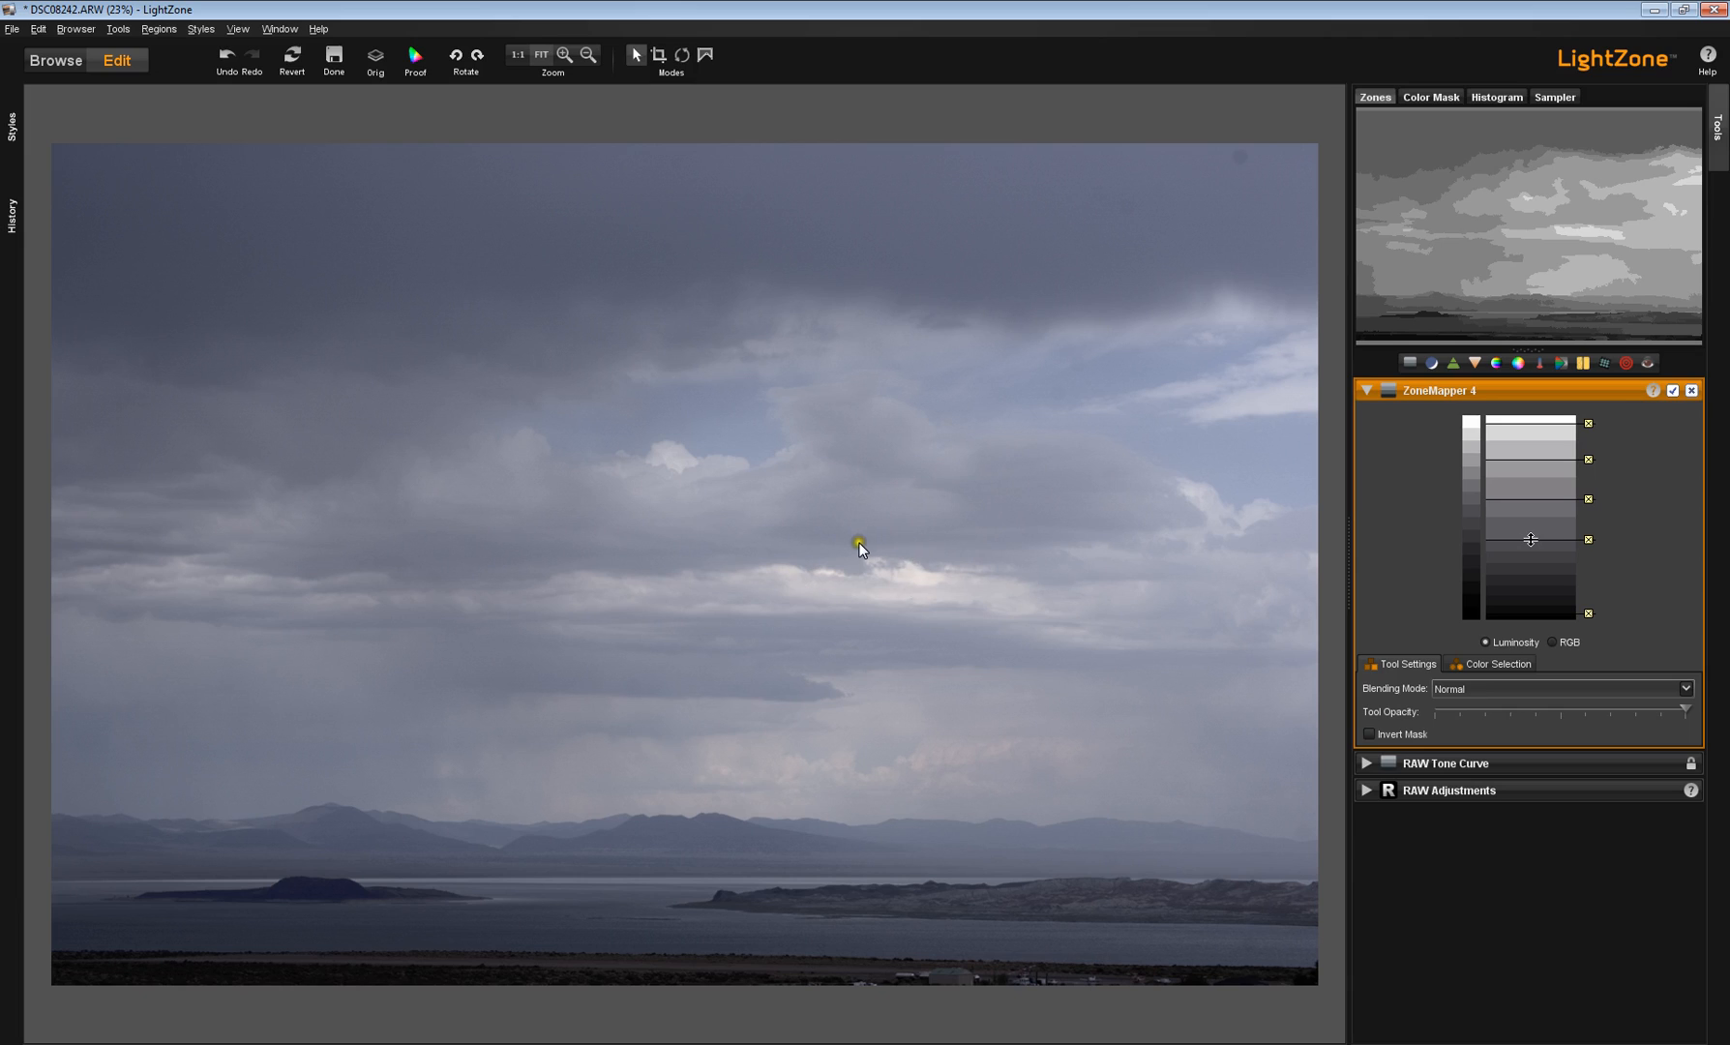
{"action": "mouse_move", "coordinate": [985, 529]}
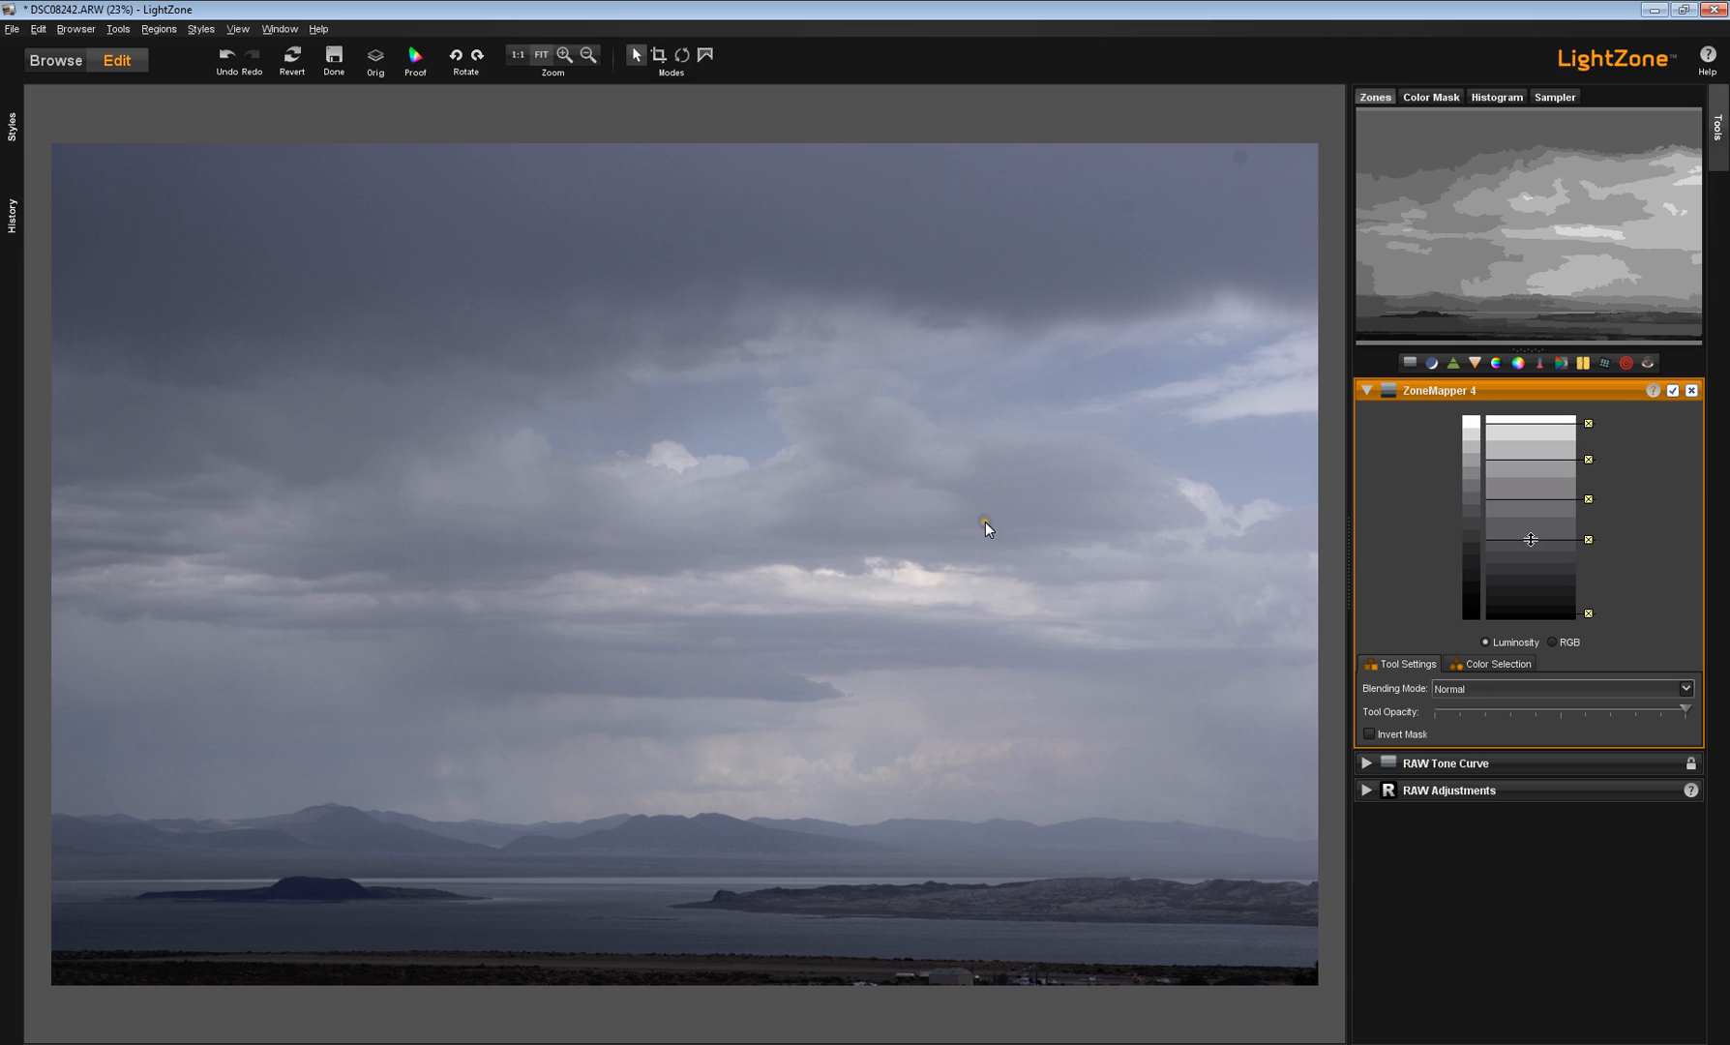
{"action": "left_click", "coordinate": [376, 57]}
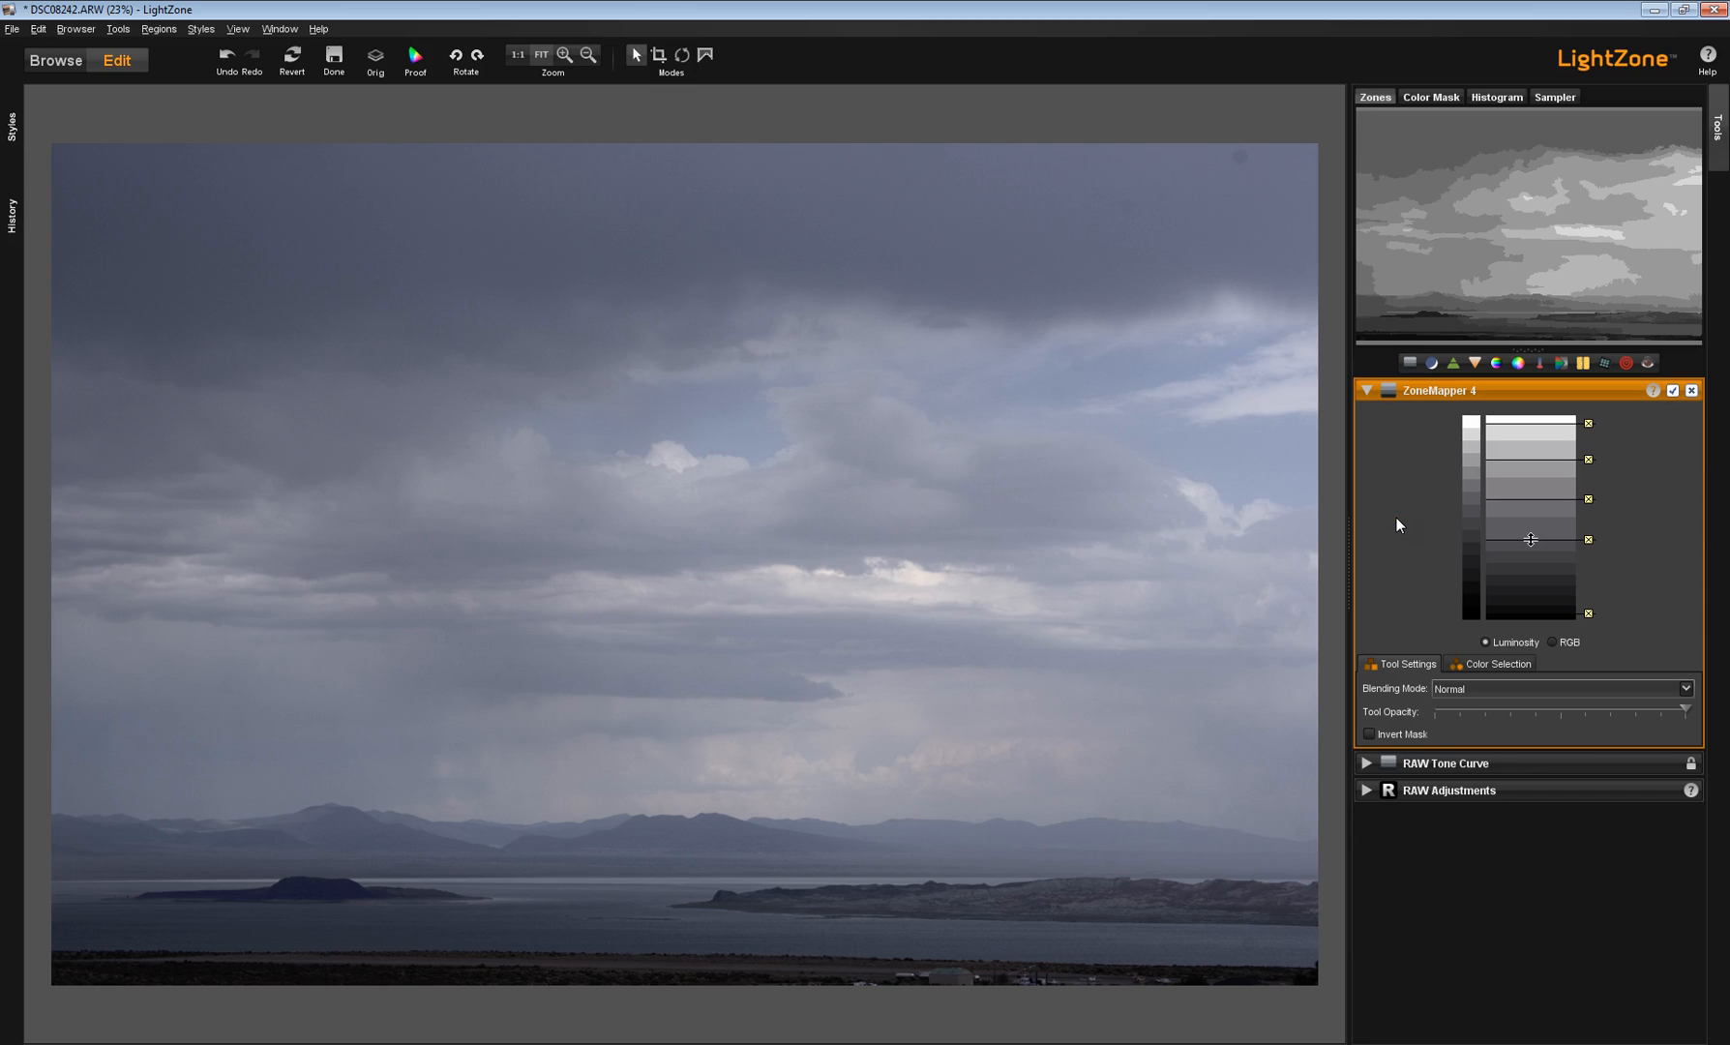
{"action": "mouse_move", "coordinate": [1412, 620]}
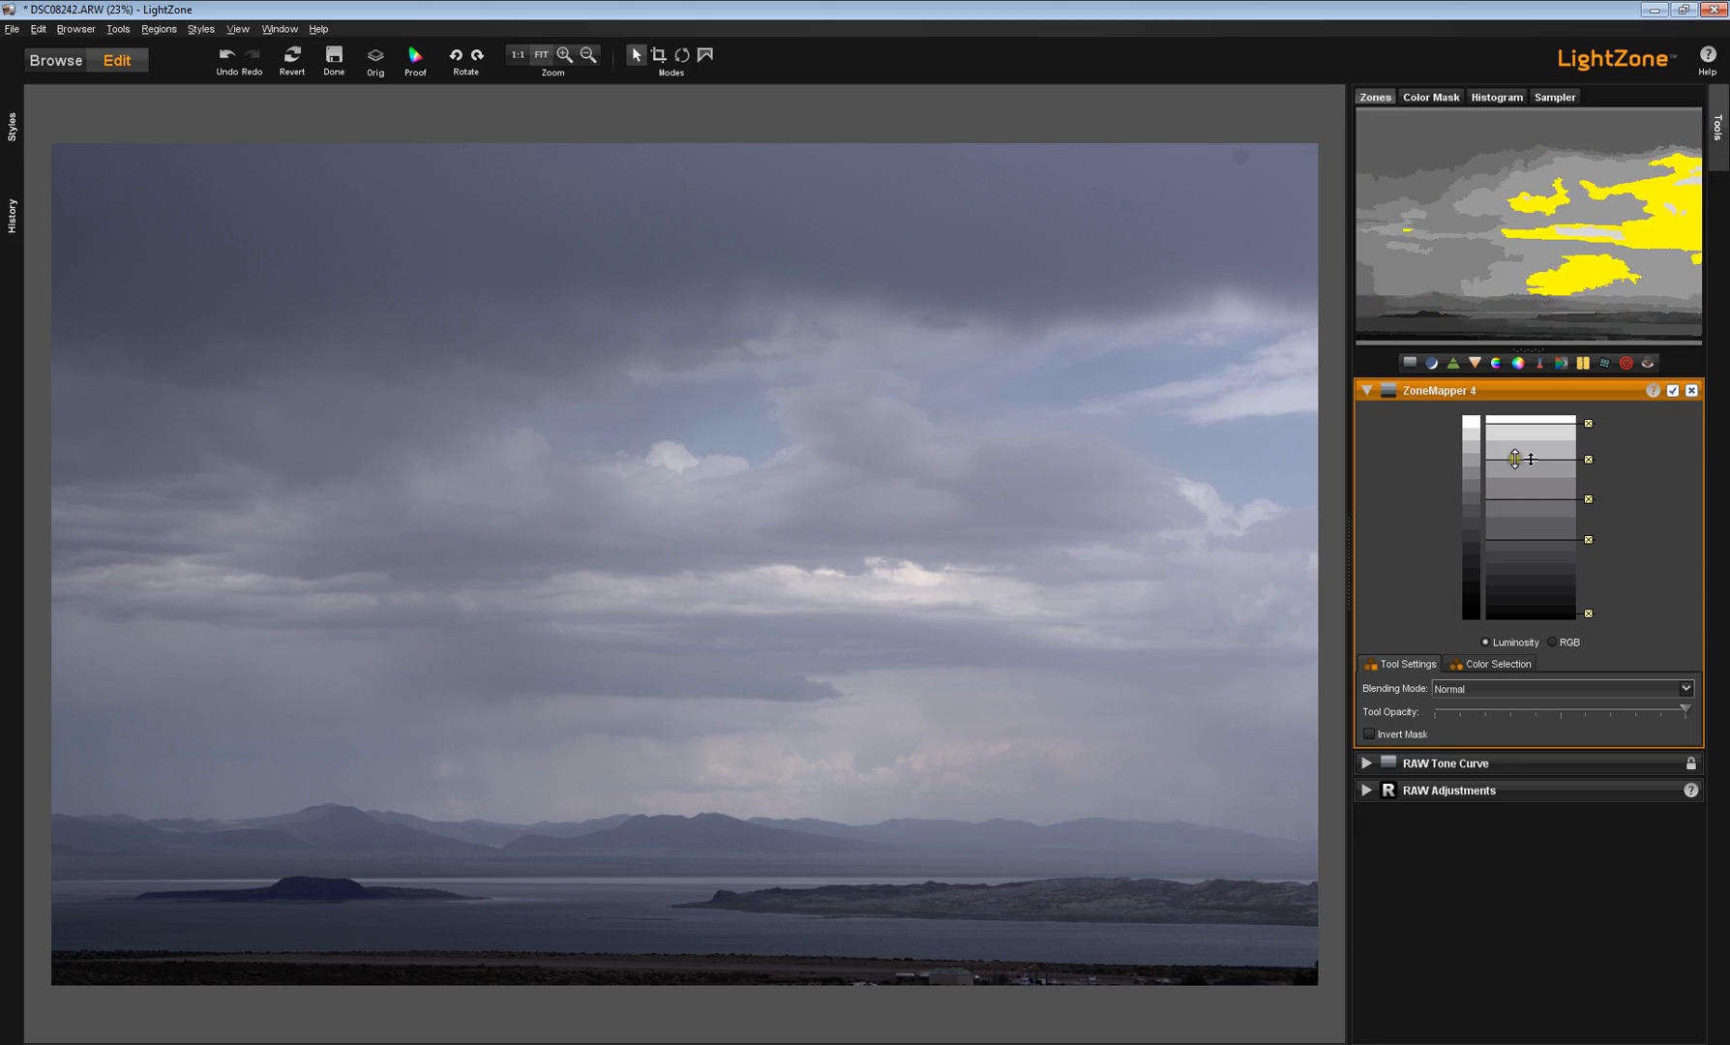
Step: Move the ZoneMapper 4 bright cloud and dark upper sky zone points up and down
{"action": "left_click_drag", "start_coordinate": [1517, 459], "coordinate": [1529, 553]}
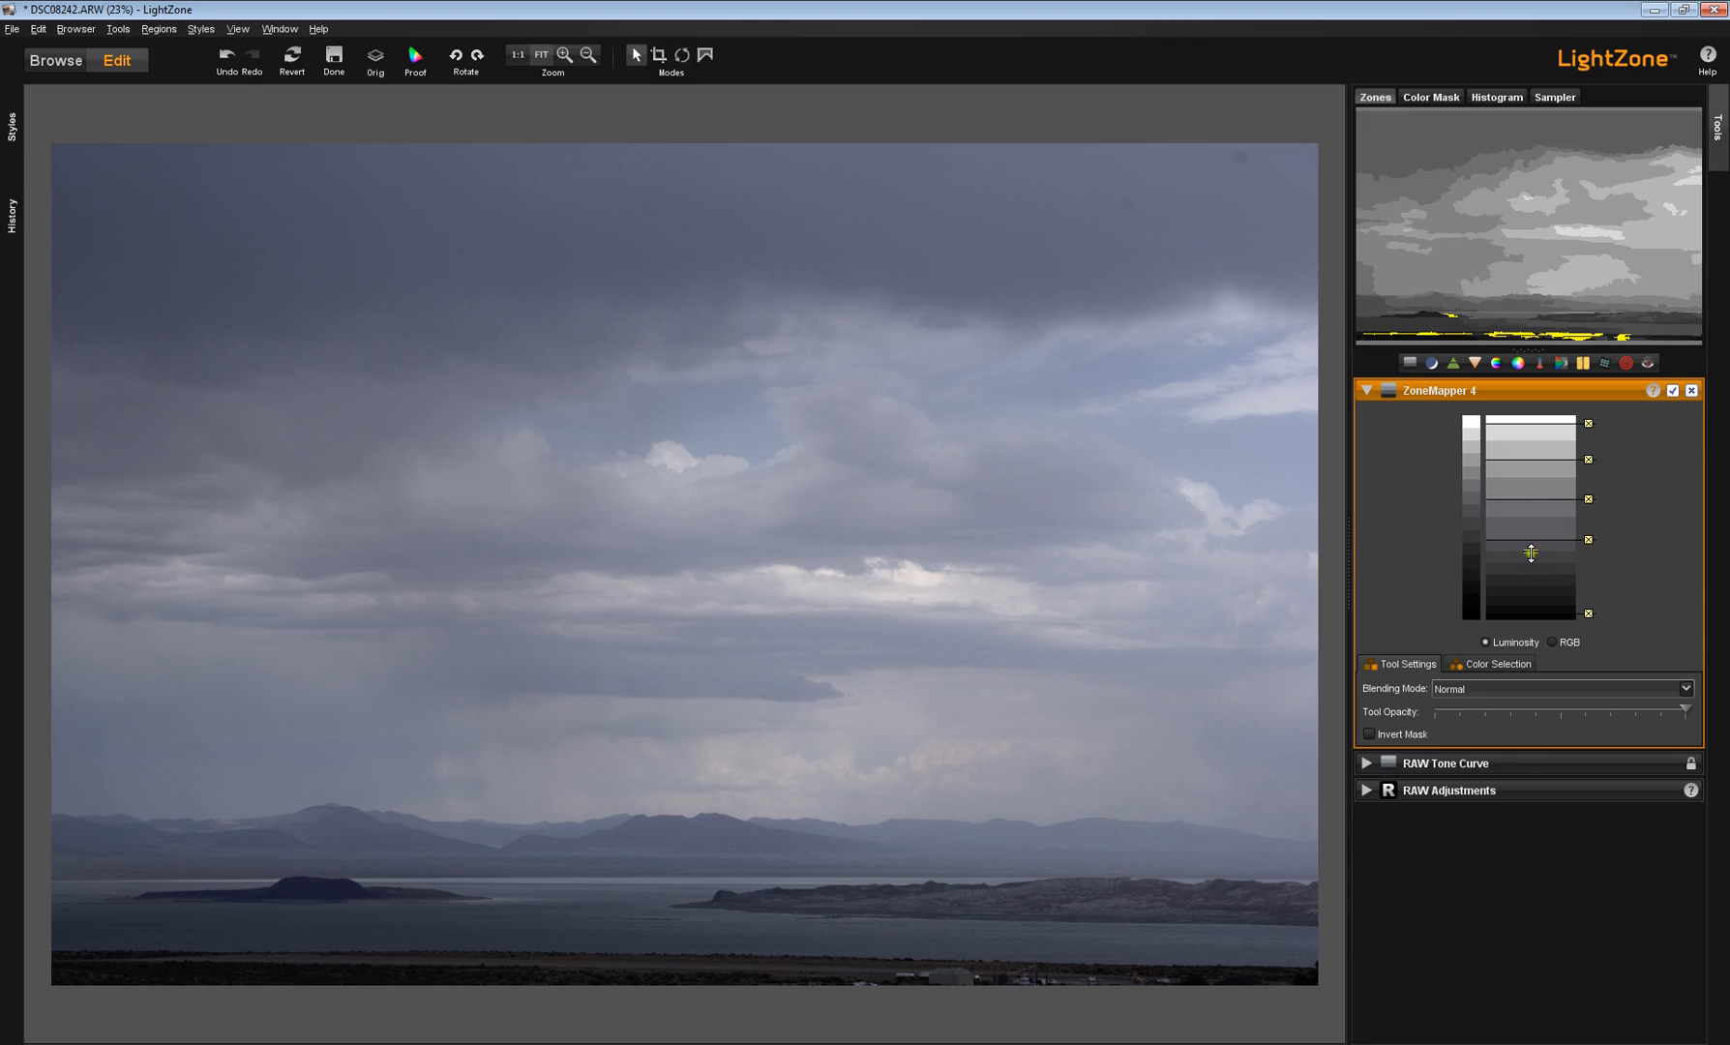
{"action": "left_click_drag", "start_coordinate": [1528, 552], "coordinate": [1543, 439]}
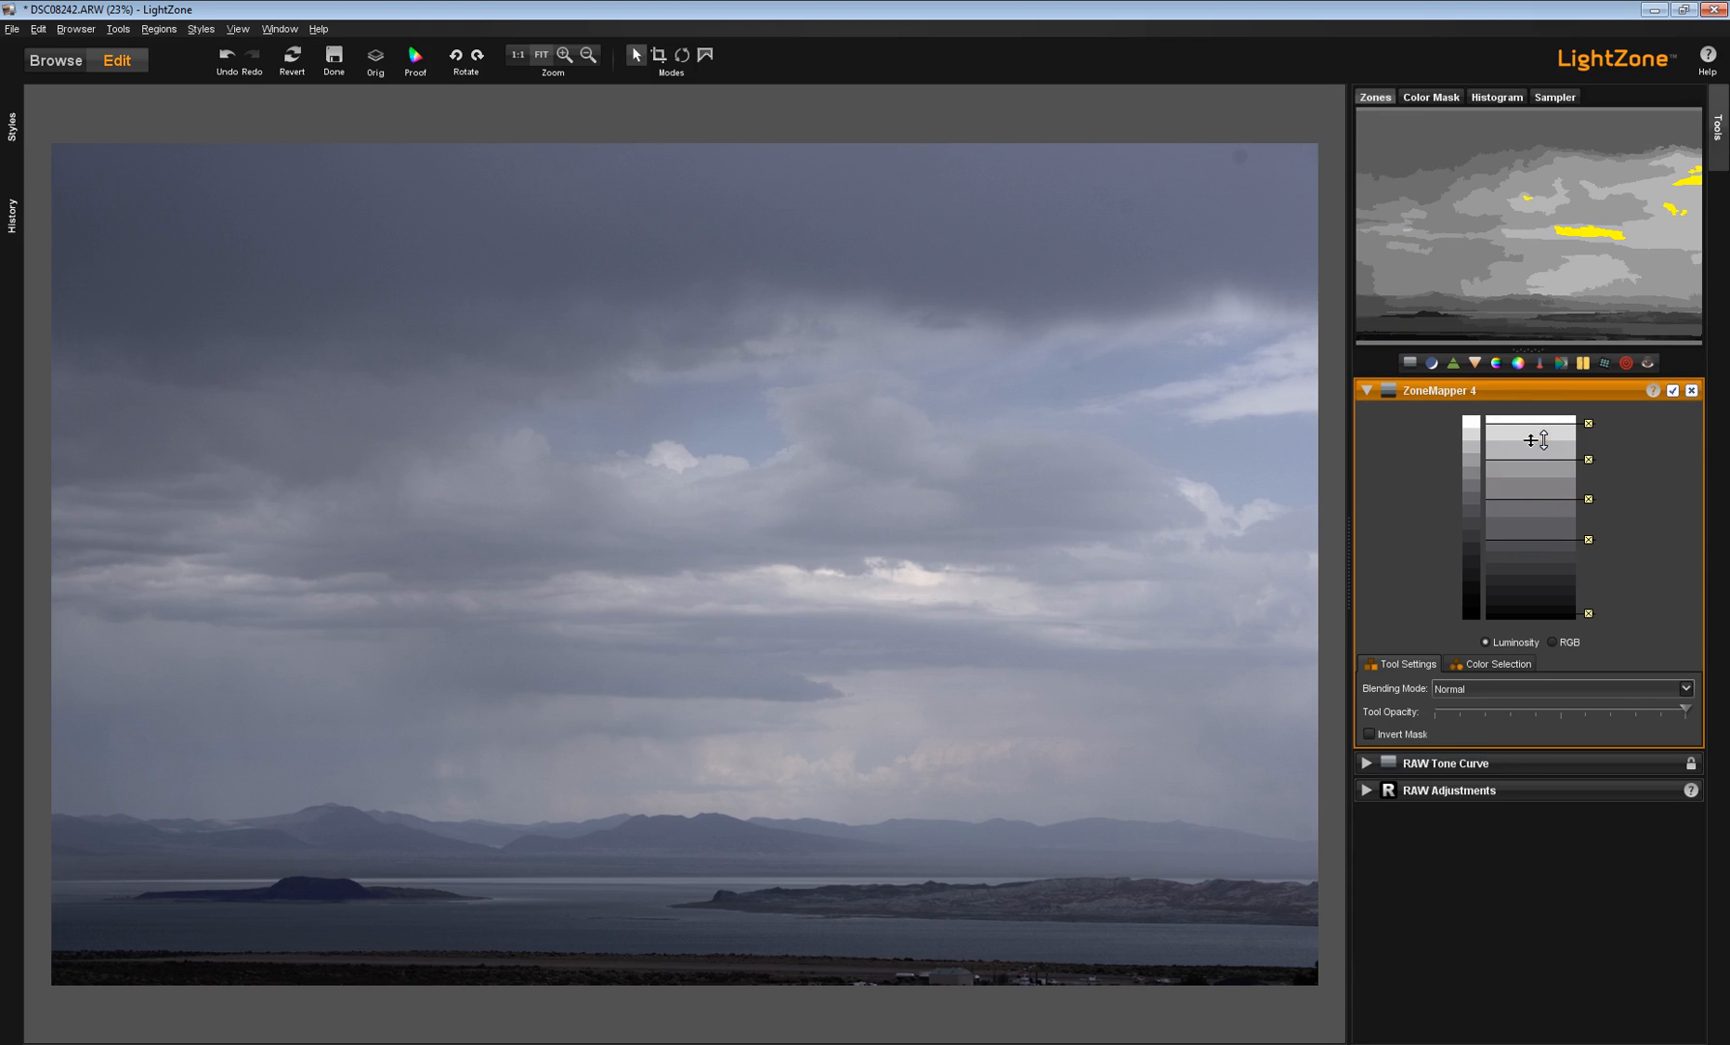
{"action": "left_click_drag", "start_coordinate": [1543, 439], "coordinate": [1534, 428]}
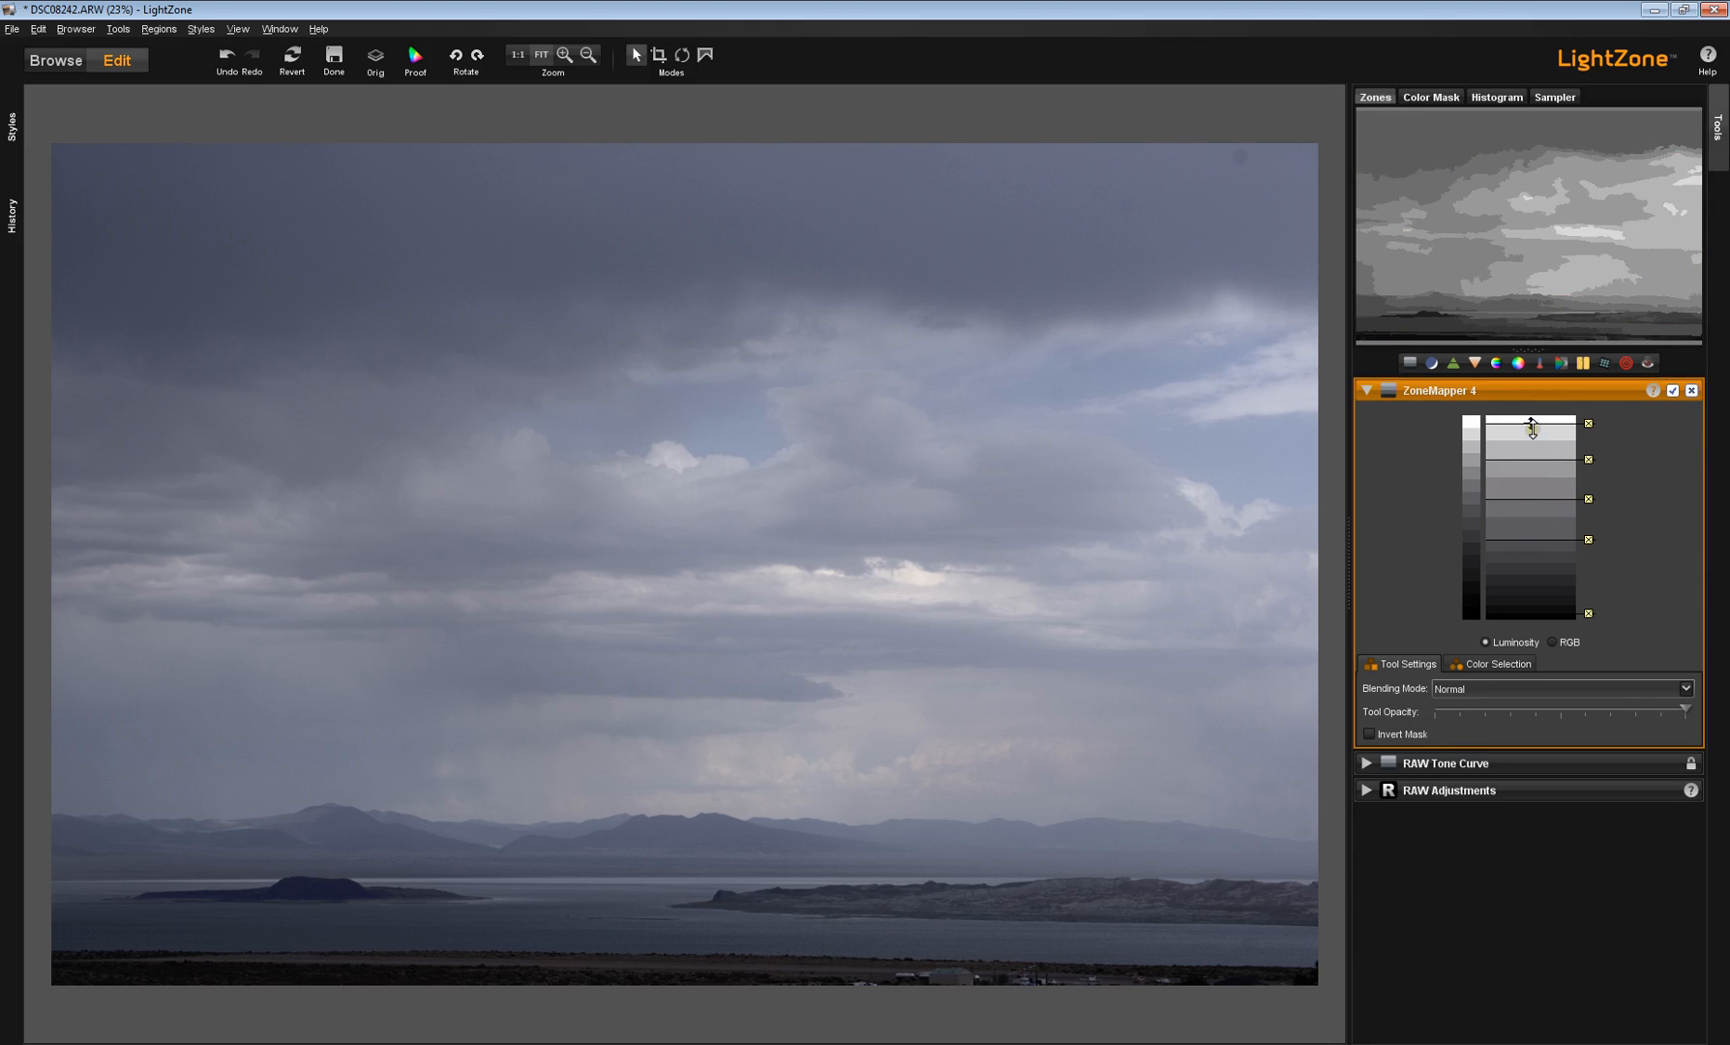
{"action": "left_click_drag", "start_coordinate": [1532, 428], "coordinate": [1532, 467]}
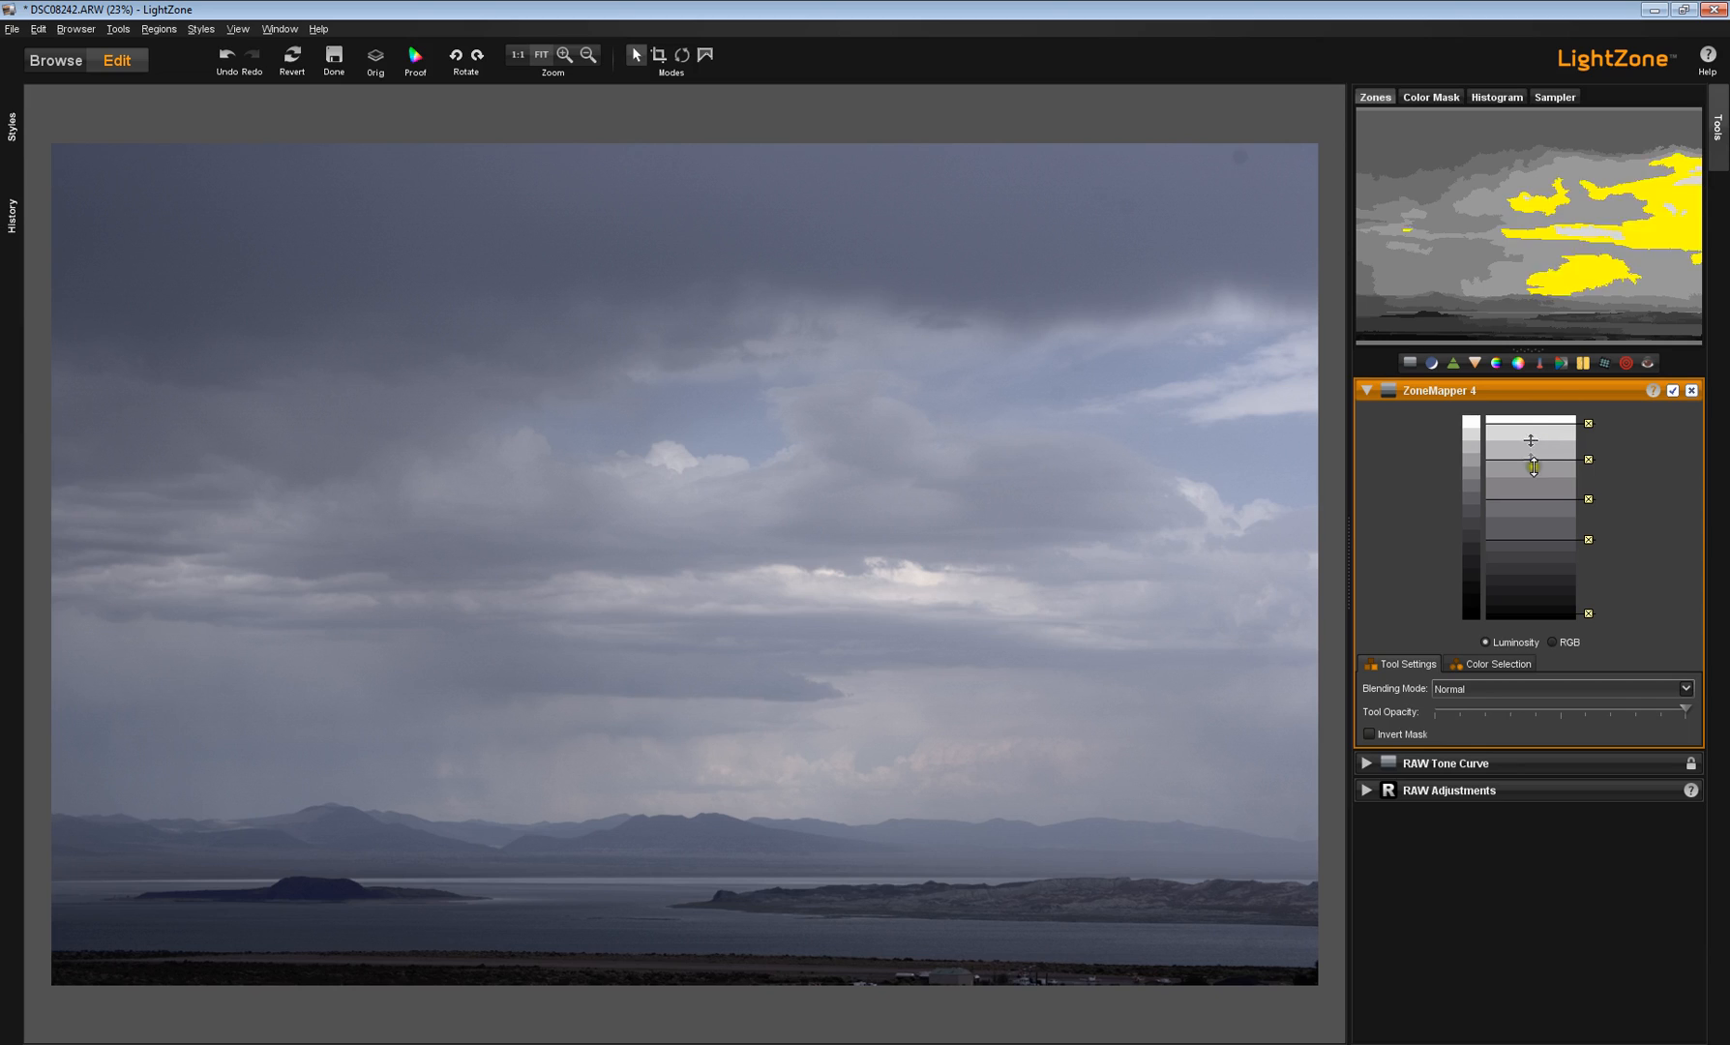
{"action": "left_click_drag", "start_coordinate": [1532, 467], "coordinate": [1532, 536]}
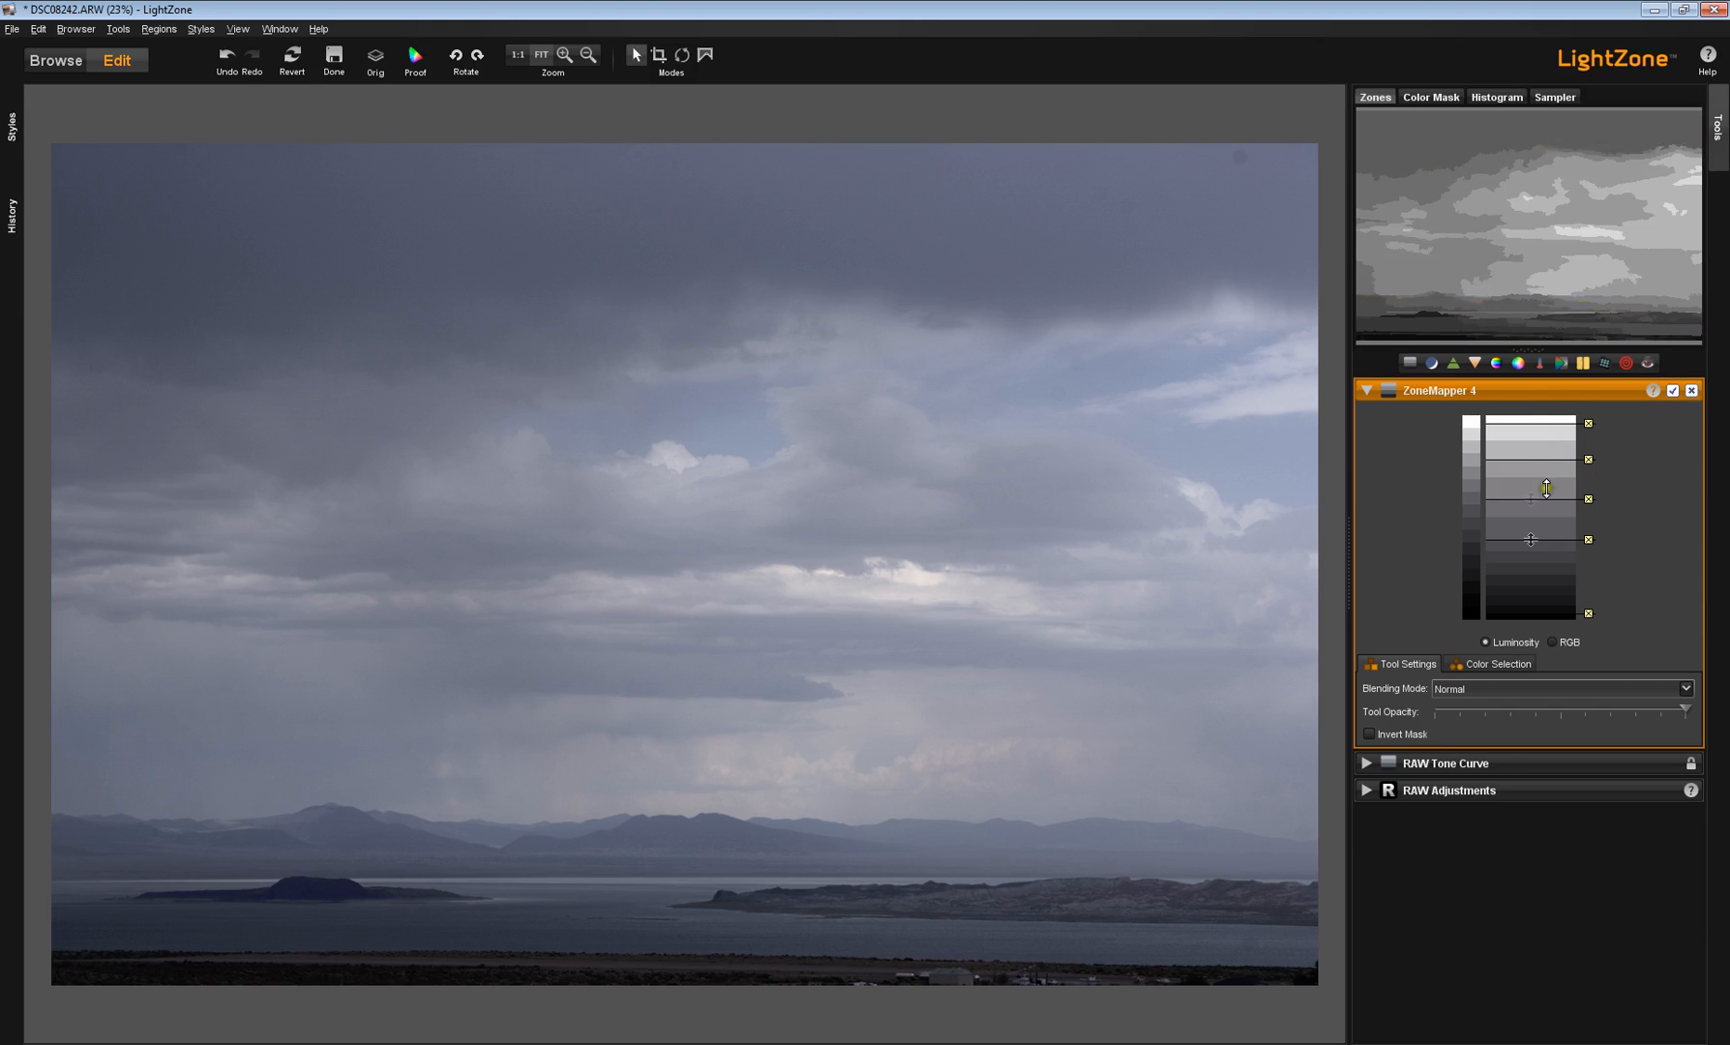
{"action": "left_click_drag", "start_coordinate": [1532, 488], "coordinate": [1535, 462]}
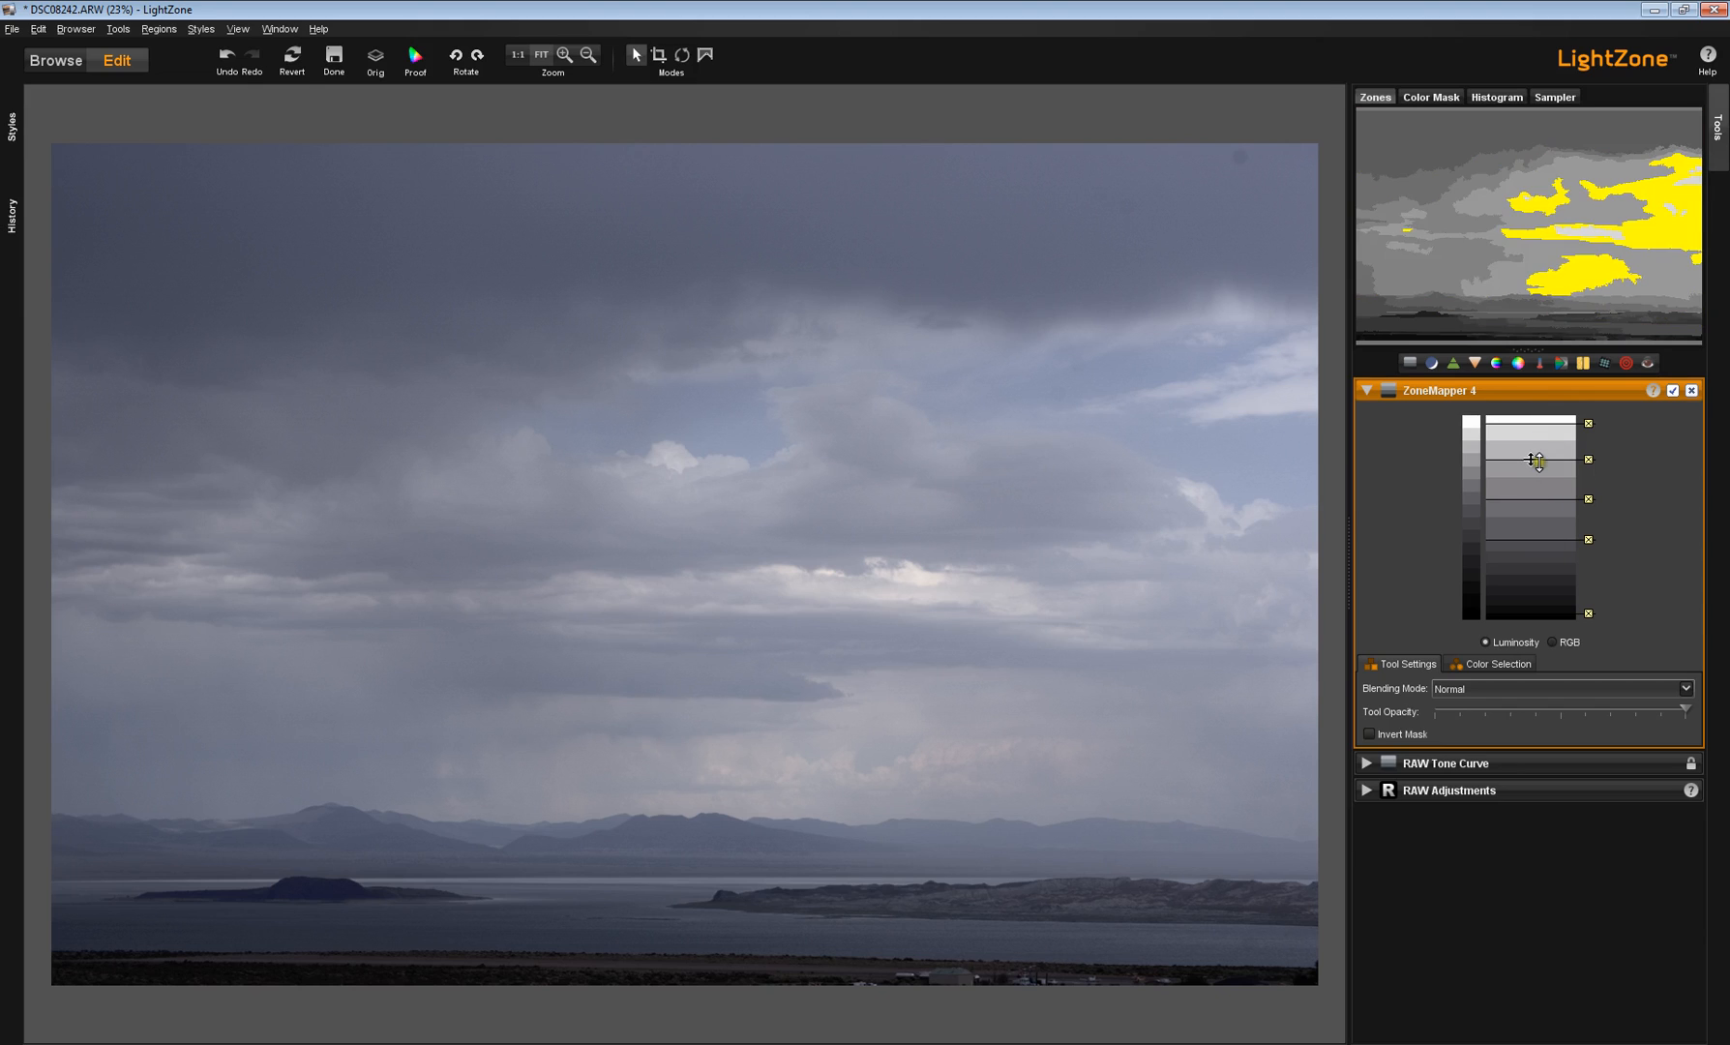
{"action": "left_click_drag", "start_coordinate": [1533, 461], "coordinate": [1537, 494]}
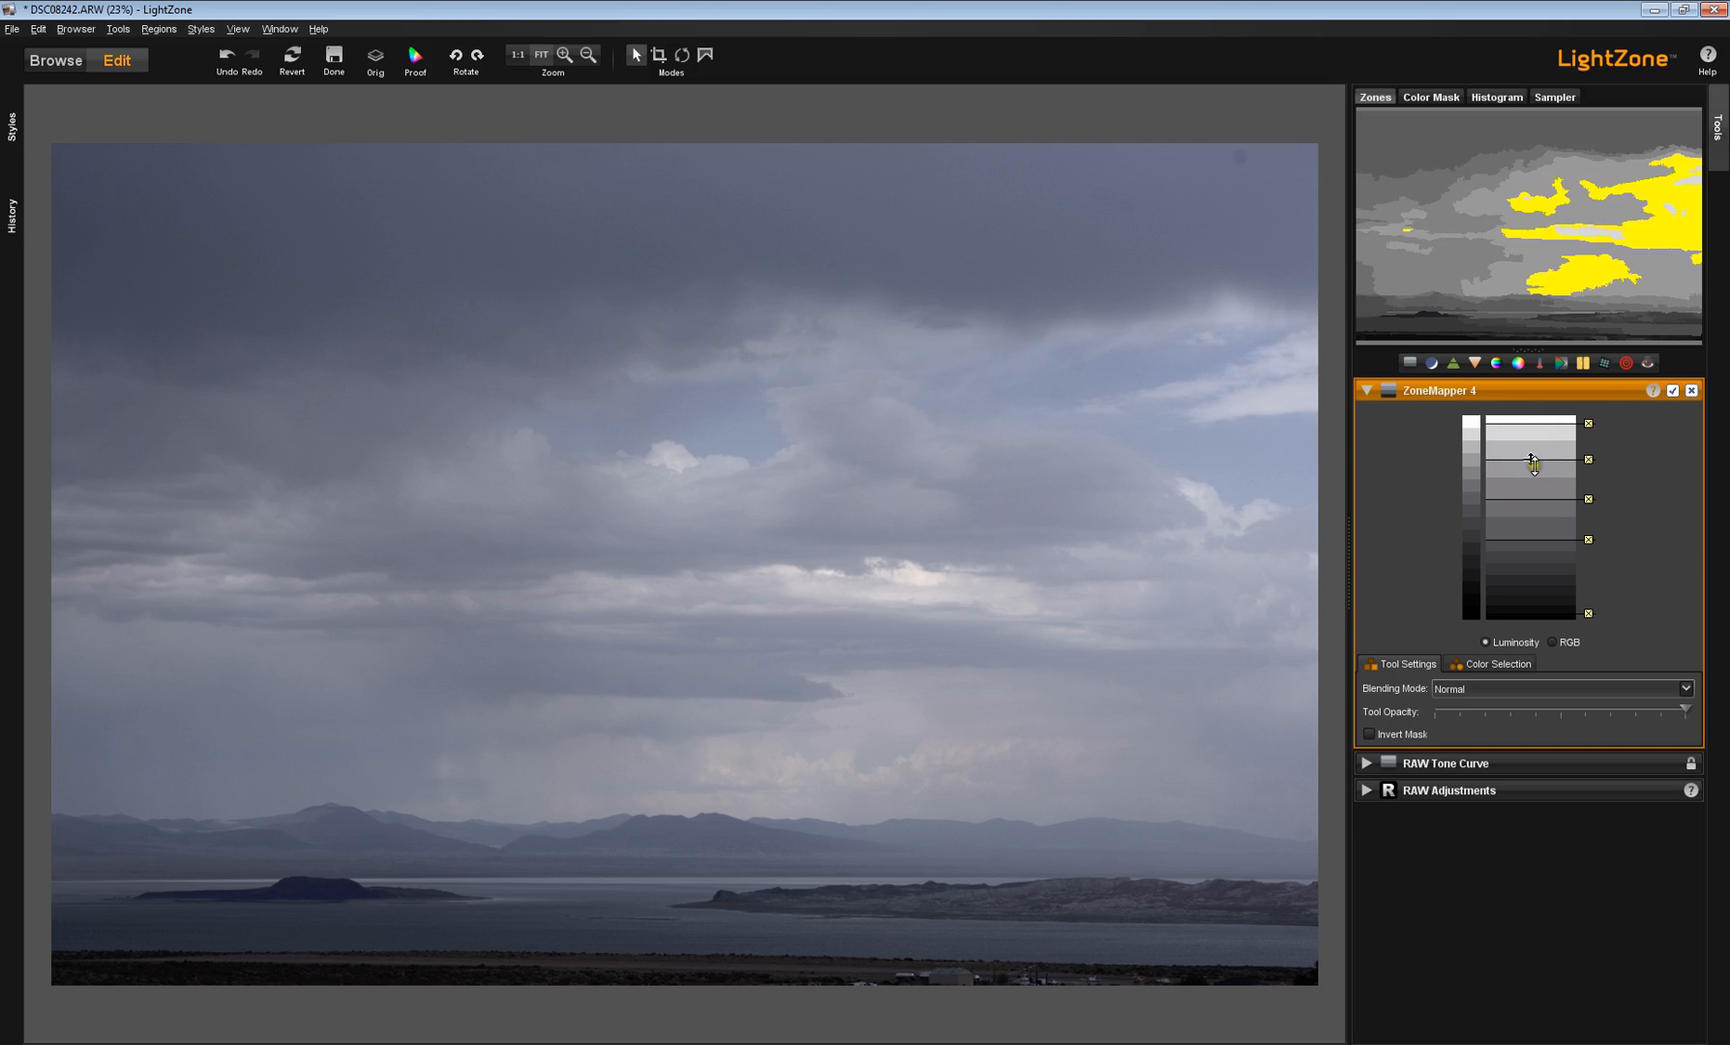
{"action": "left_click_drag", "start_coordinate": [1532, 461], "coordinate": [1532, 477]}
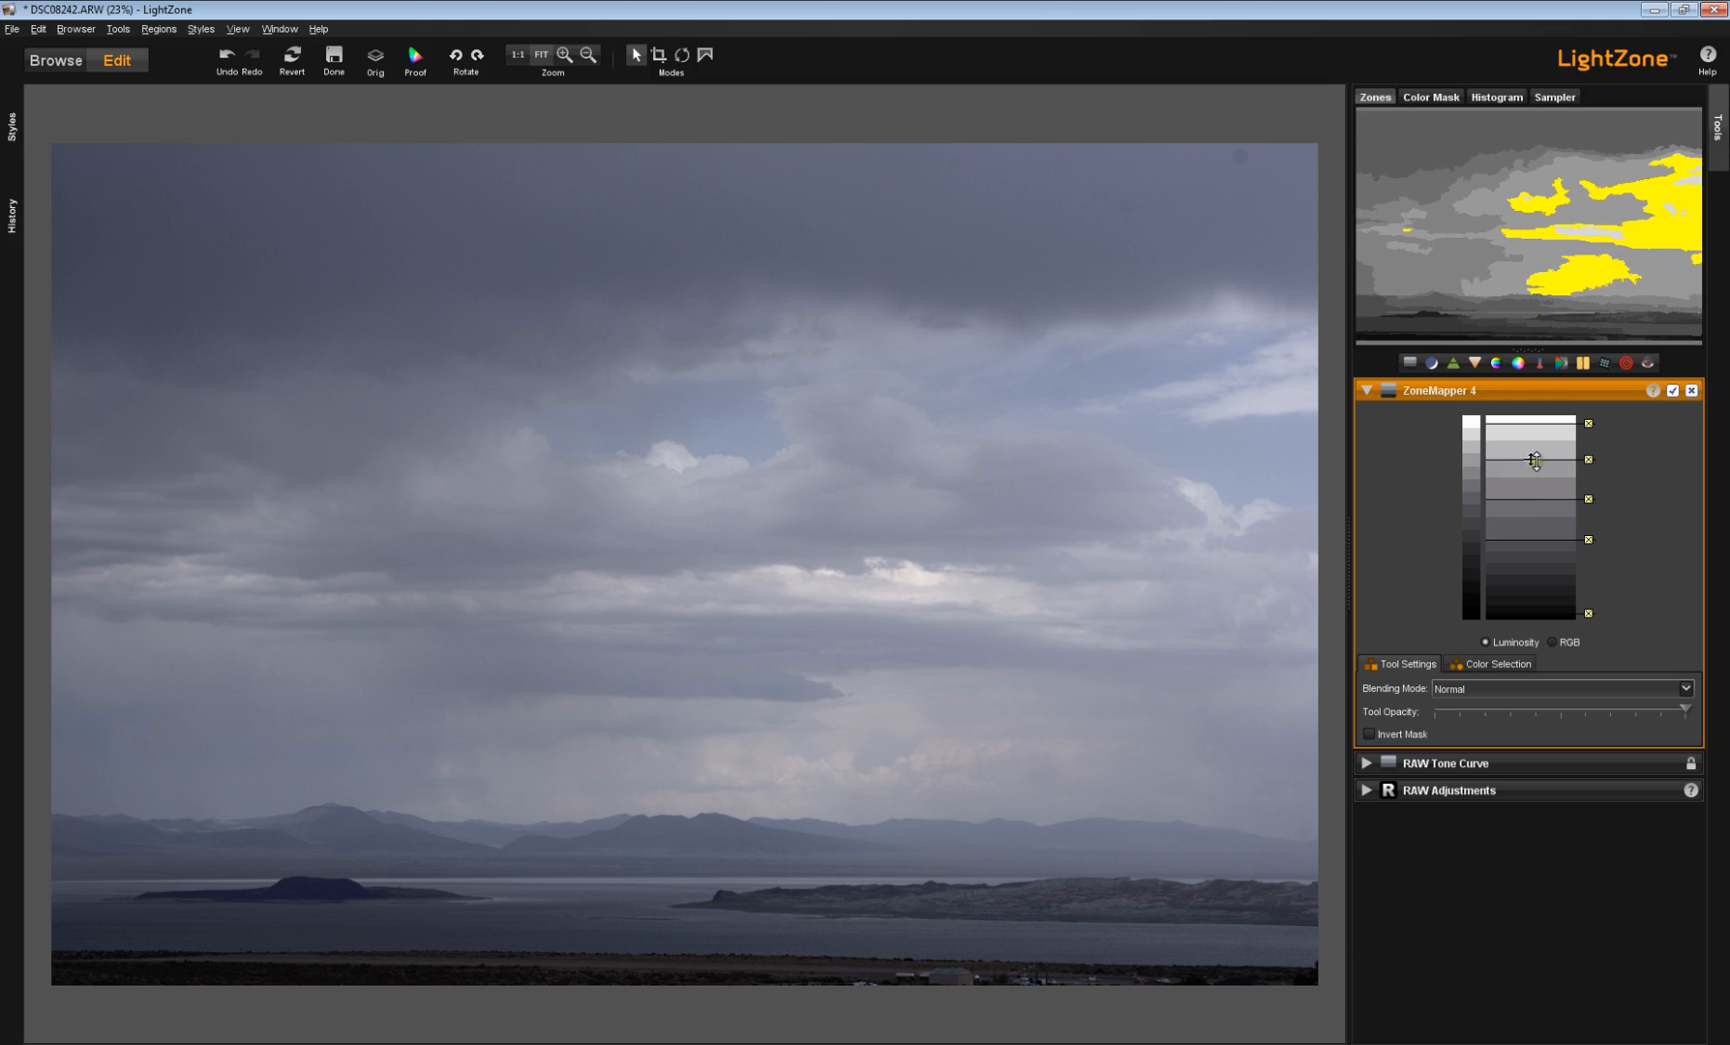
{"action": "left_click_drag", "start_coordinate": [1532, 461], "coordinate": [1527, 494]}
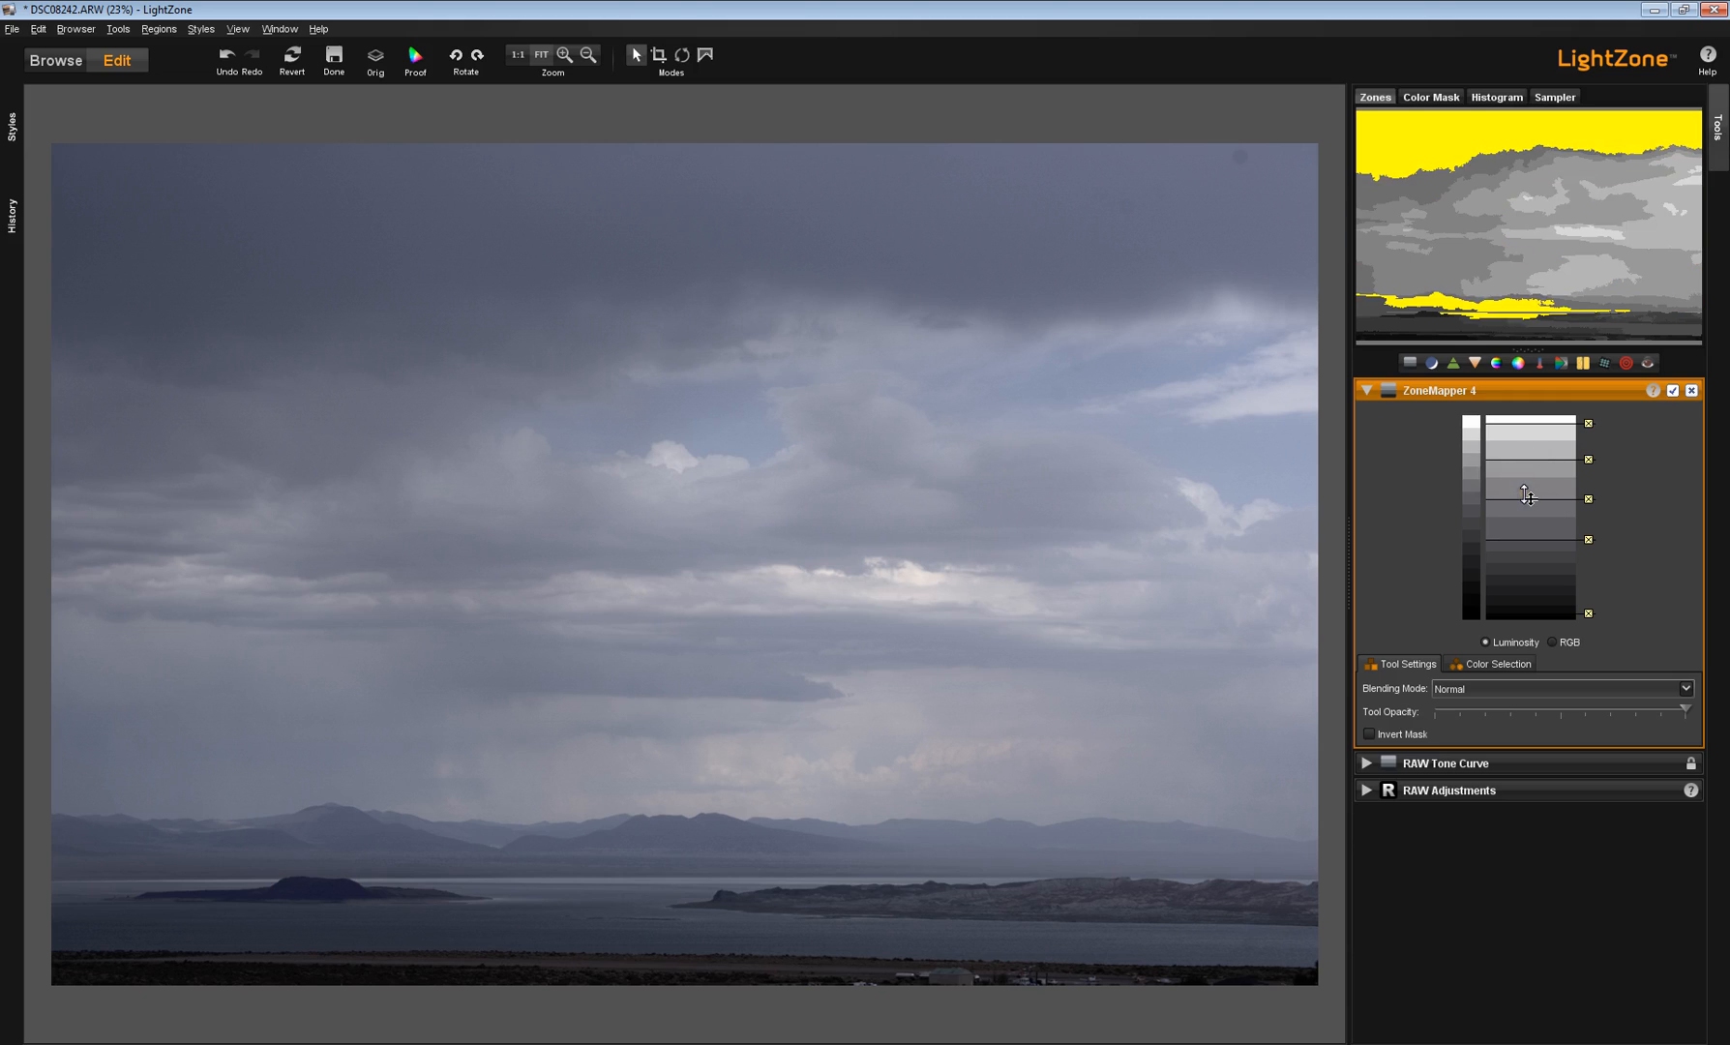
{"action": "left_click_drag", "start_coordinate": [1527, 497], "coordinate": [1527, 453]}
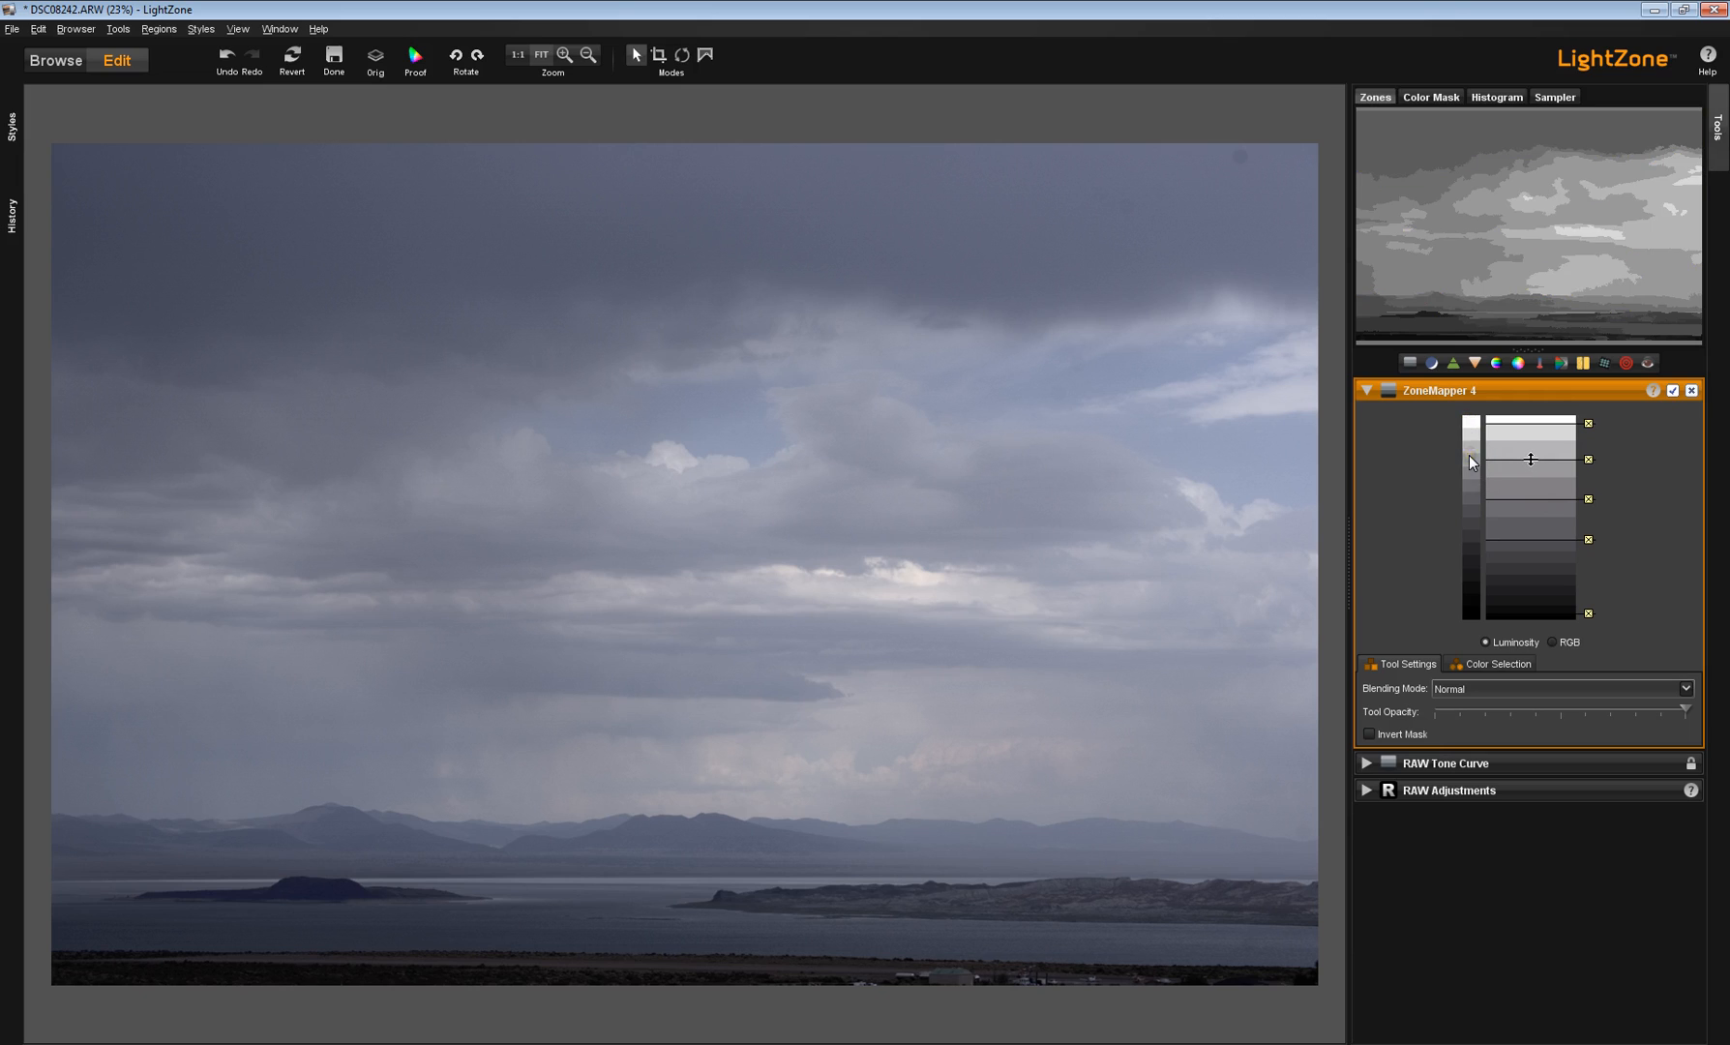
Step: Refine the brightest, bright cloud, mid-grey and land zone points in ZoneMapper 4
{"action": "left_click_drag", "start_coordinate": [1472, 461], "coordinate": [1472, 498]}
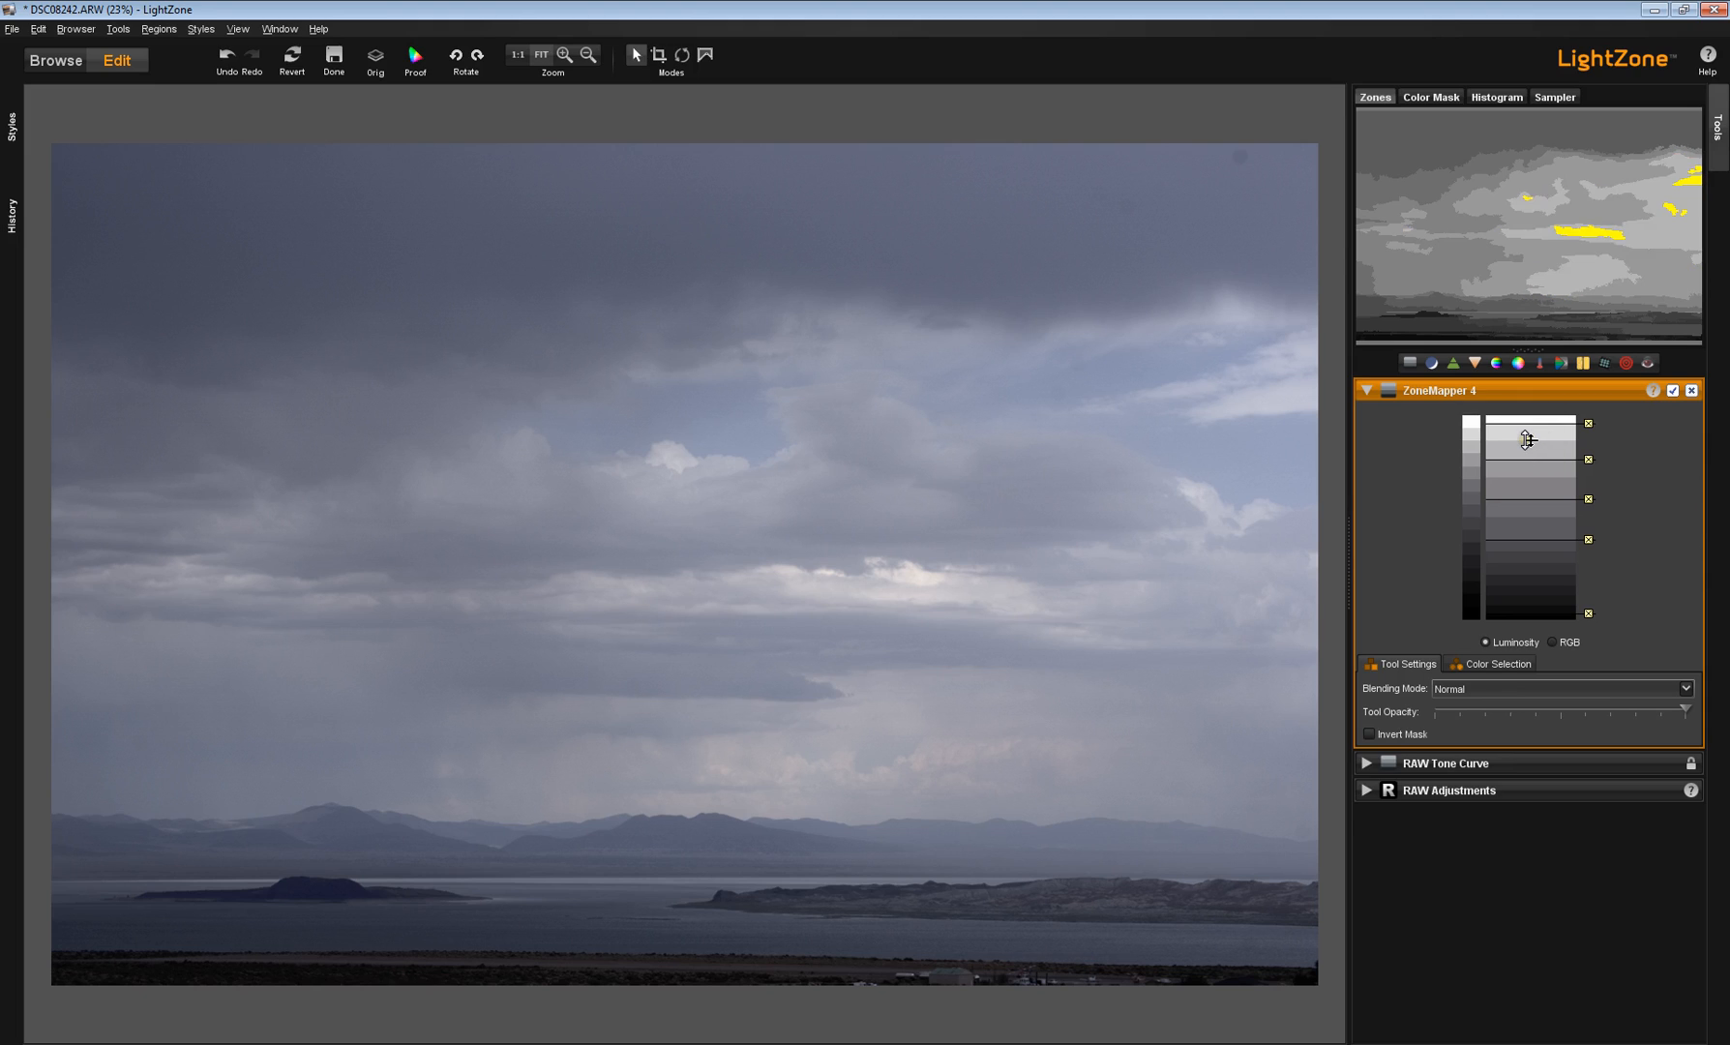
{"action": "left_click_drag", "start_coordinate": [1527, 439], "coordinate": [1527, 463]}
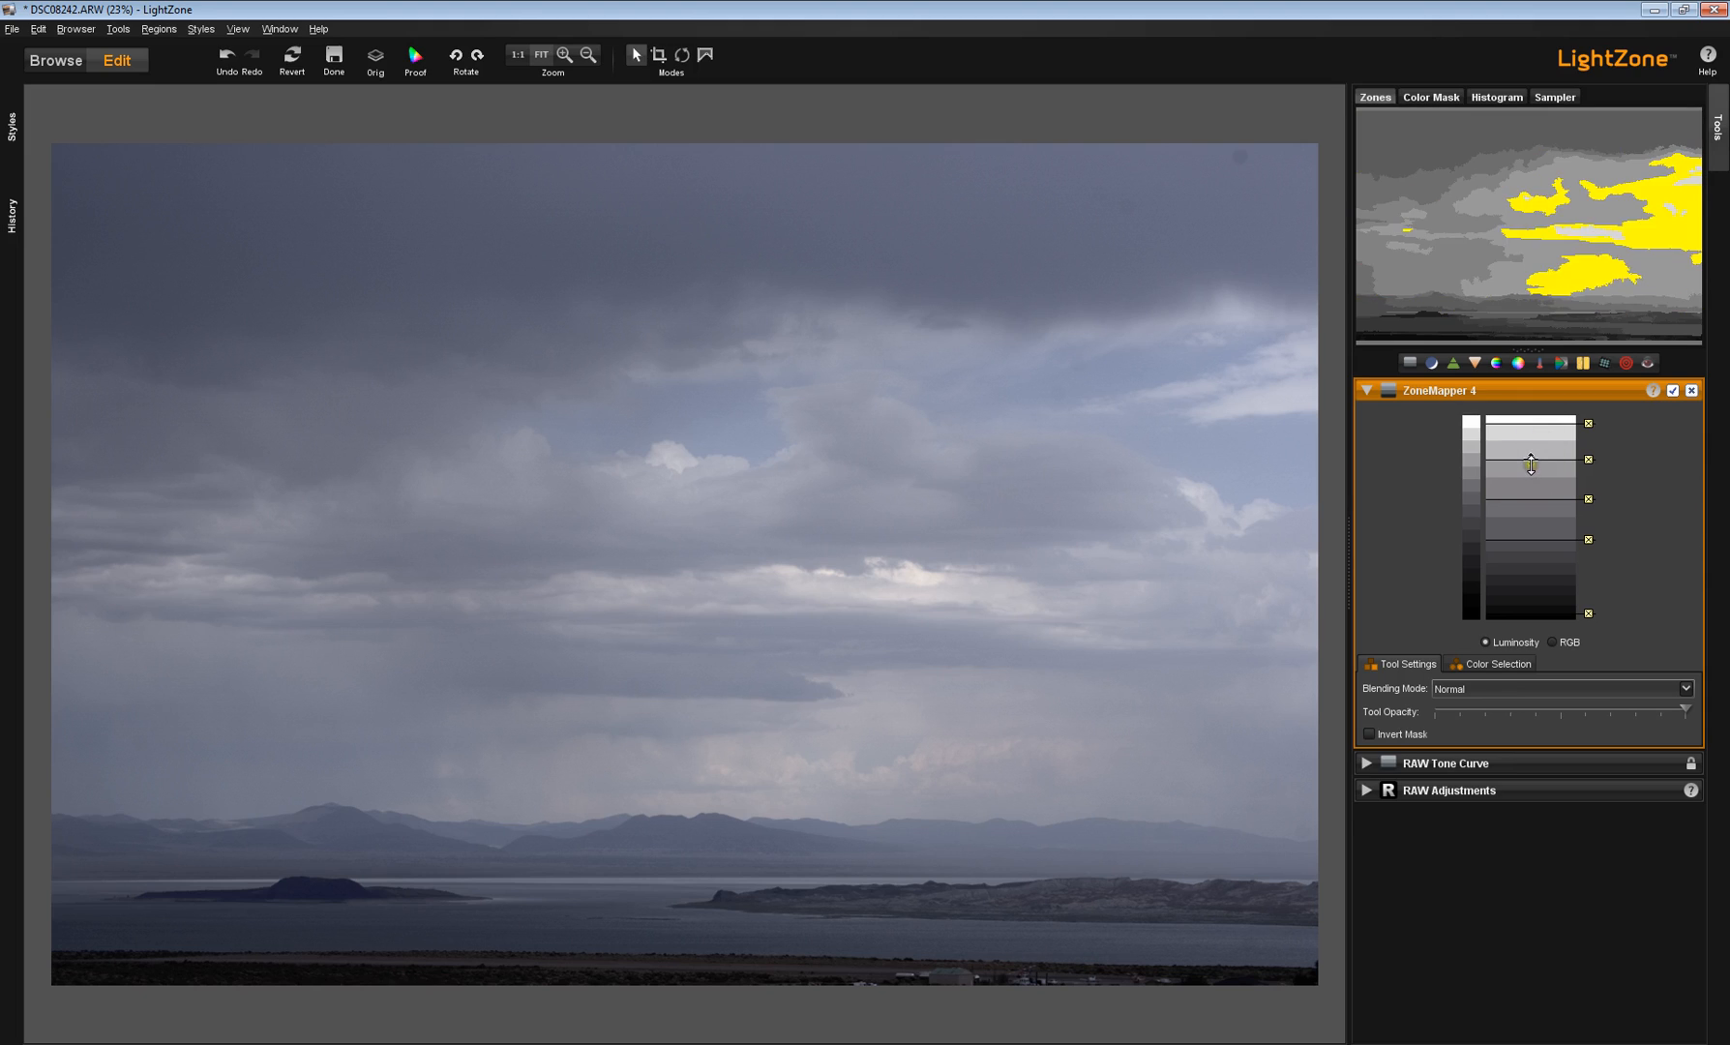
{"action": "left_click_drag", "start_coordinate": [1532, 463], "coordinate": [1532, 473]}
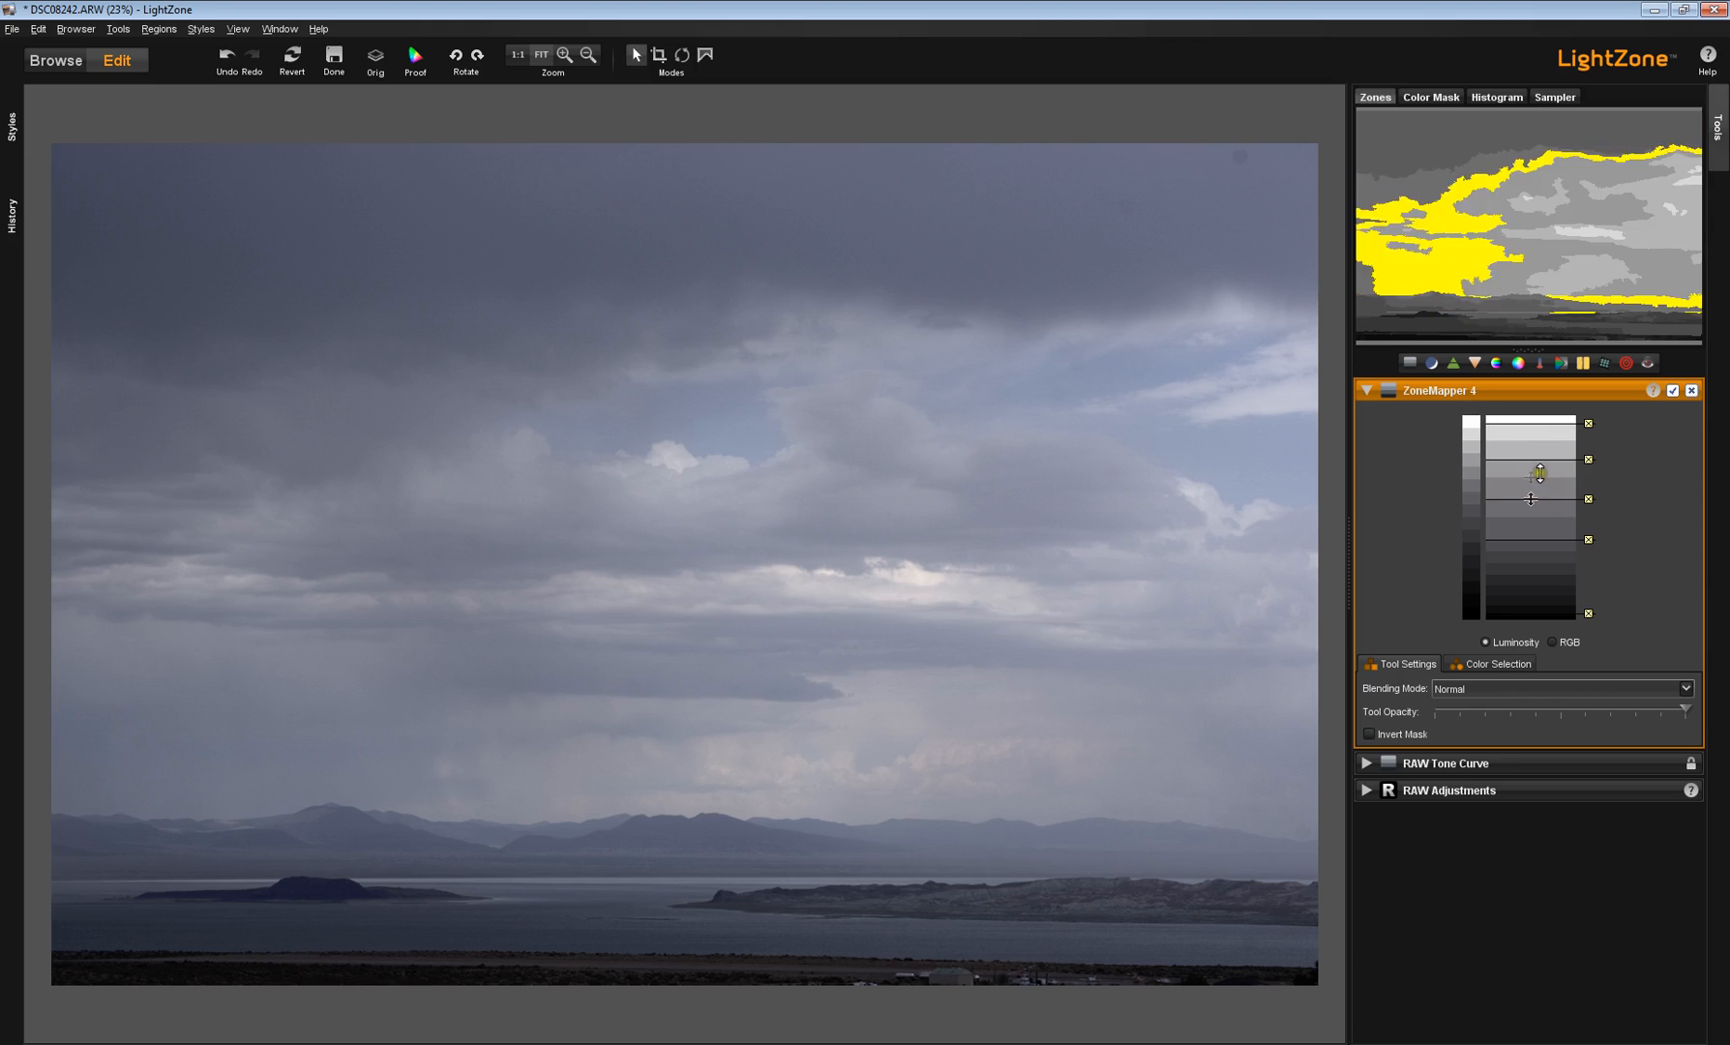
{"action": "left_click_drag", "start_coordinate": [1532, 473], "coordinate": [1527, 541]}
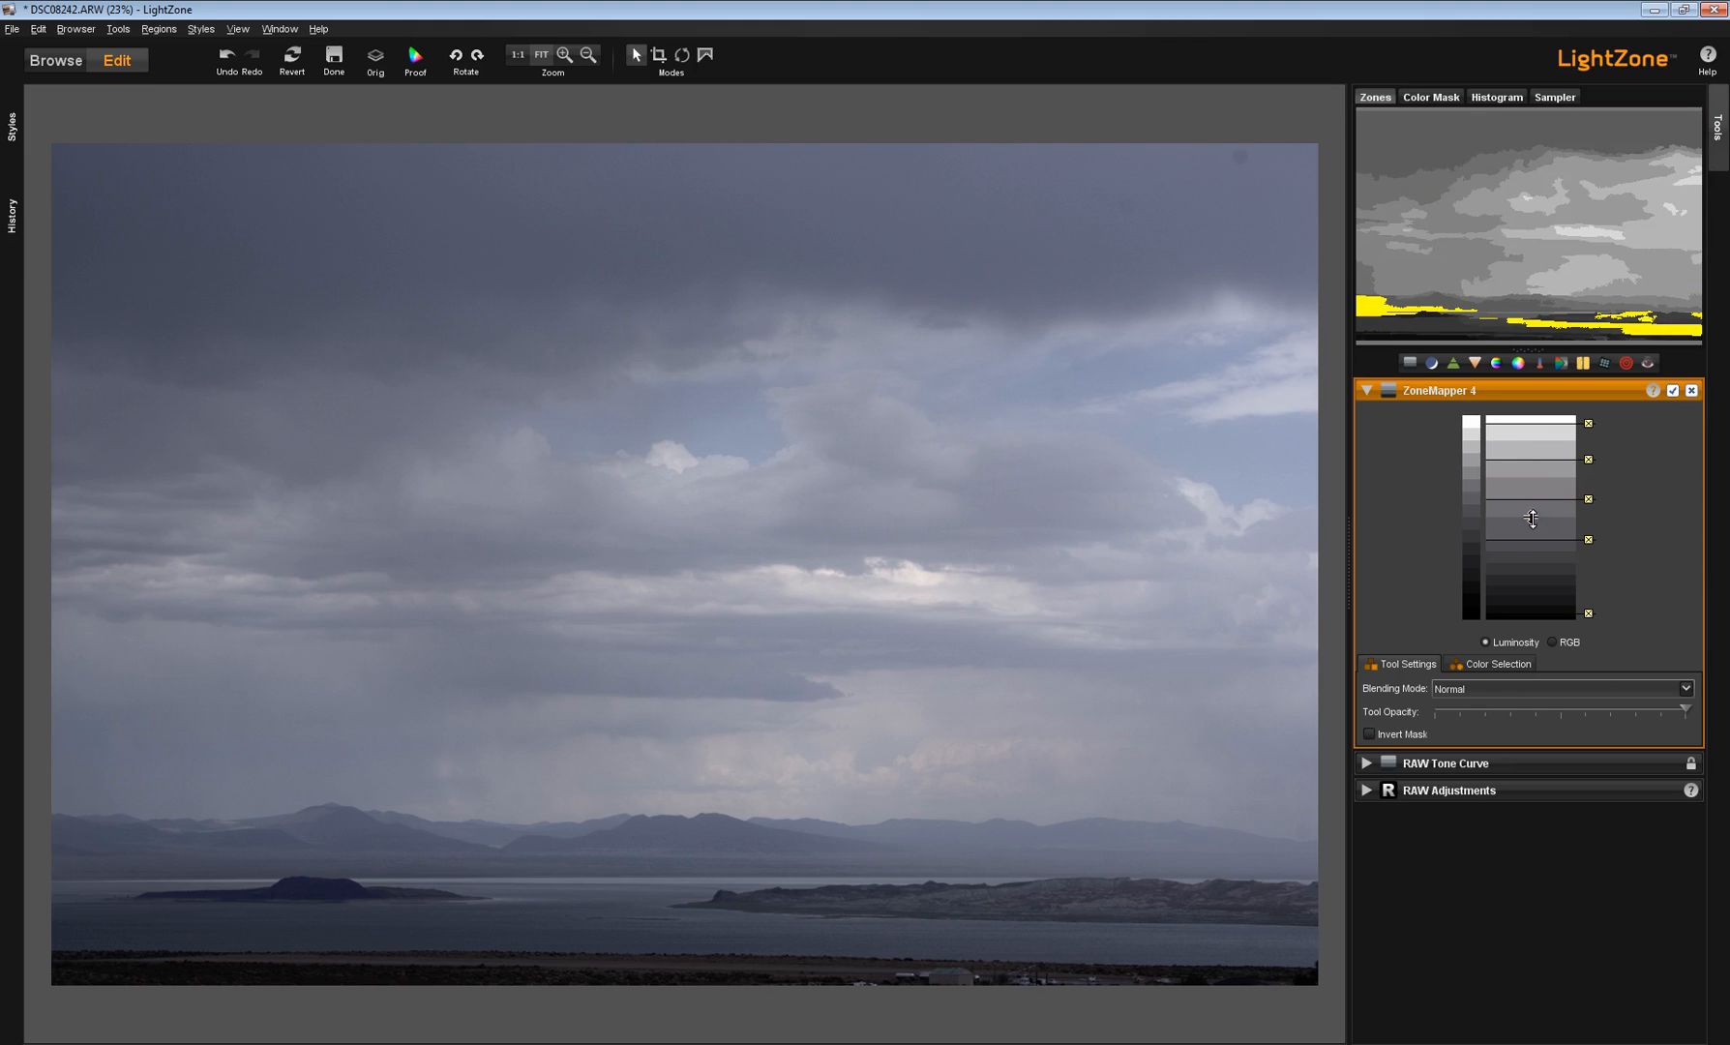
{"action": "left_click_drag", "start_coordinate": [1532, 519], "coordinate": [1532, 549]}
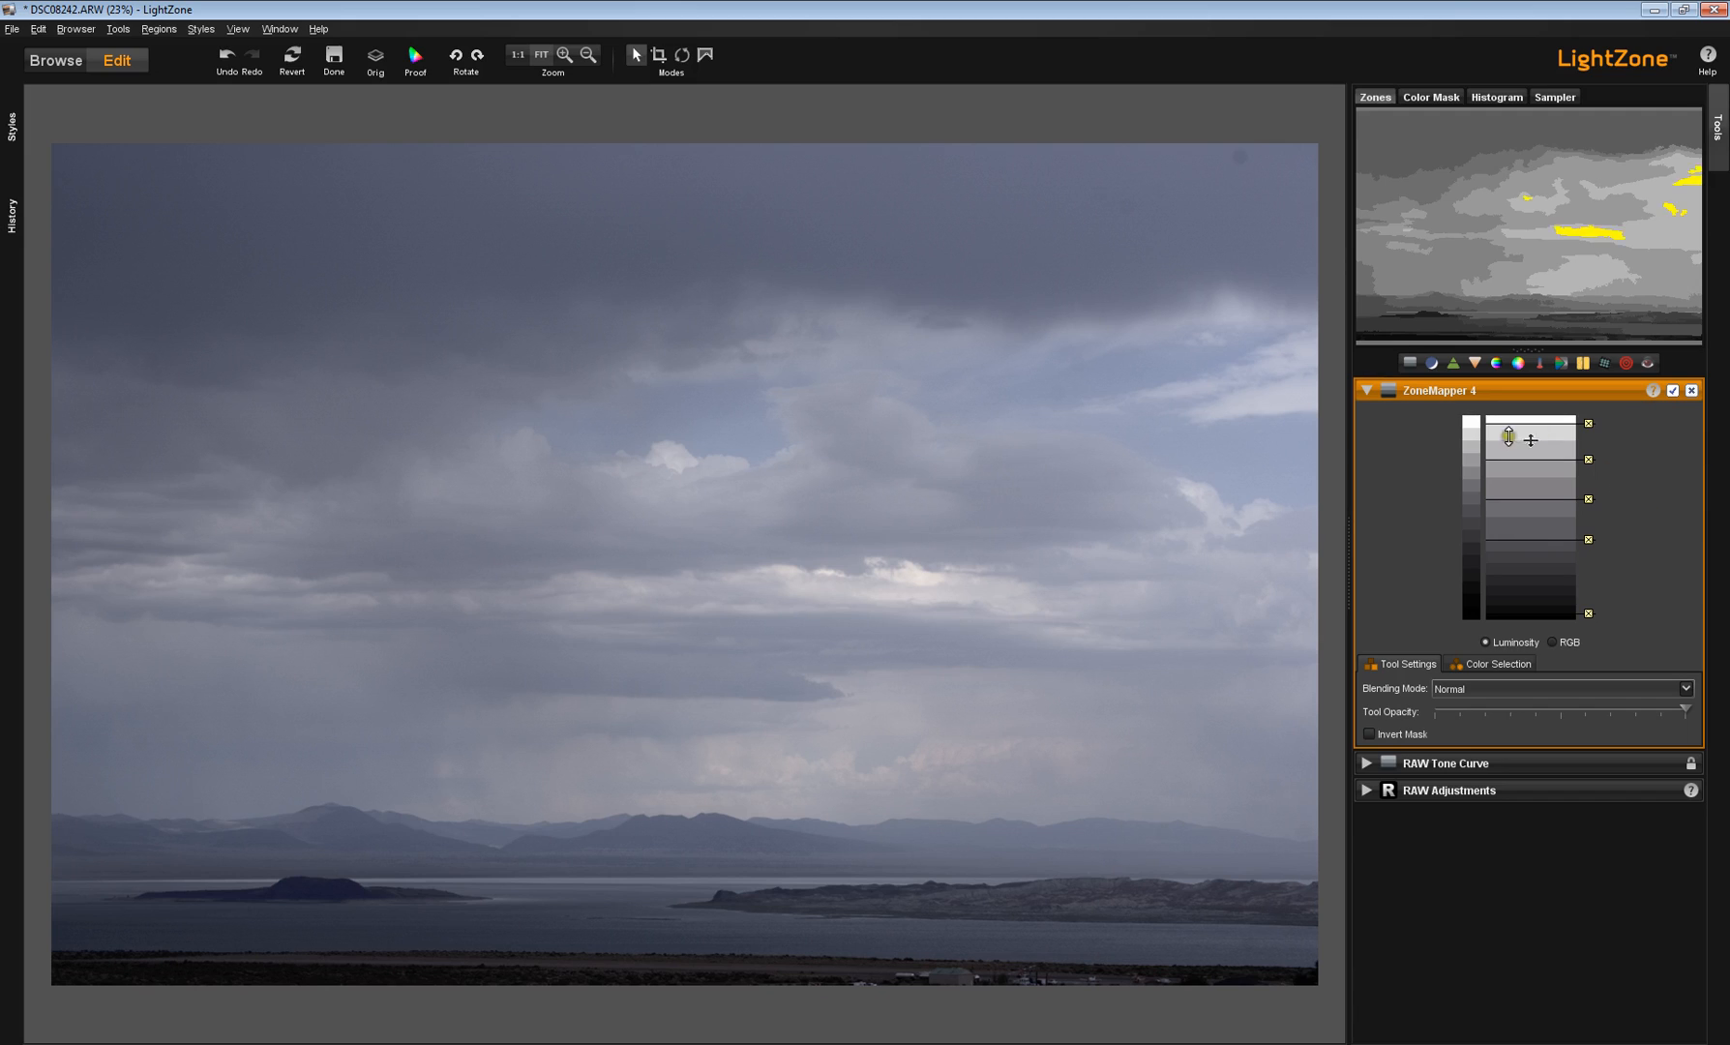
{"action": "left_click_drag", "start_coordinate": [1508, 437], "coordinate": [1532, 498]}
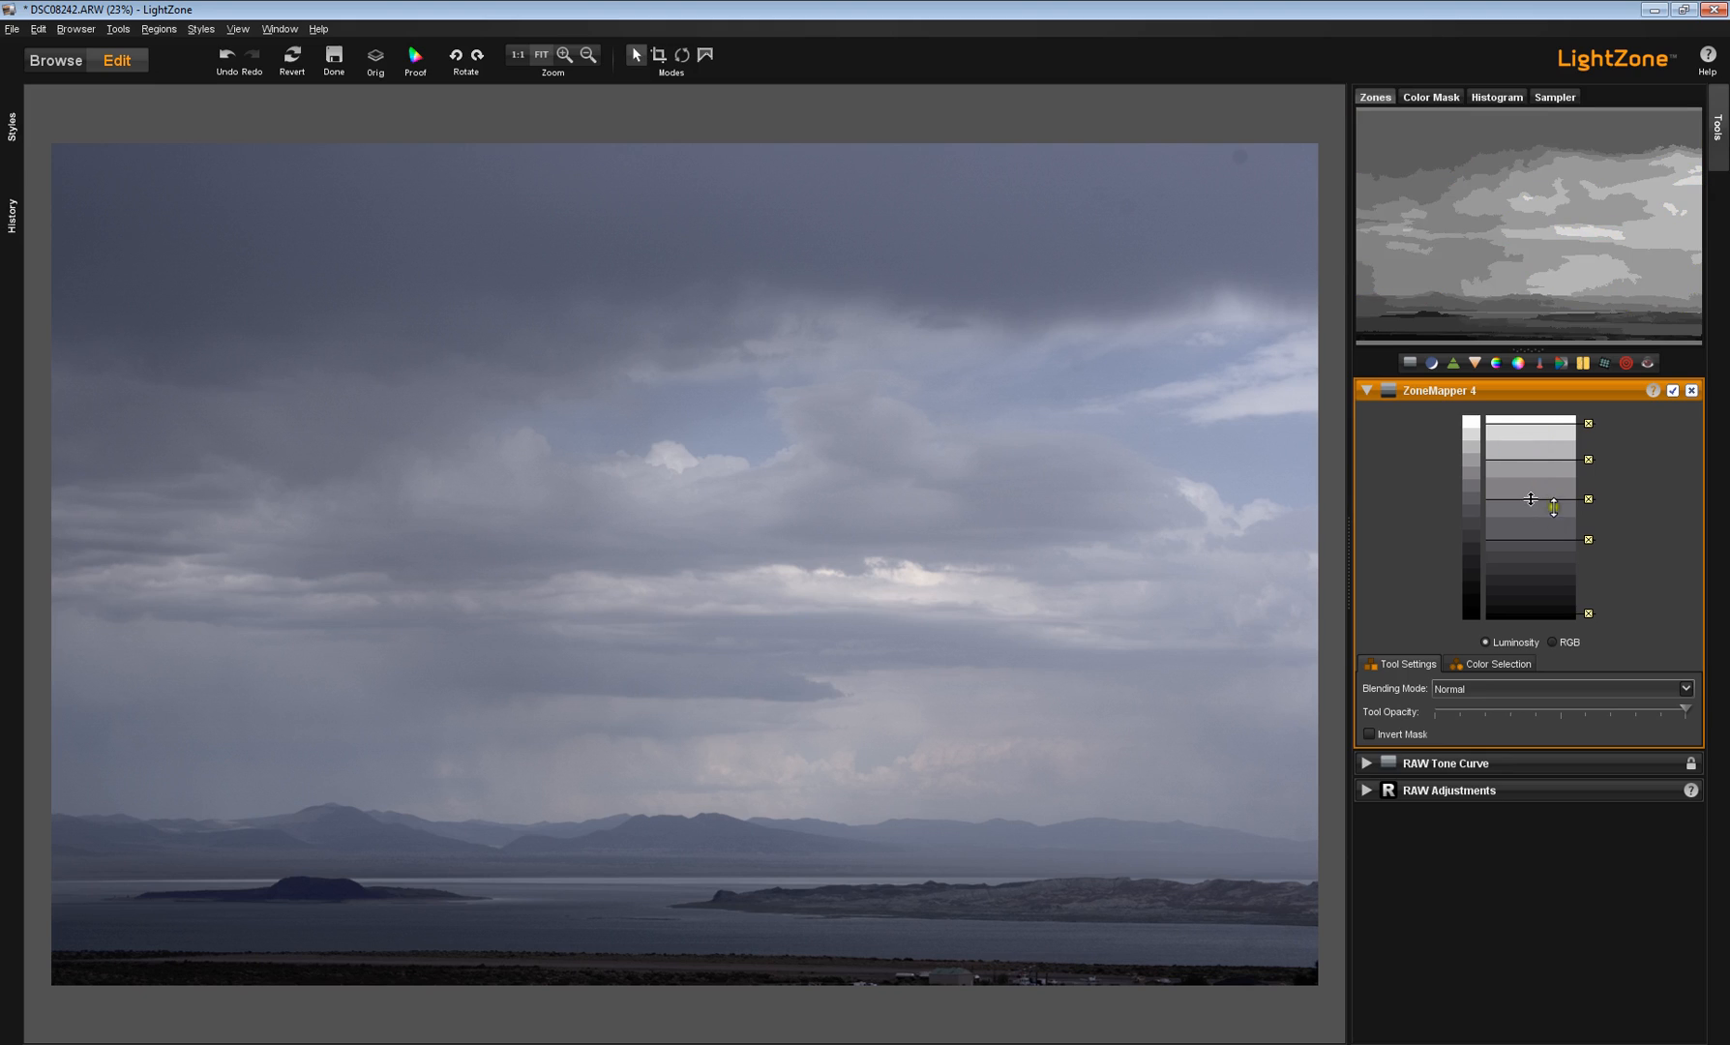
{"action": "left_click_drag", "start_coordinate": [1532, 499], "coordinate": [1540, 442]}
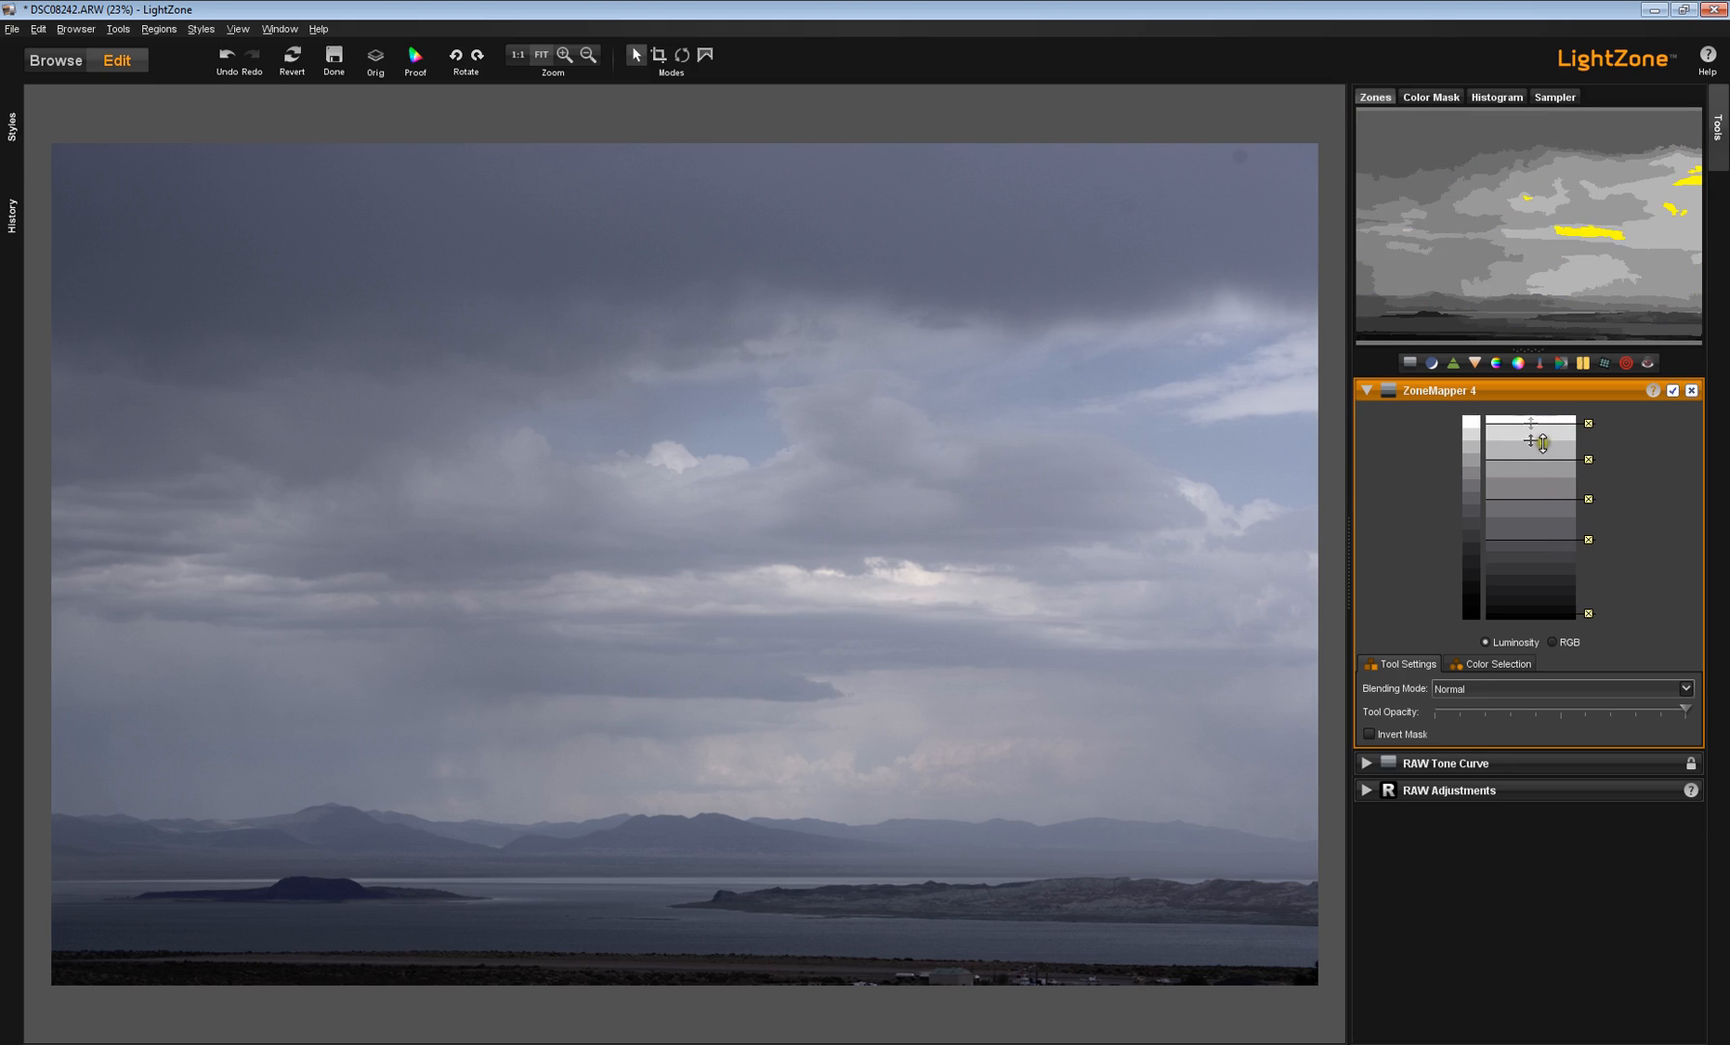
{"action": "left_click_drag", "start_coordinate": [1540, 441], "coordinate": [1540, 537]}
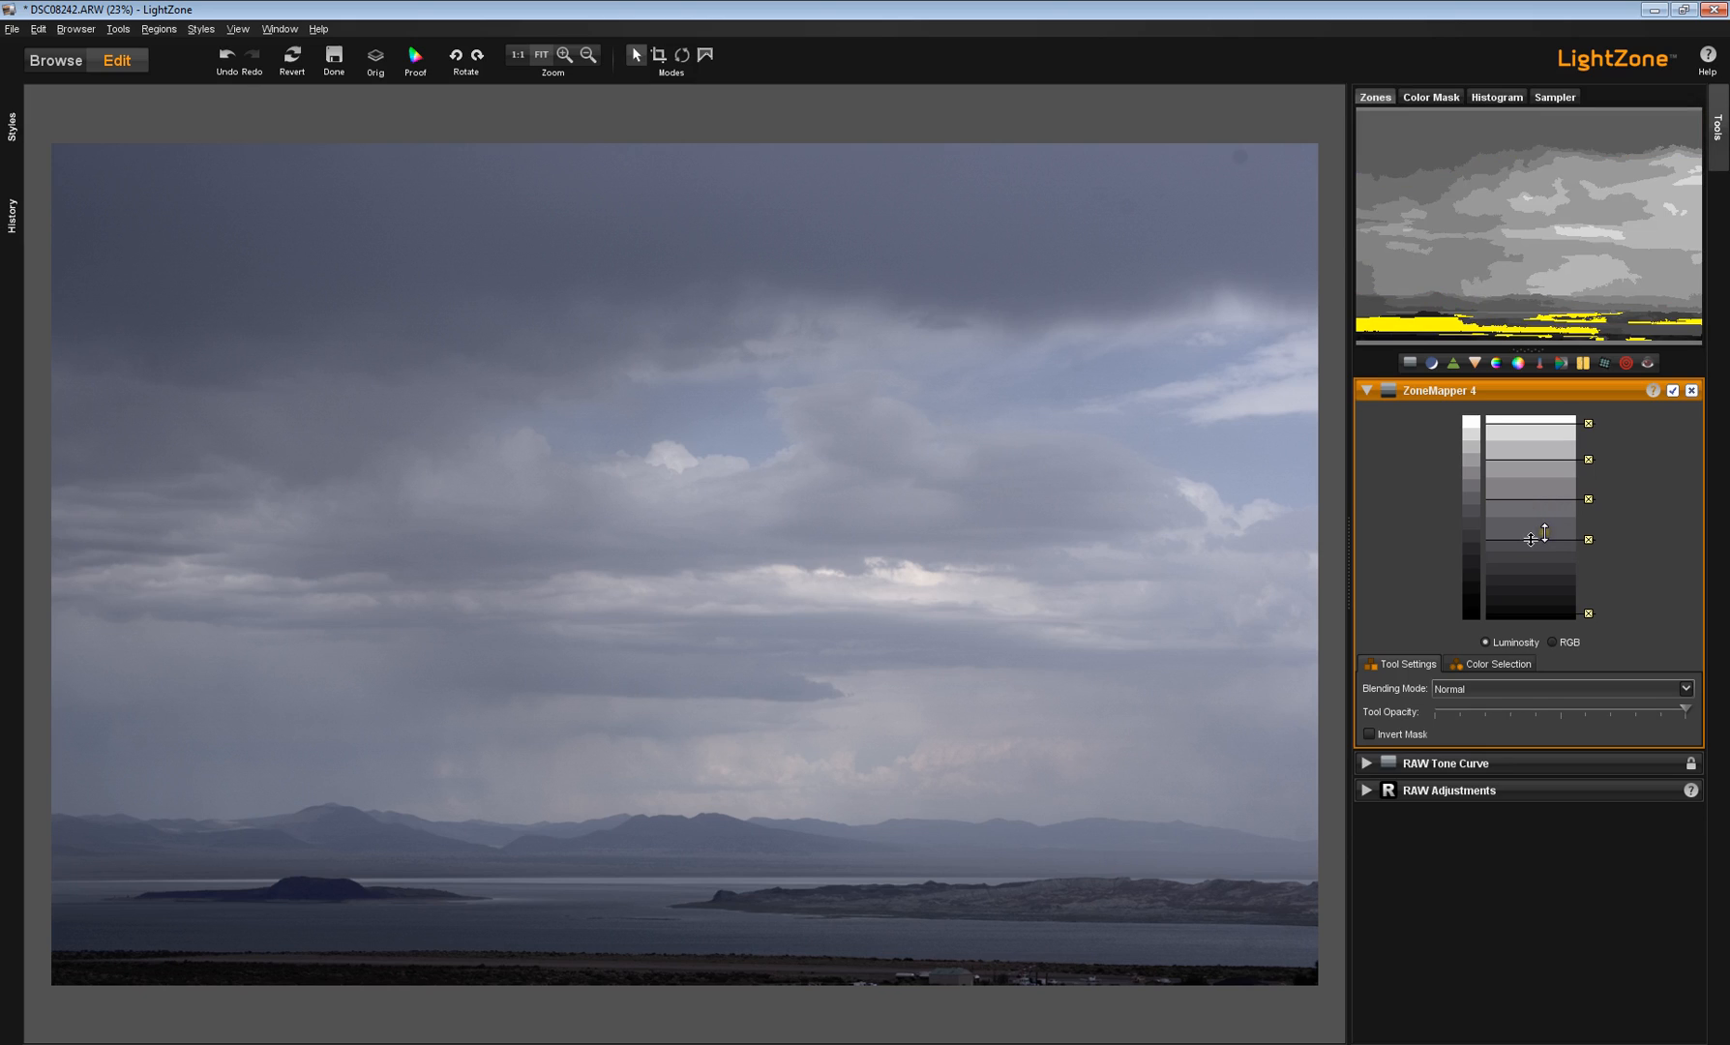